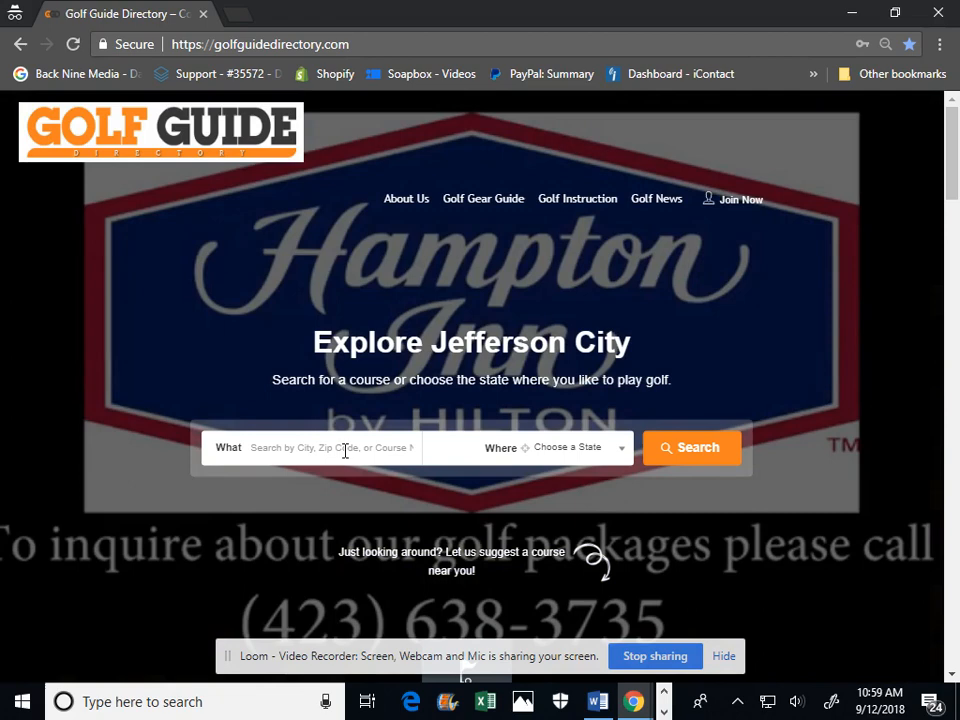
{"action": "mouse_move", "coordinate": [428, 340]}
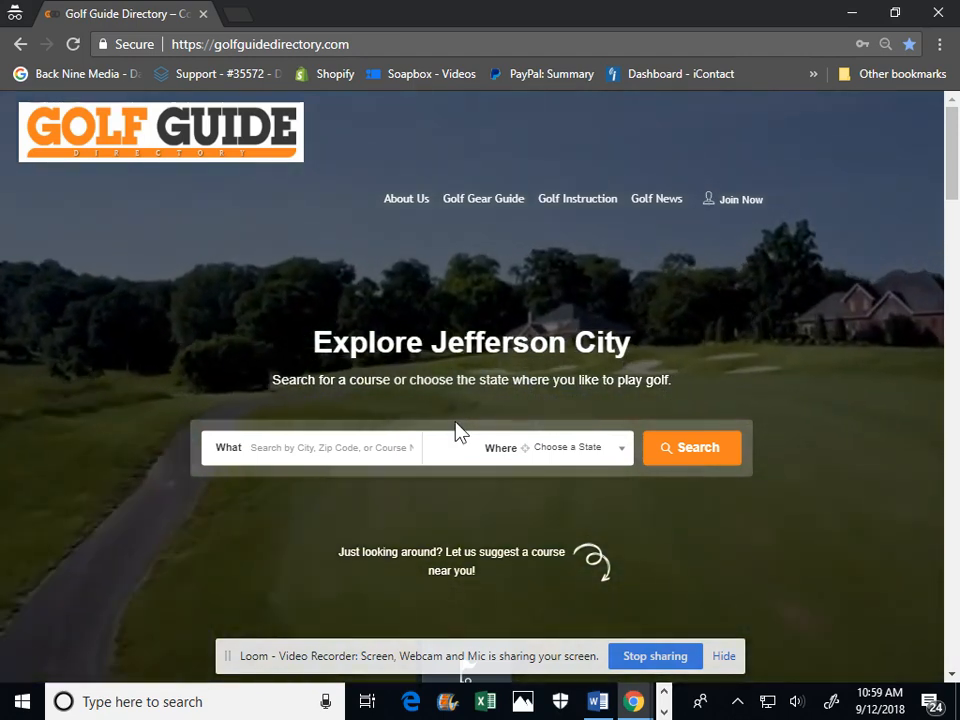
{"action": "mouse_move", "coordinate": [730, 204]}
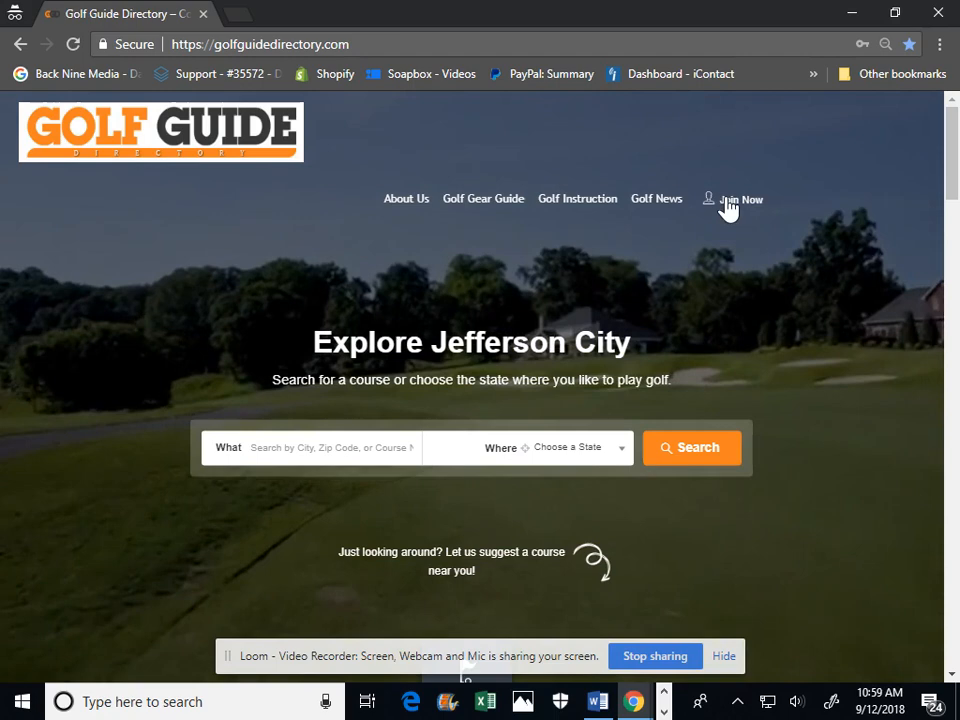
- Sign in through the Join Now dialog to the owner account
{"action": "left_click", "coordinate": [740, 200]}
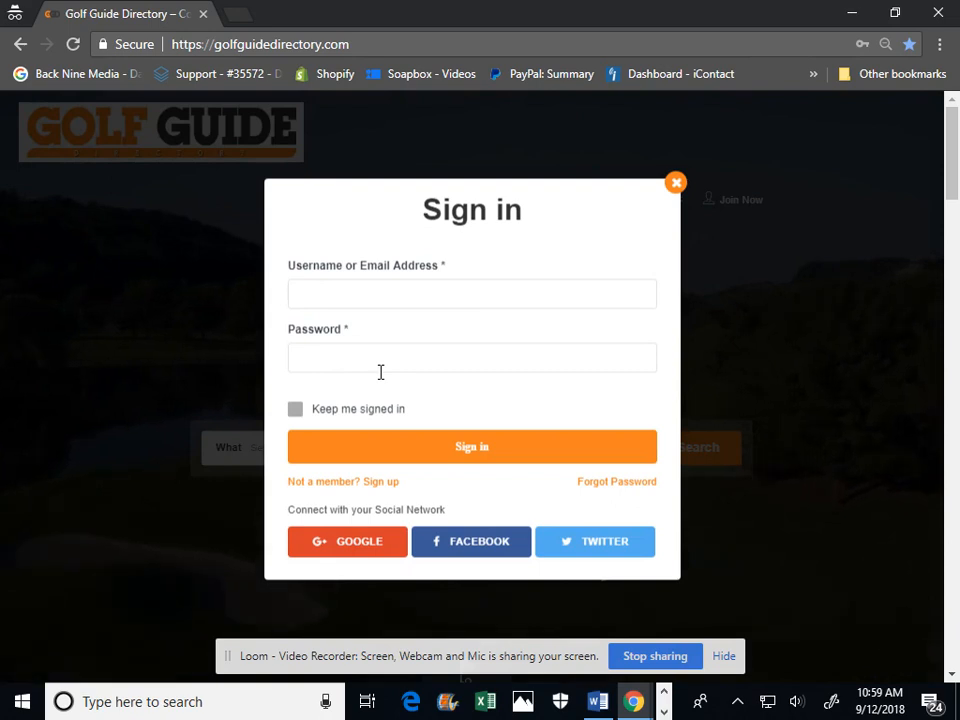
{"action": "mouse_move", "coordinate": [336, 490]}
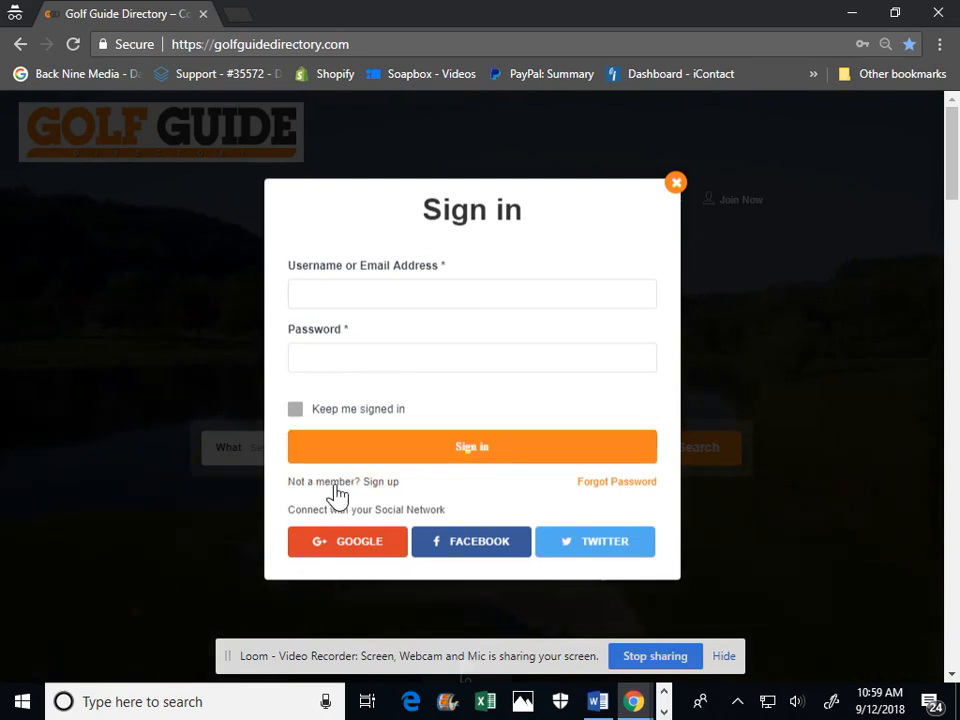
{"action": "mouse_move", "coordinate": [330, 492]}
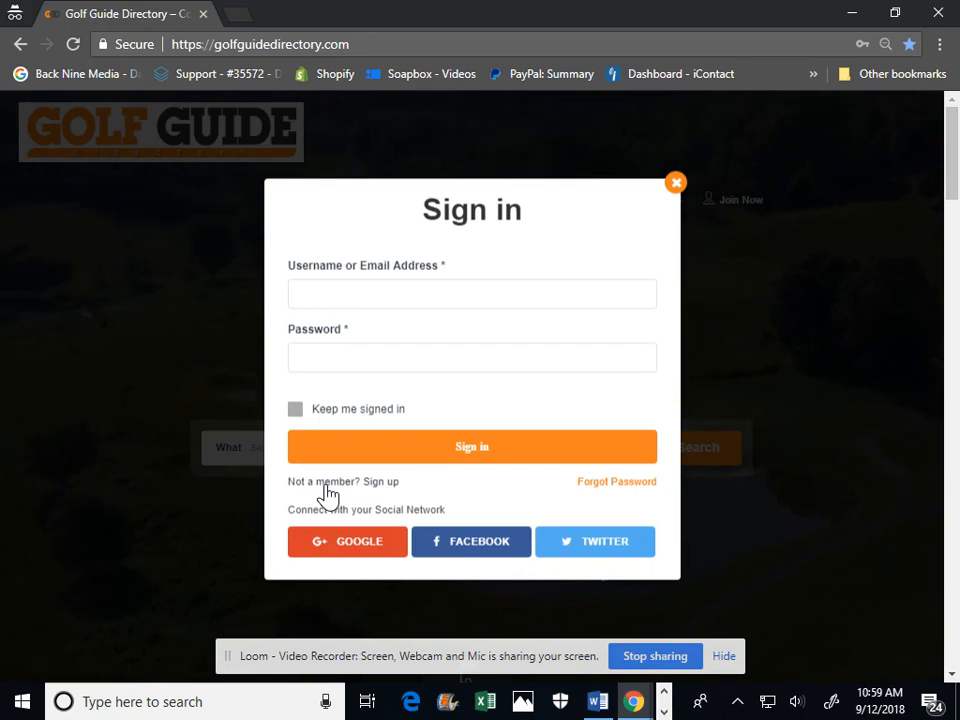
{"action": "left_click", "coordinate": [676, 182]}
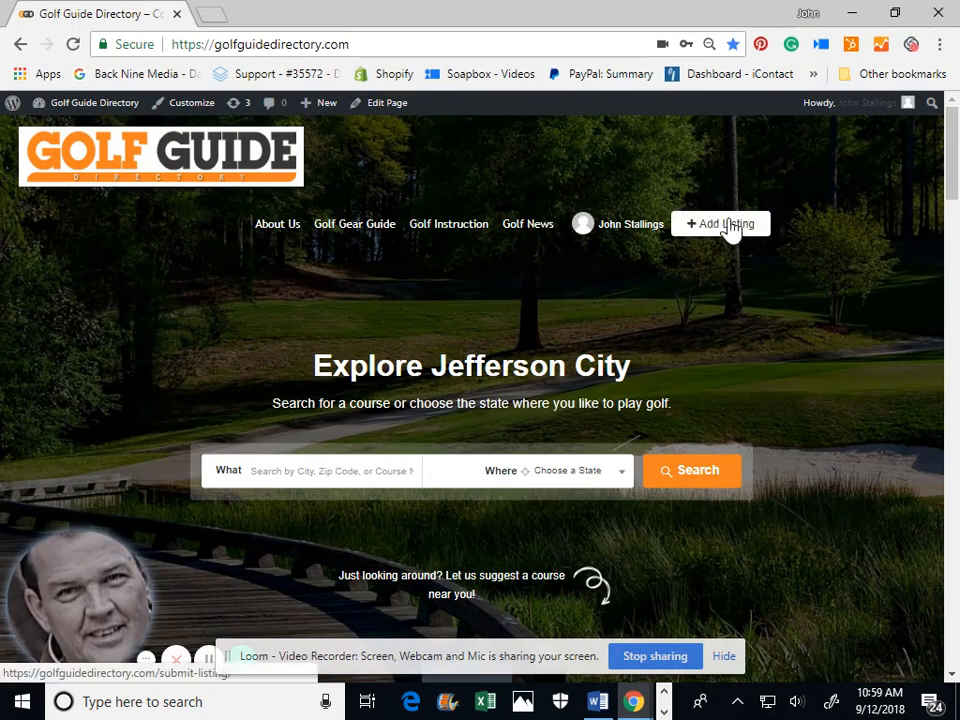
- Open the owner dashboard from the account name and review counts down to Recent Activities
{"action": "left_click", "coordinate": [720, 224]}
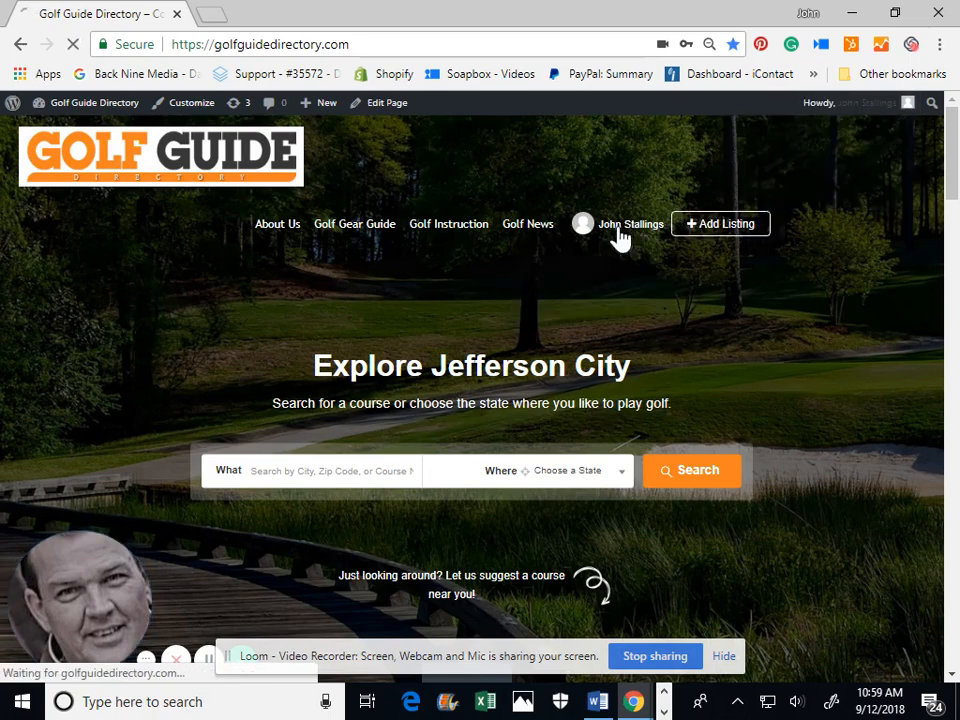
{"action": "left_click", "coordinate": [632, 224]}
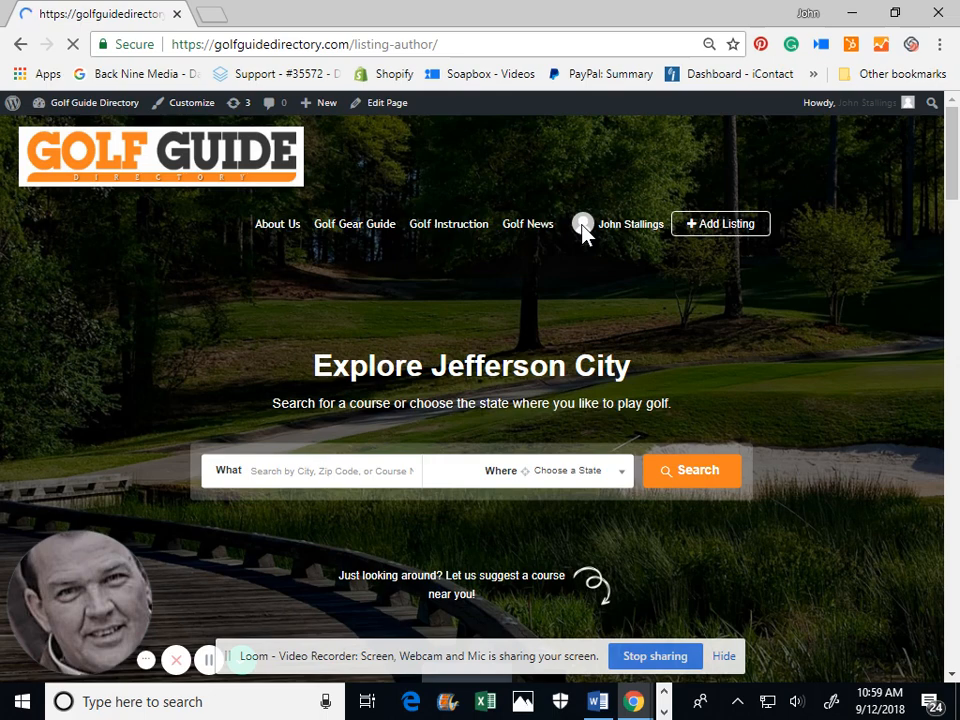
{"action": "left_click", "coordinate": [584, 224]}
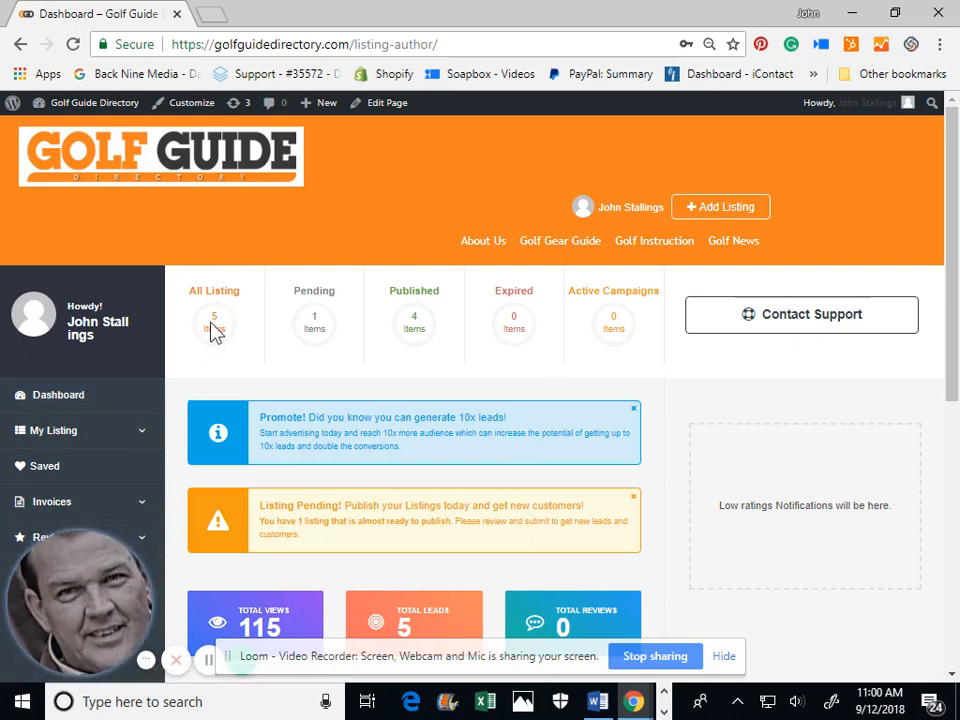
{"action": "scroll", "scroll_direction": "down", "scroll_amount": 3}
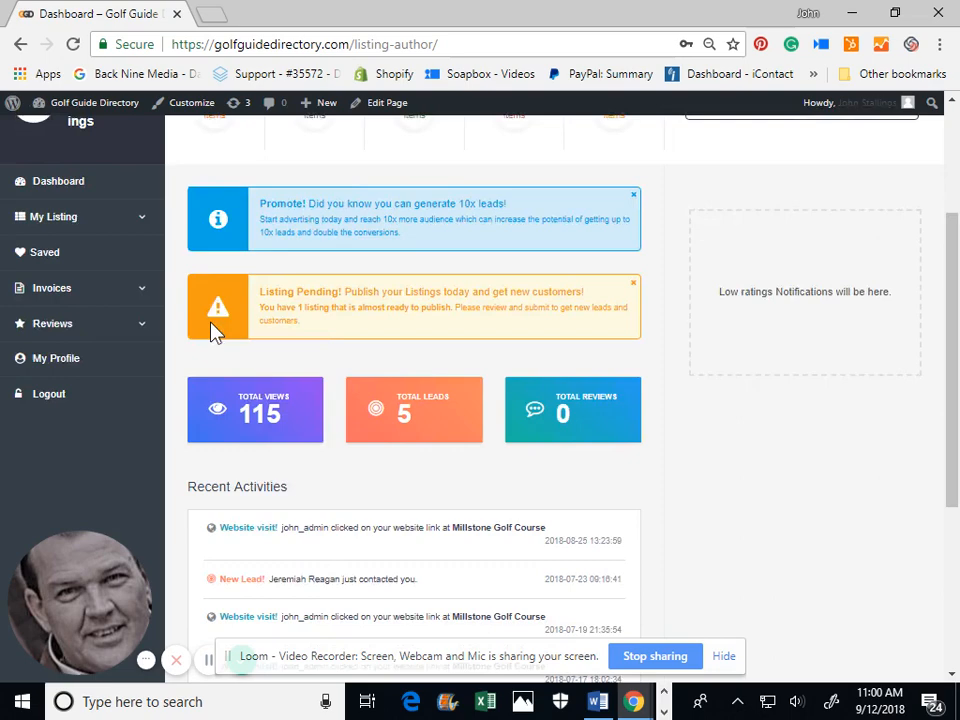
{"action": "scroll", "scroll_direction": "down", "scroll_amount": 3}
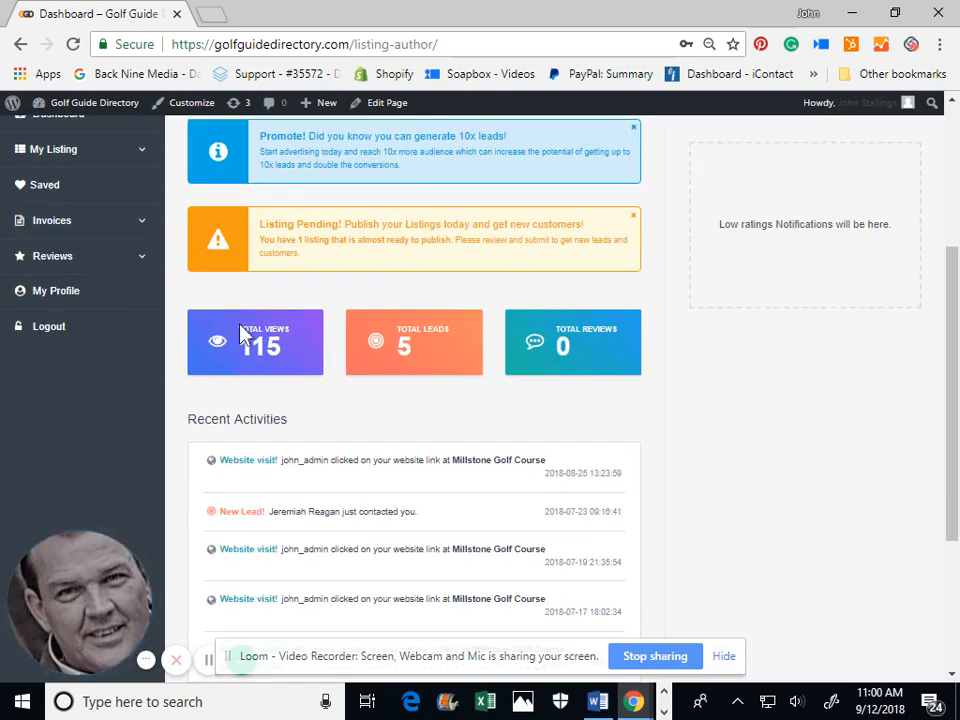
{"action": "mouse_move", "coordinate": [276, 470]}
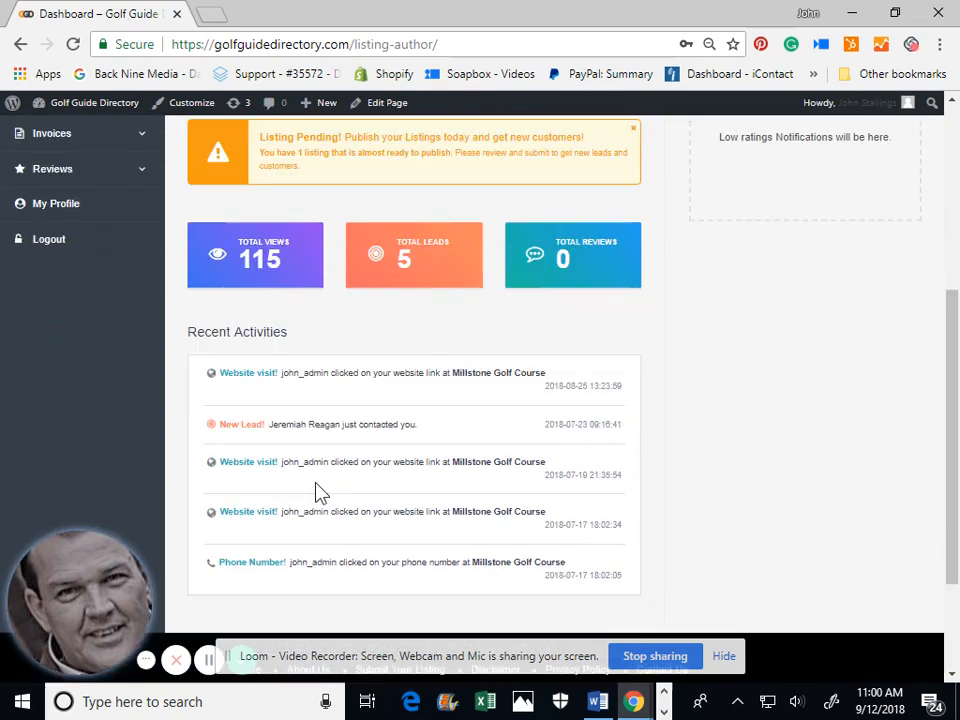
{"action": "scroll", "scroll_direction": "down", "scroll_amount": 3}
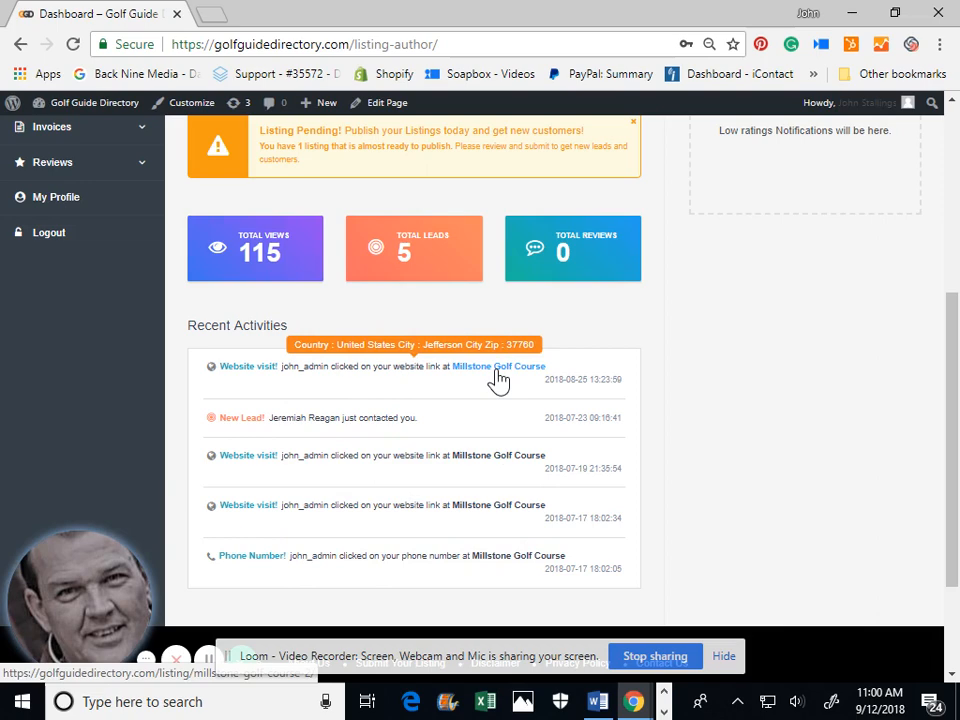
- Open Millstone Golf Course from Recent Activities and review its address, phone and hours
{"action": "left_click", "coordinate": [498, 366]}
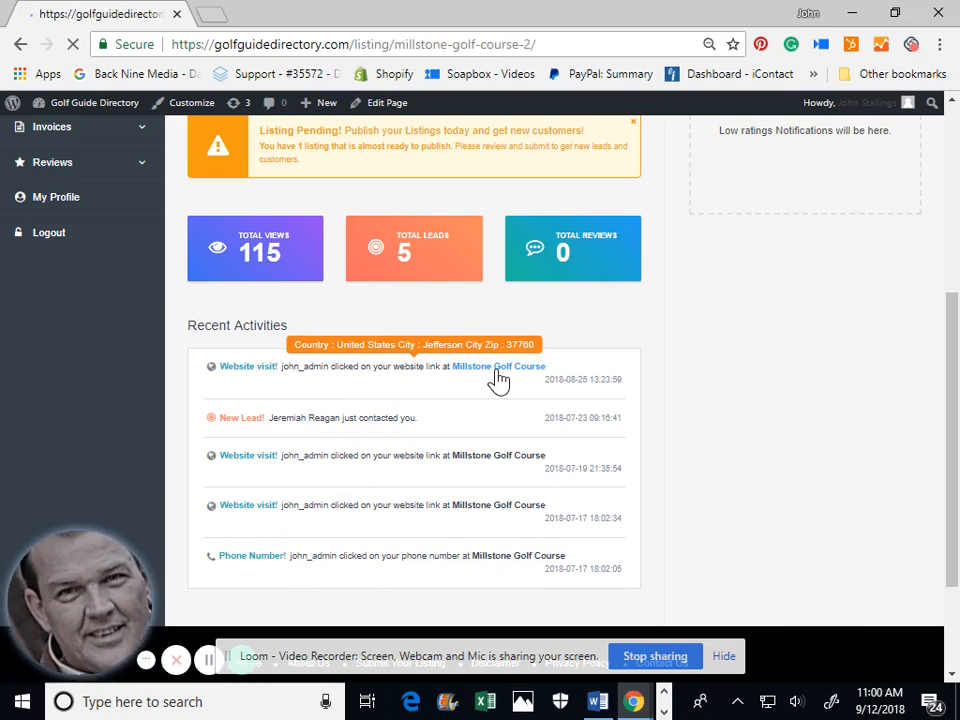
{"action": "left_click", "coordinate": [498, 366]}
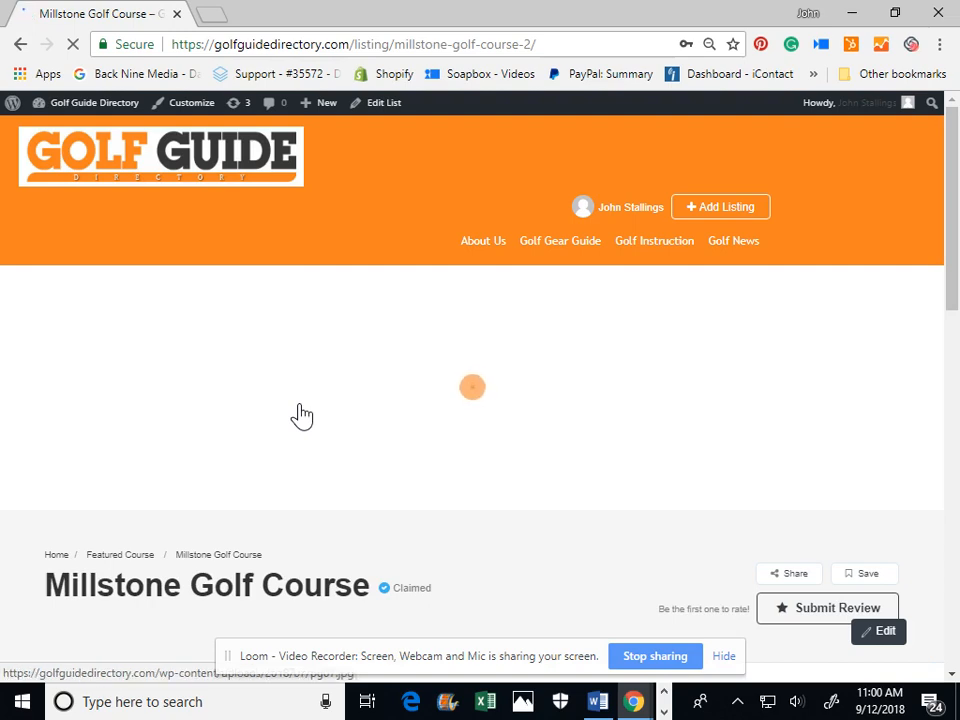
{"action": "scroll", "scroll_direction": "down", "scroll_amount": 3}
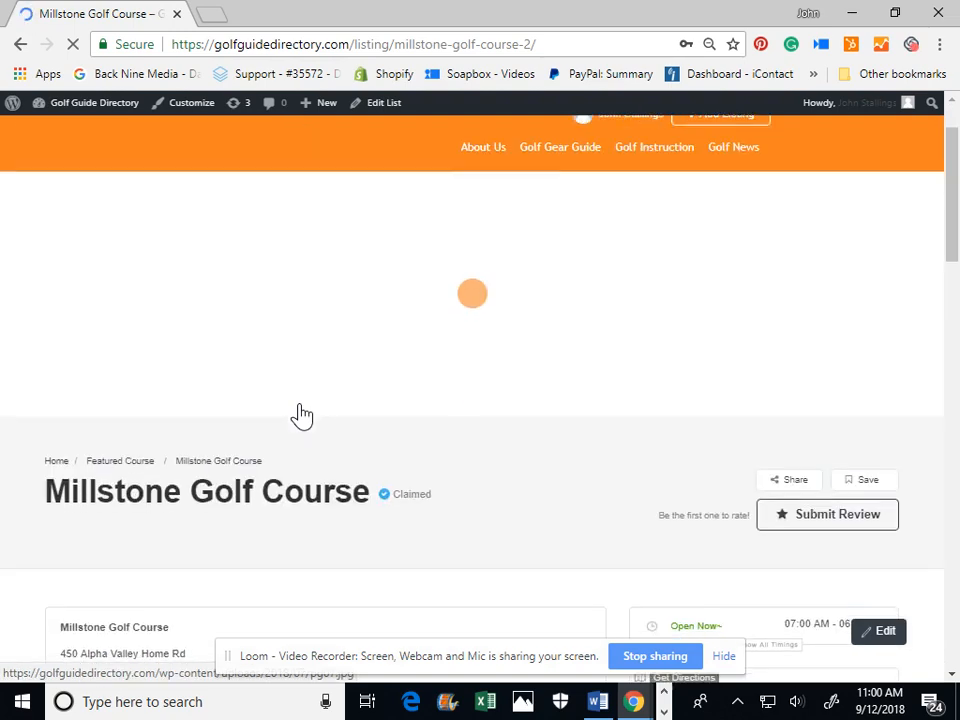
{"action": "scroll", "scroll_direction": "down", "scroll_amount": 3}
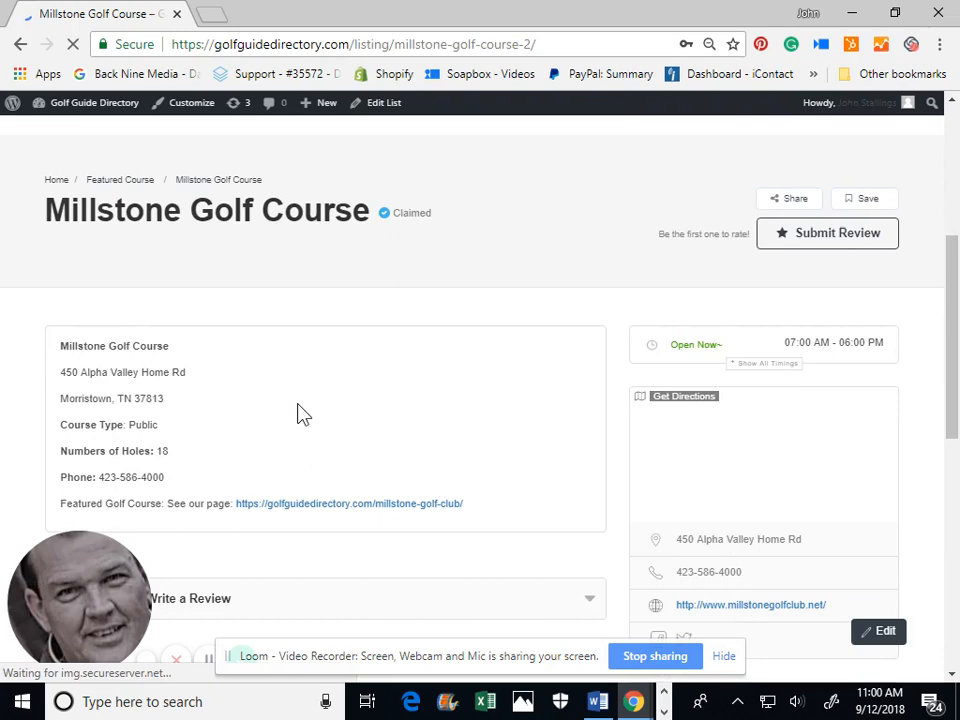
{"action": "scroll", "scroll_direction": "down", "scroll_amount": 3}
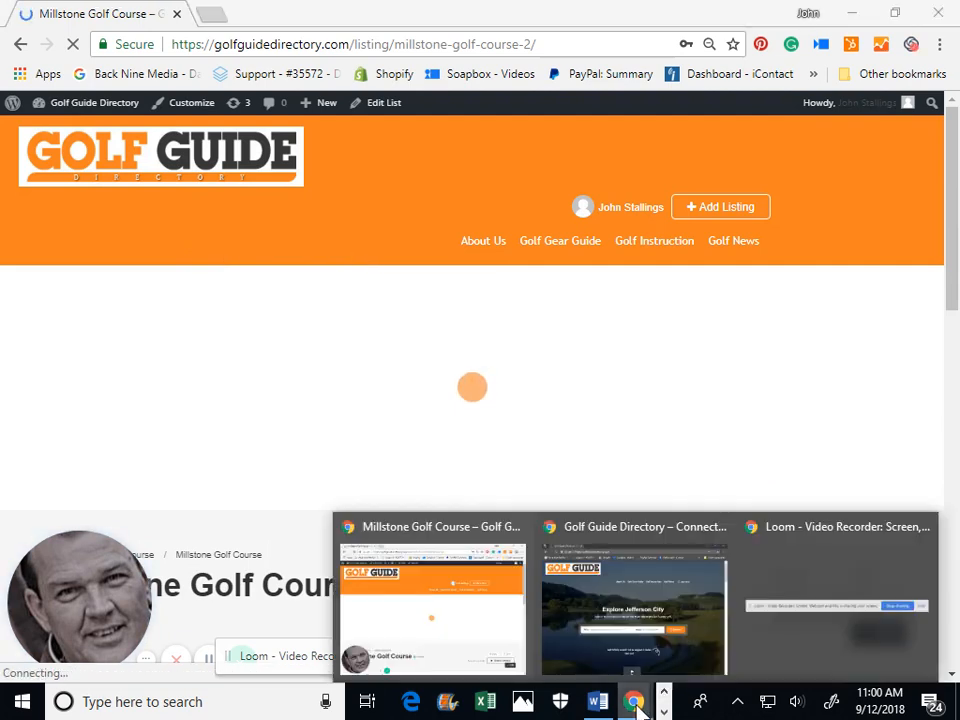
{"action": "mouse_move", "coordinate": [656, 650]}
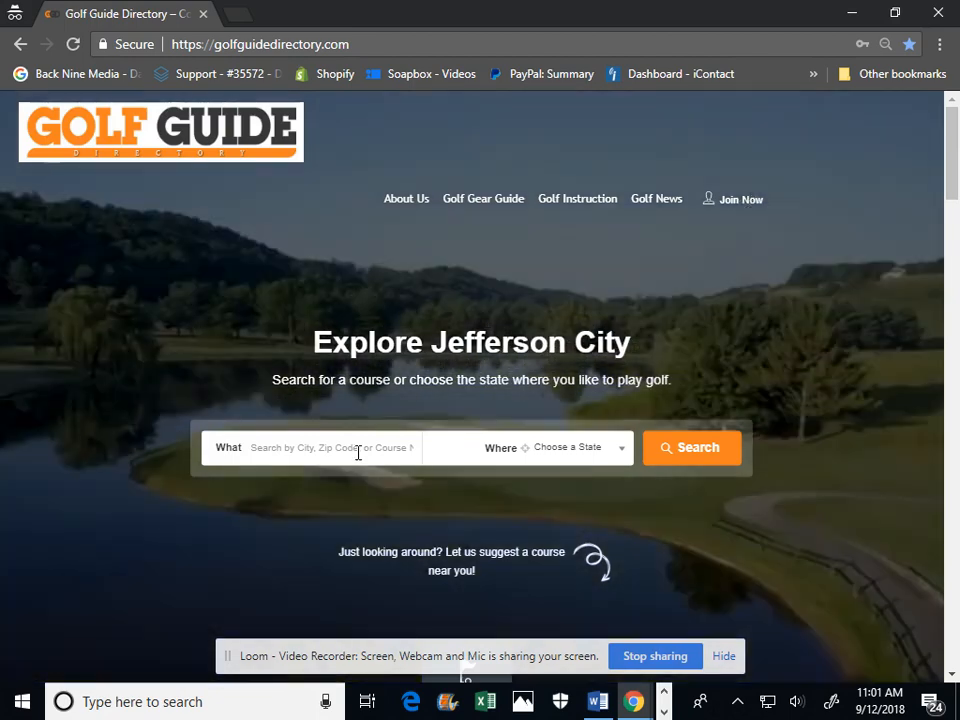
- Search the homepage What field for Millstone Golf Club
{"action": "left_click", "coordinate": [320, 448]}
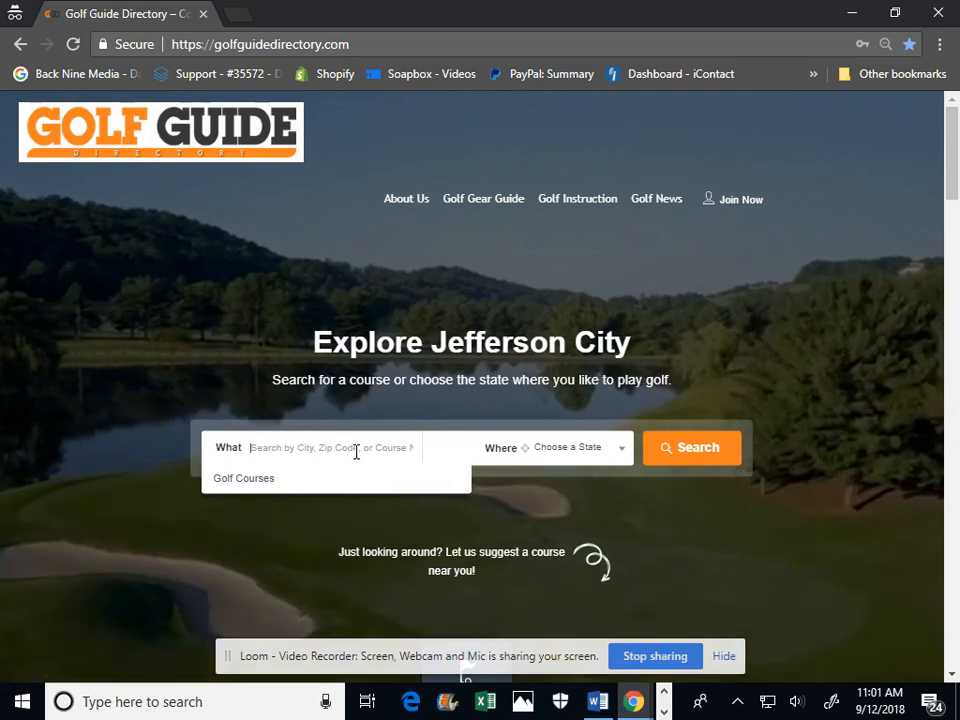
{"action": "type", "text": "Mi"}
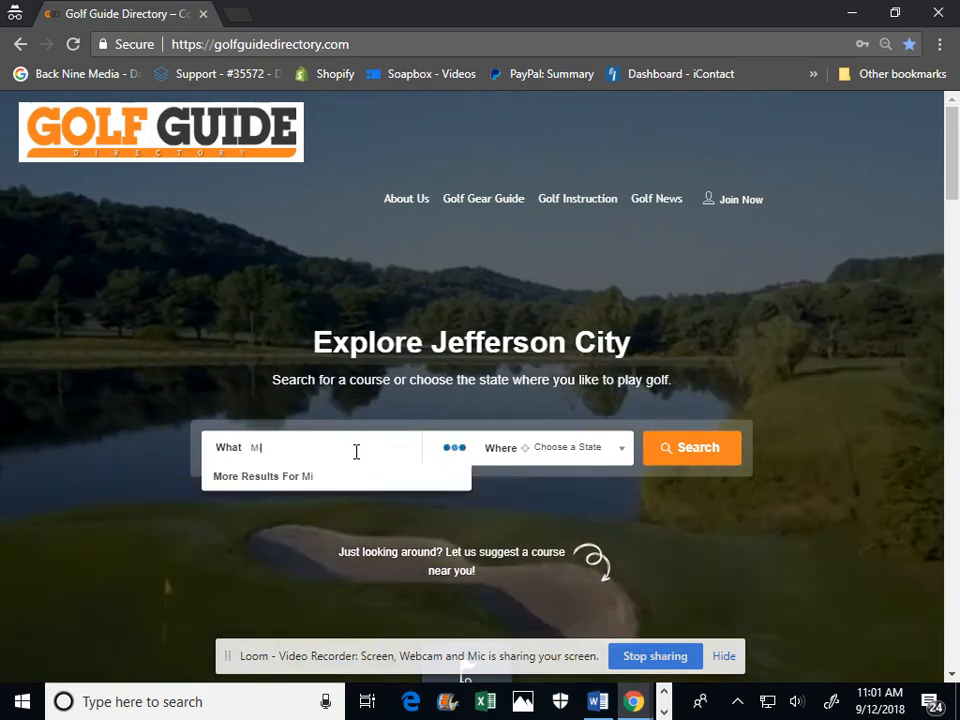
{"action": "type", "text": "llstone Golf"}
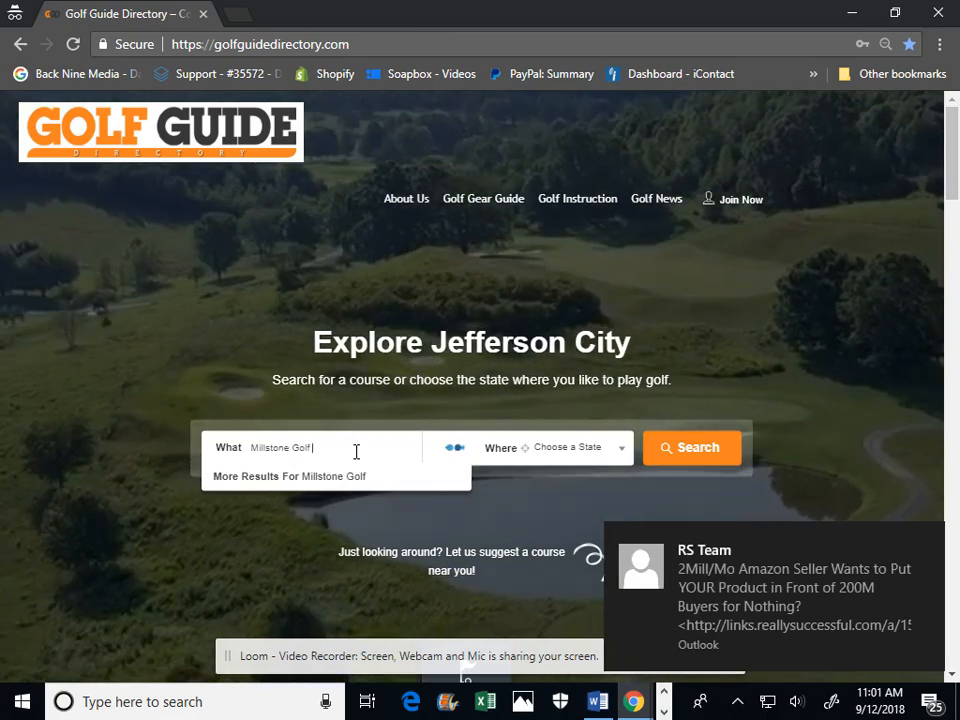
{"action": "type", "text": "Culb"}
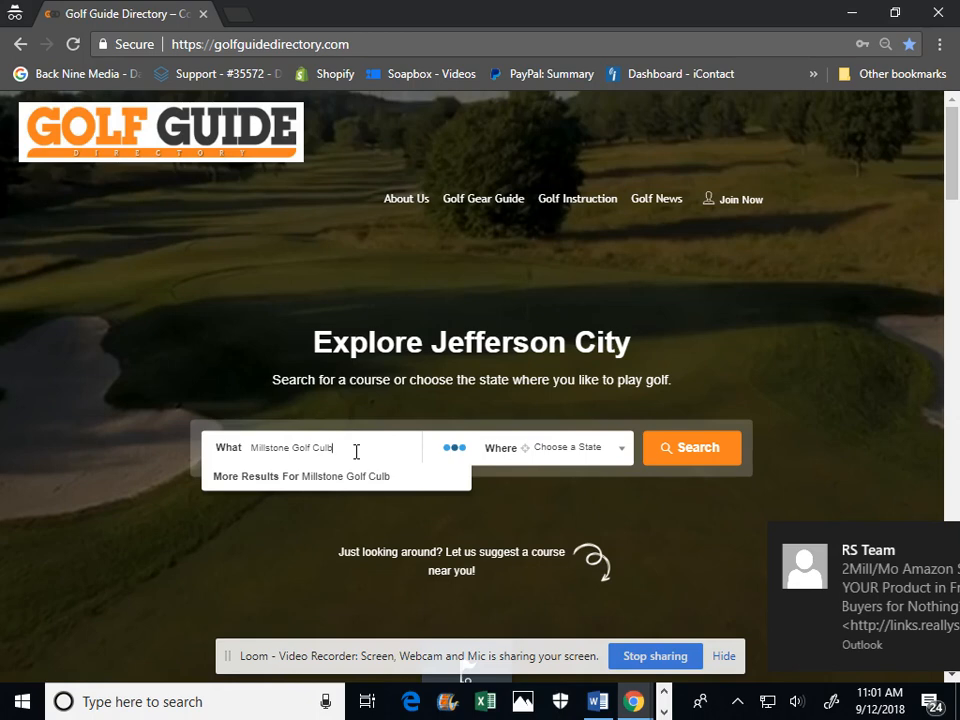
{"action": "left_click", "coordinate": [692, 448]}
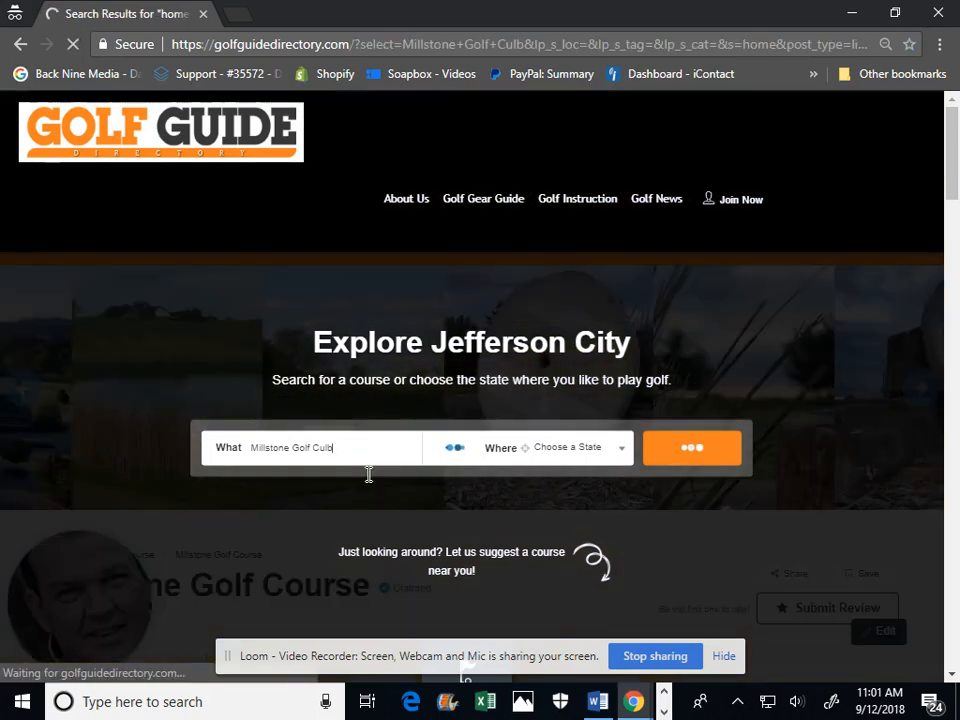
{"action": "left_click", "coordinate": [692, 448]}
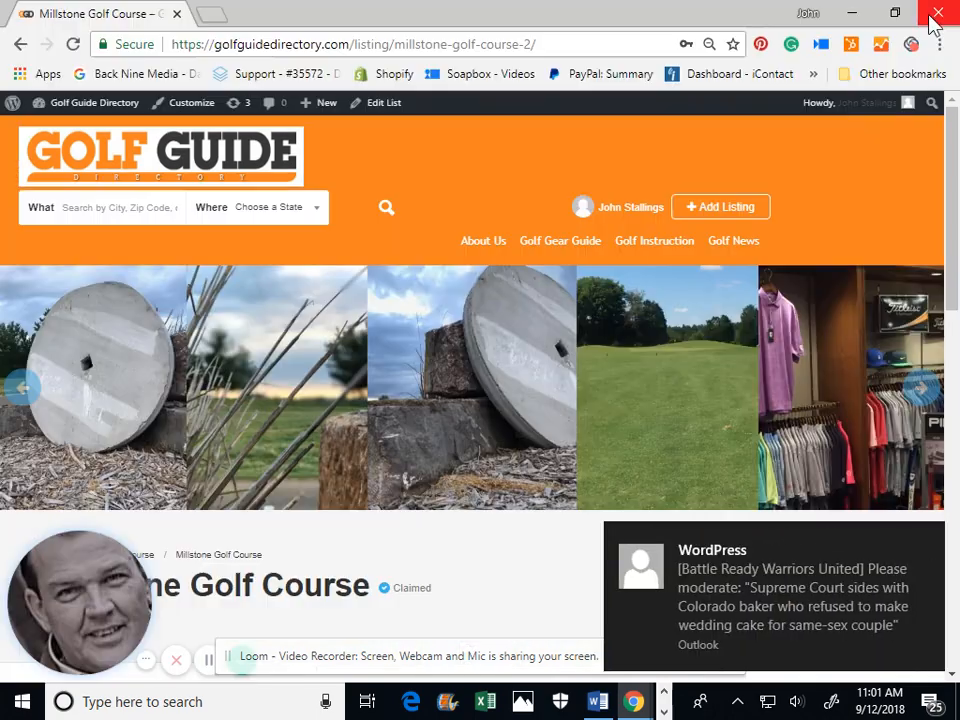
{"action": "scroll", "scroll_direction": "down", "scroll_amount": 3}
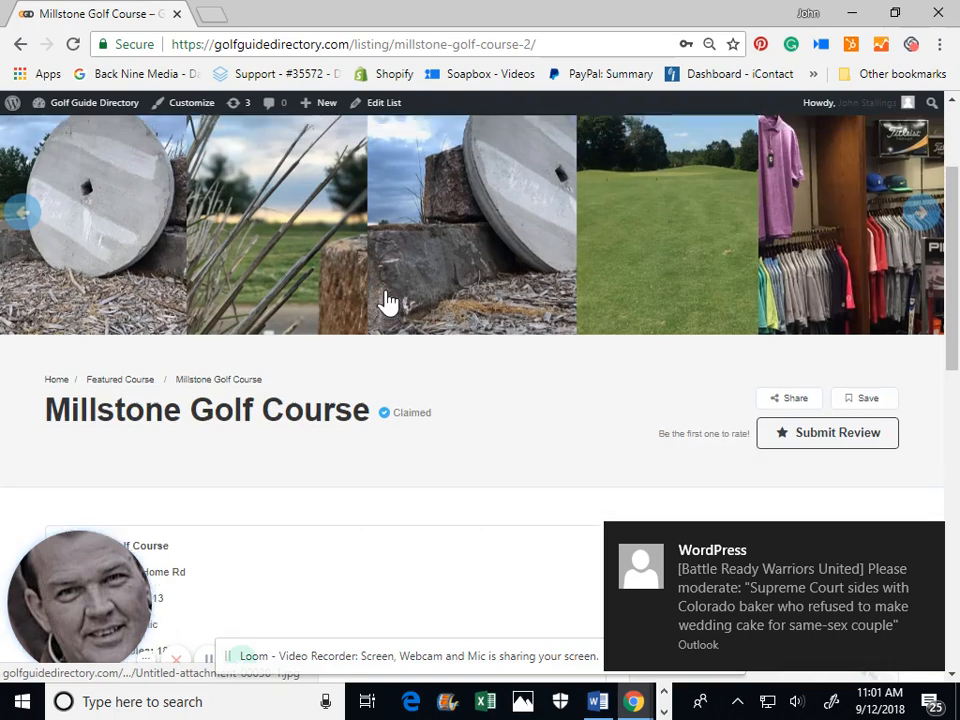
{"action": "scroll", "scroll_direction": "down", "scroll_amount": 3}
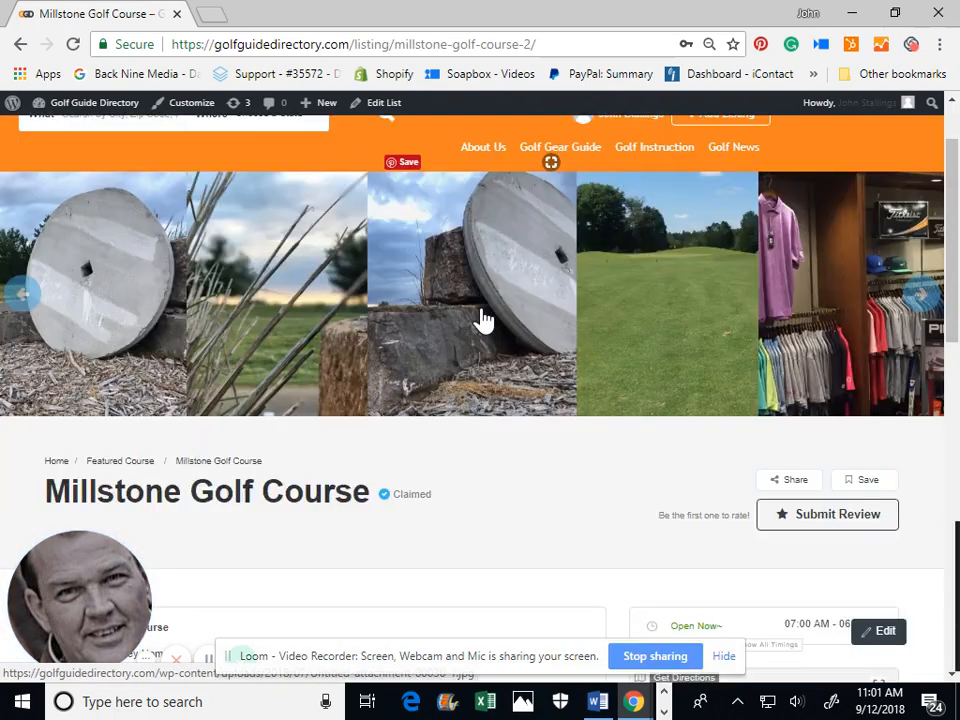
{"action": "scroll", "scroll_direction": "down", "scroll_amount": 3}
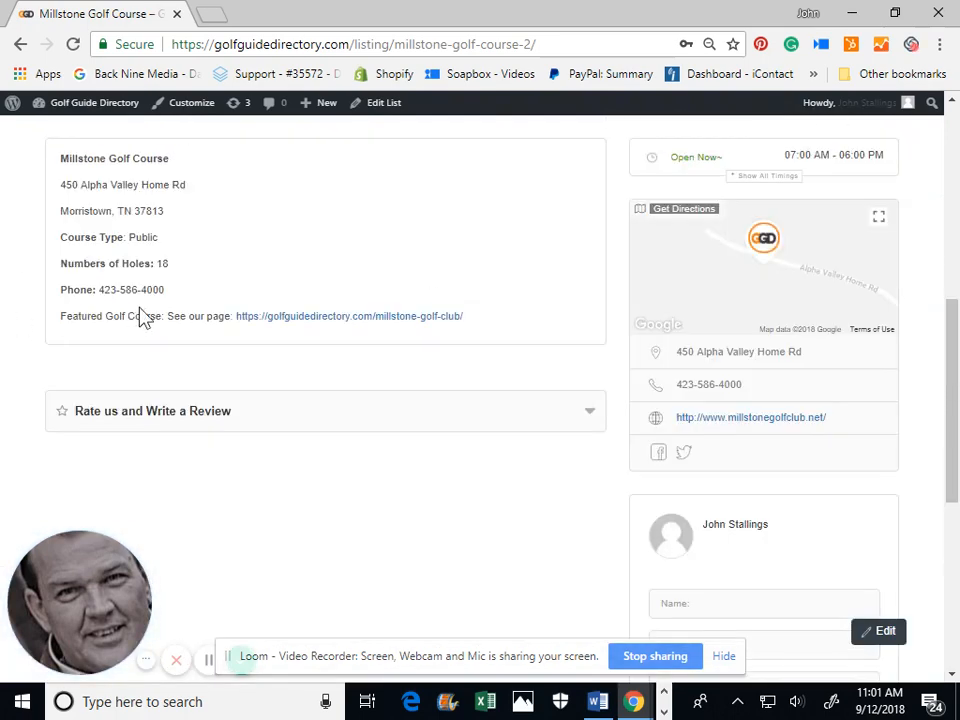
{"action": "mouse_move", "coordinate": [488, 232]}
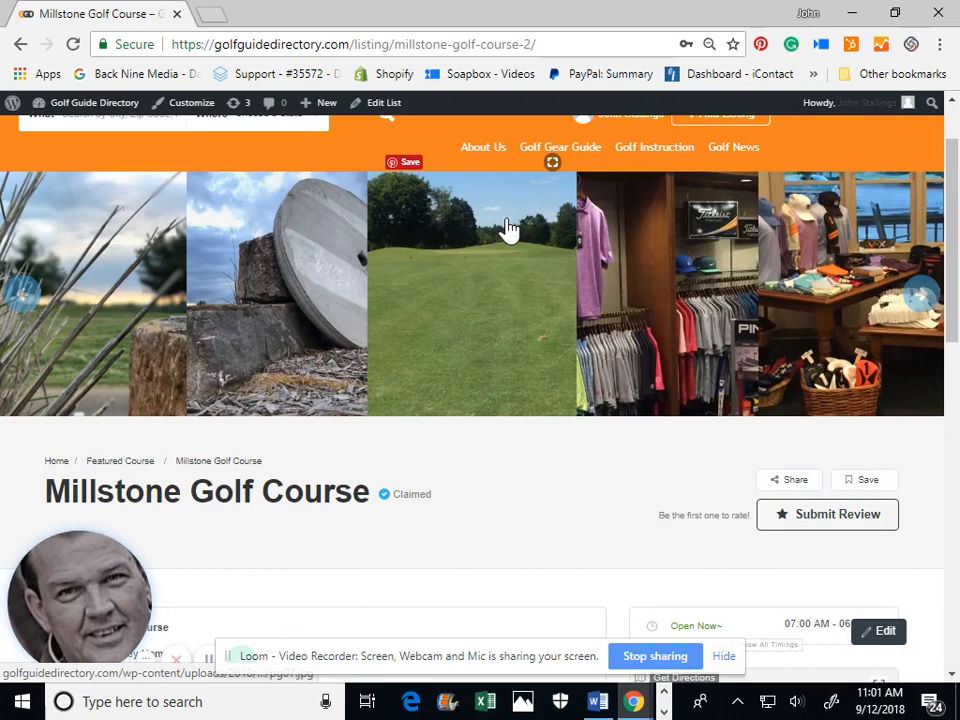
{"action": "mouse_move", "coordinate": [384, 368]}
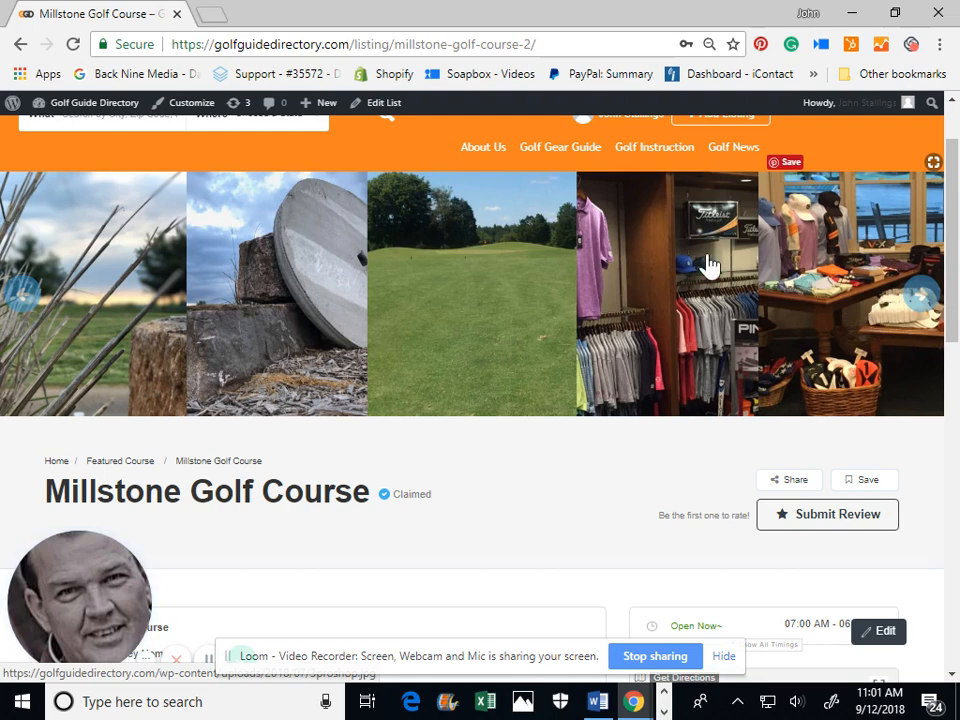
{"action": "mouse_move", "coordinate": [172, 358]}
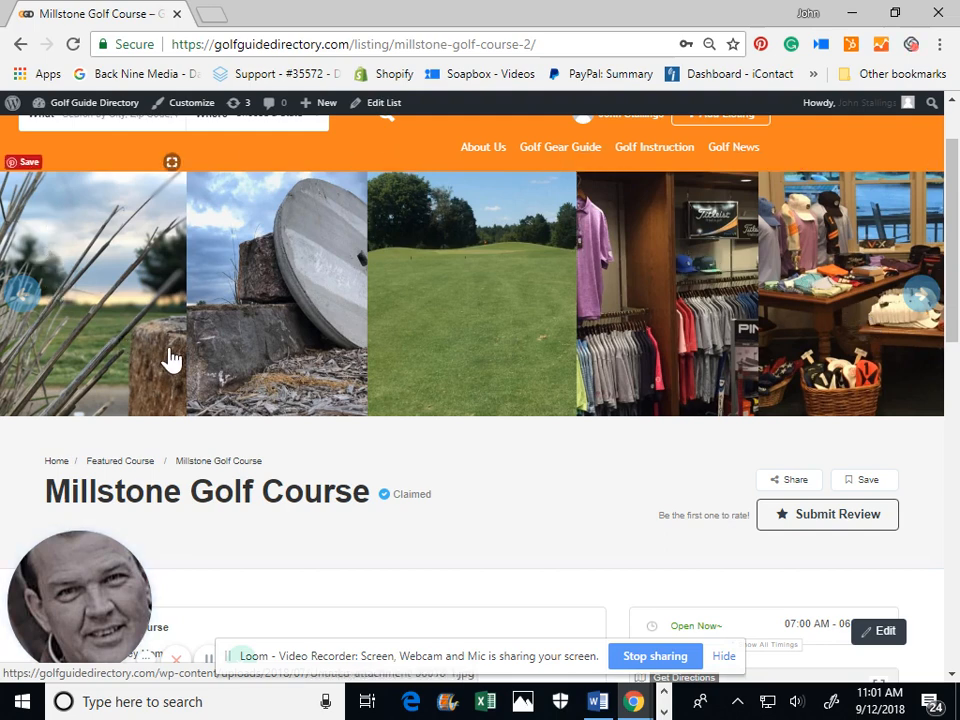
{"action": "mouse_move", "coordinate": [398, 362]}
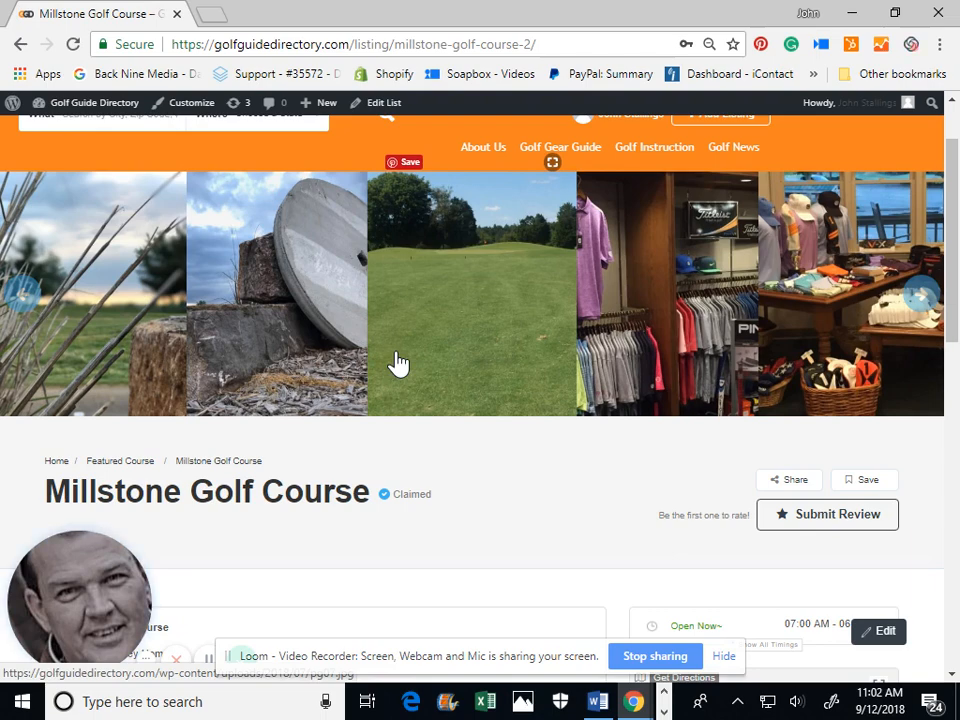
{"action": "scroll", "scroll_direction": "down", "scroll_amount": 3}
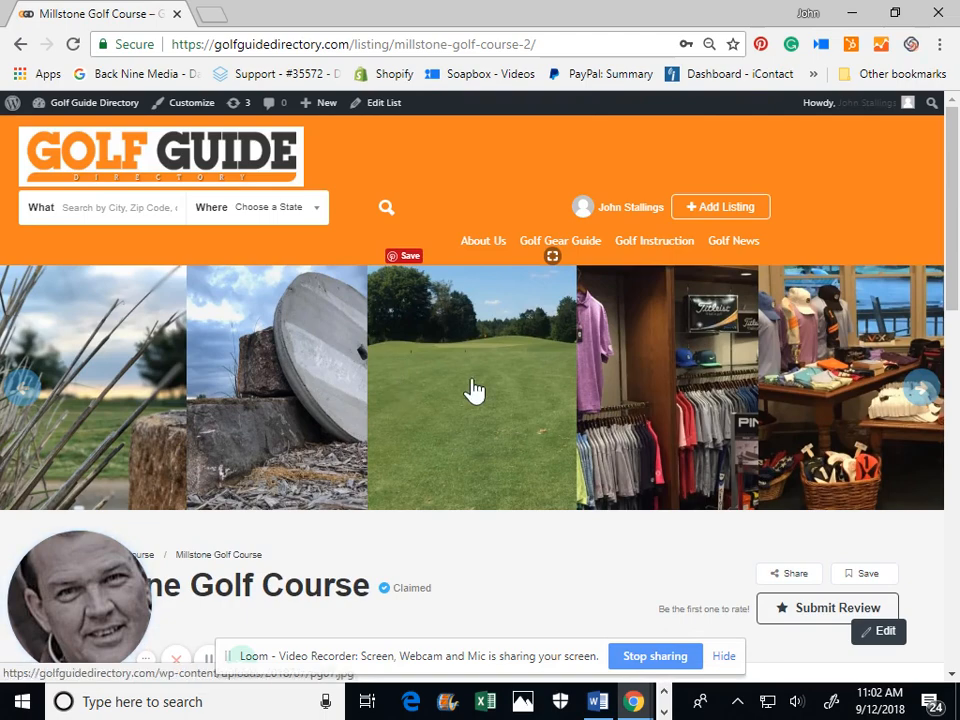
- Scroll the Millstone listing down to its details, map, phone and website
{"action": "scroll", "scroll_direction": "down", "scroll_amount": 3}
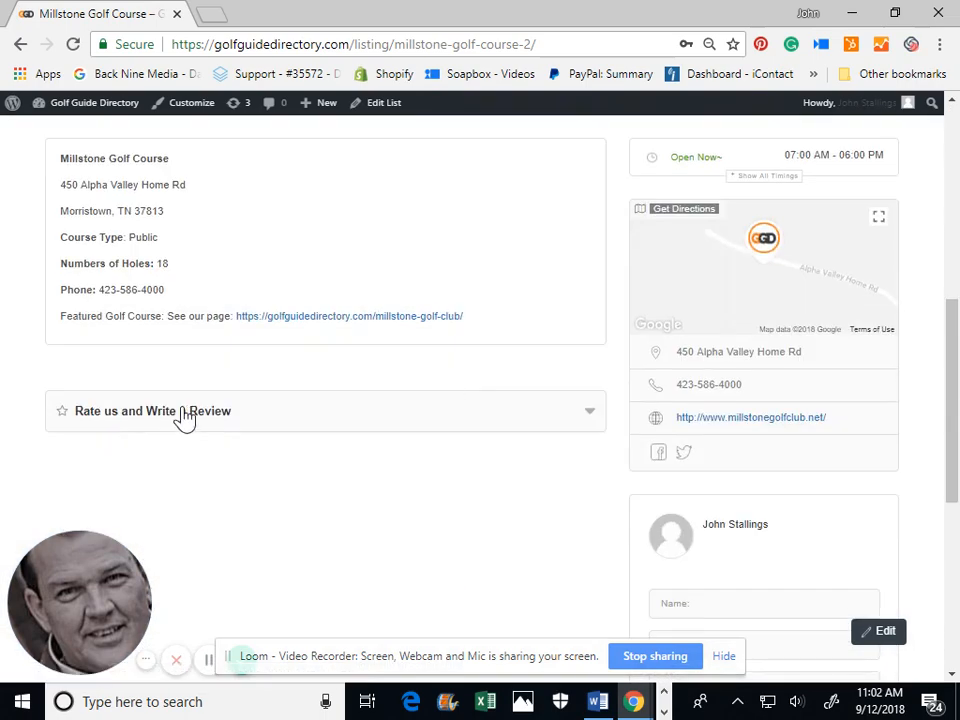
{"action": "mouse_move", "coordinate": [282, 422]}
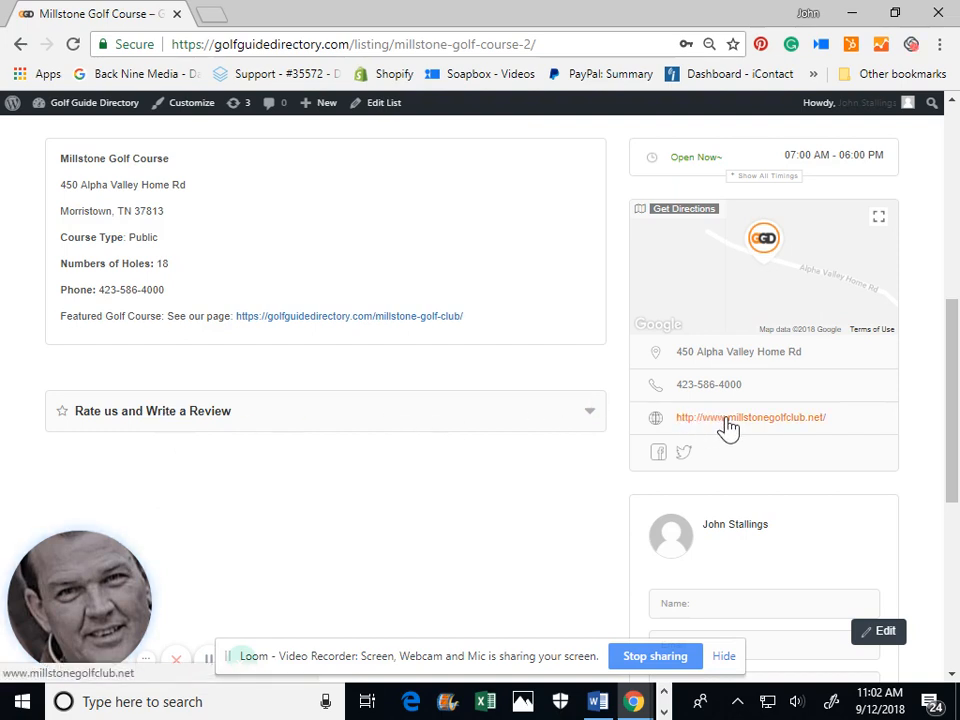
{"action": "mouse_move", "coordinate": [658, 452]}
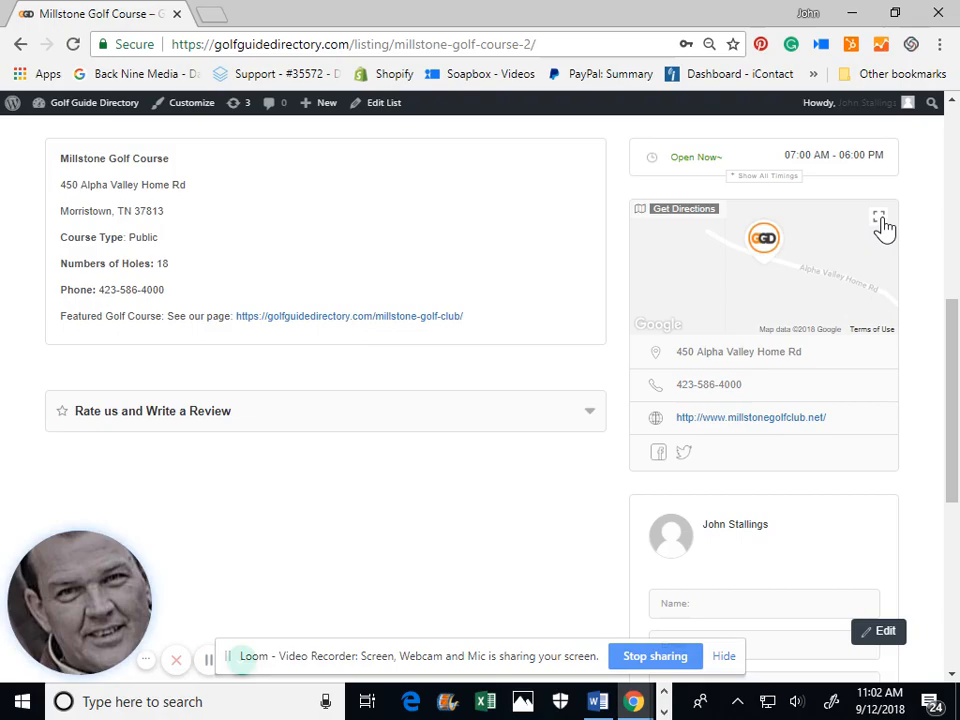
- Expand the Millstone location map to full screen and switch it to Satellite imagery
{"action": "left_click", "coordinate": [880, 218]}
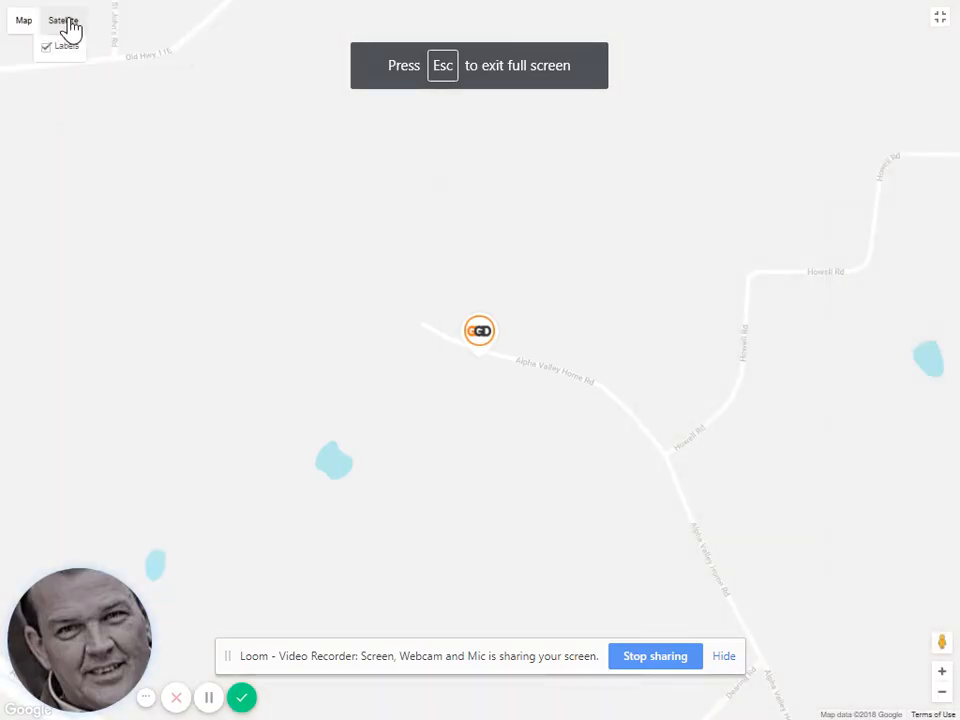
{"action": "left_click", "coordinate": [64, 20]}
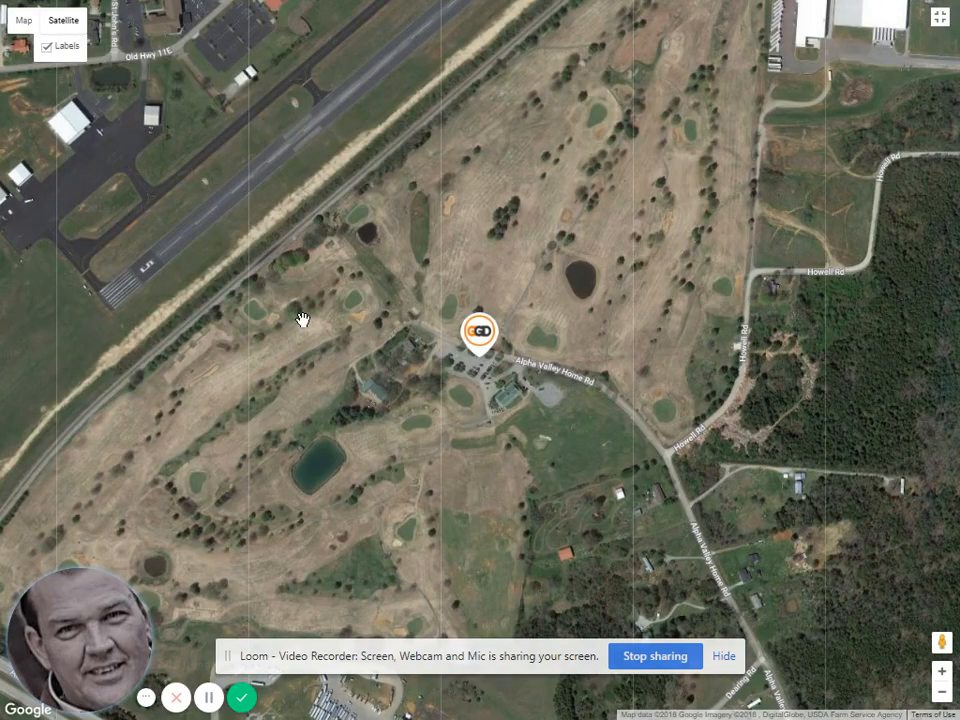
{"action": "mouse_move", "coordinate": [688, 564]}
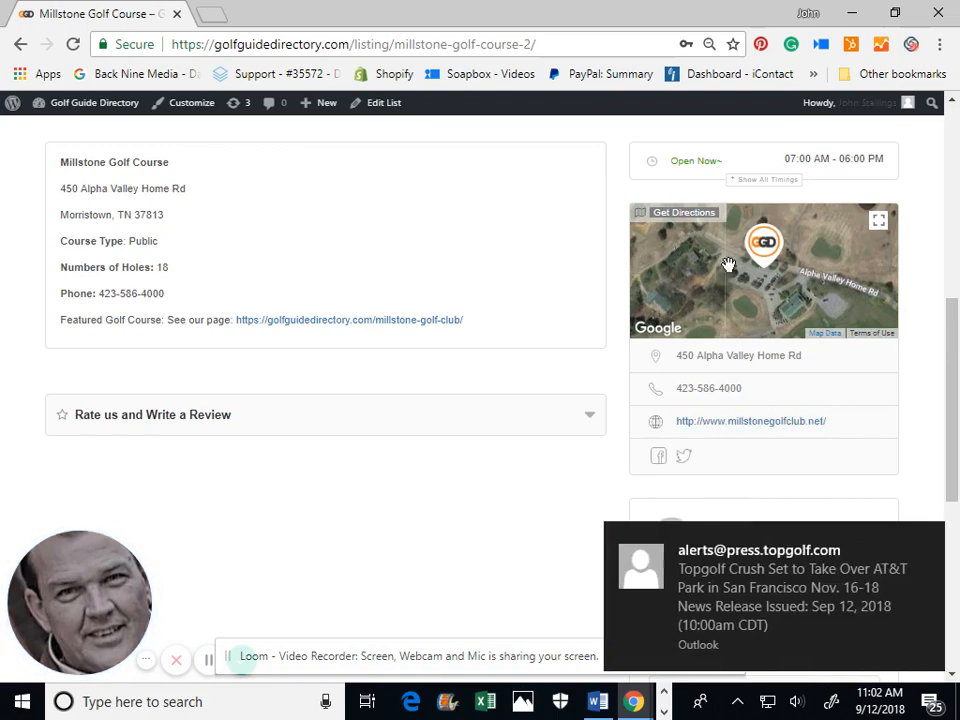
- Return to the home page via the Golf Guide logo and open the state list
{"action": "left_click", "coordinate": [684, 212]}
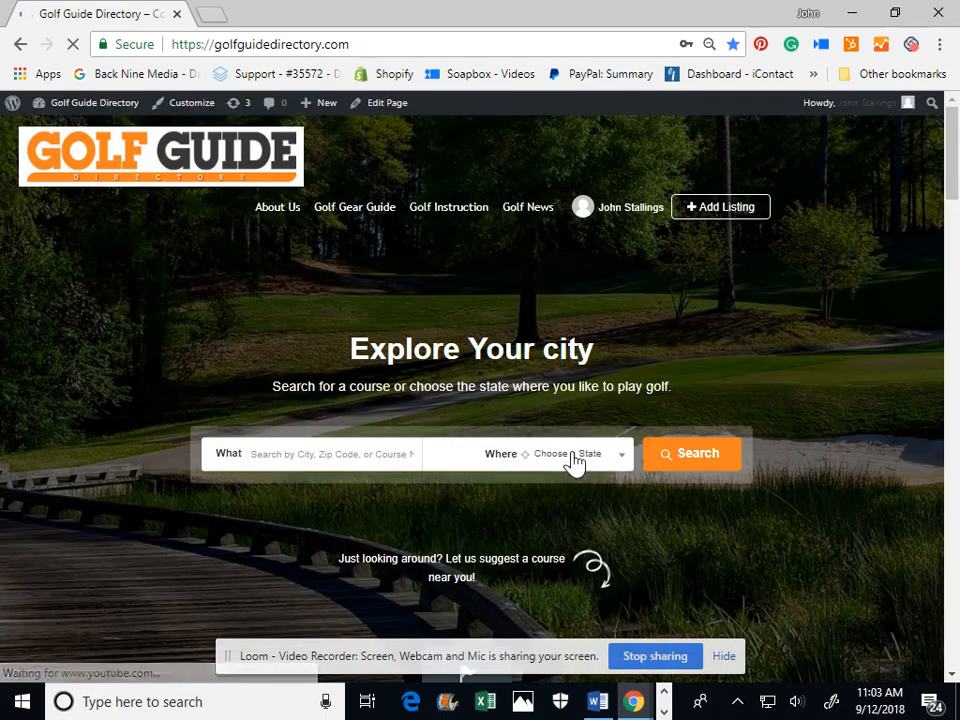
{"action": "left_click", "coordinate": [568, 452]}
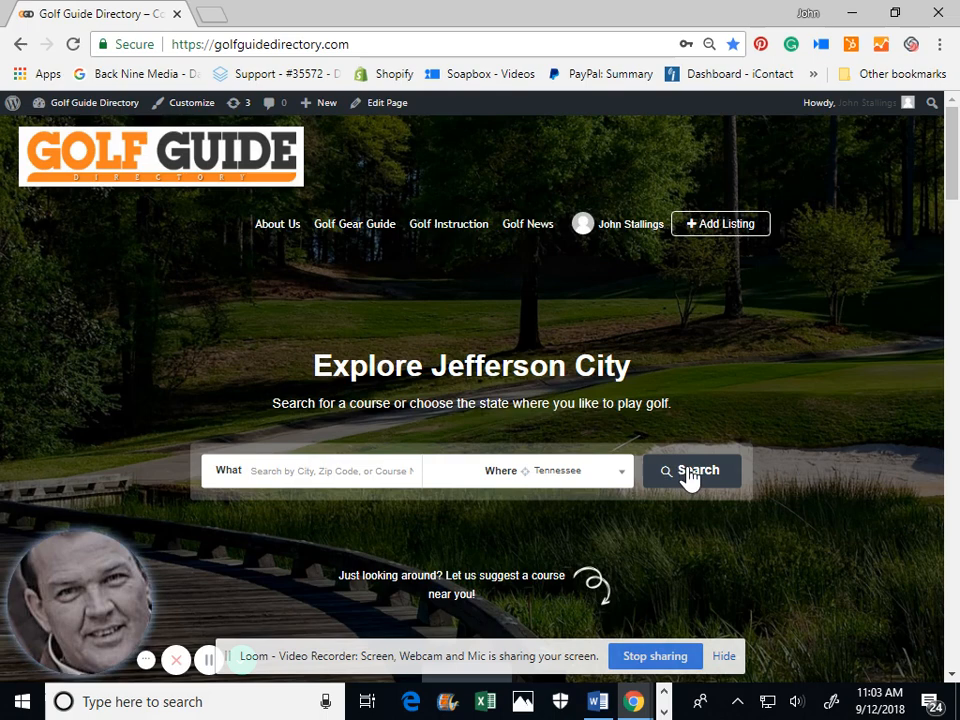
- Run the course search for Tennessee to list its golf courses
{"action": "left_click", "coordinate": [692, 470]}
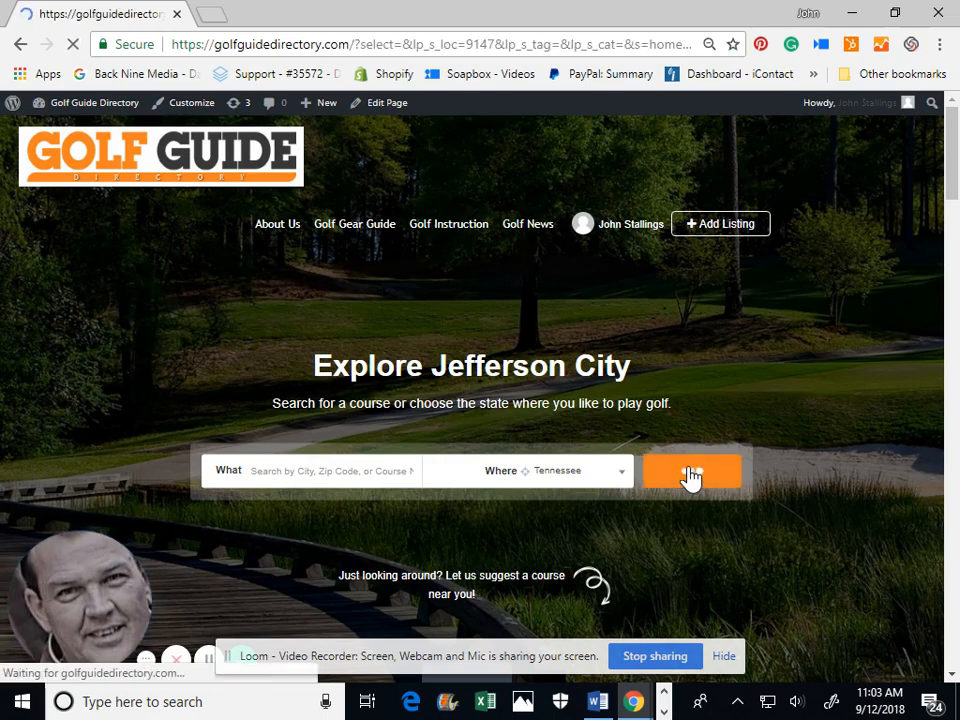
{"action": "left_click", "coordinate": [692, 470]}
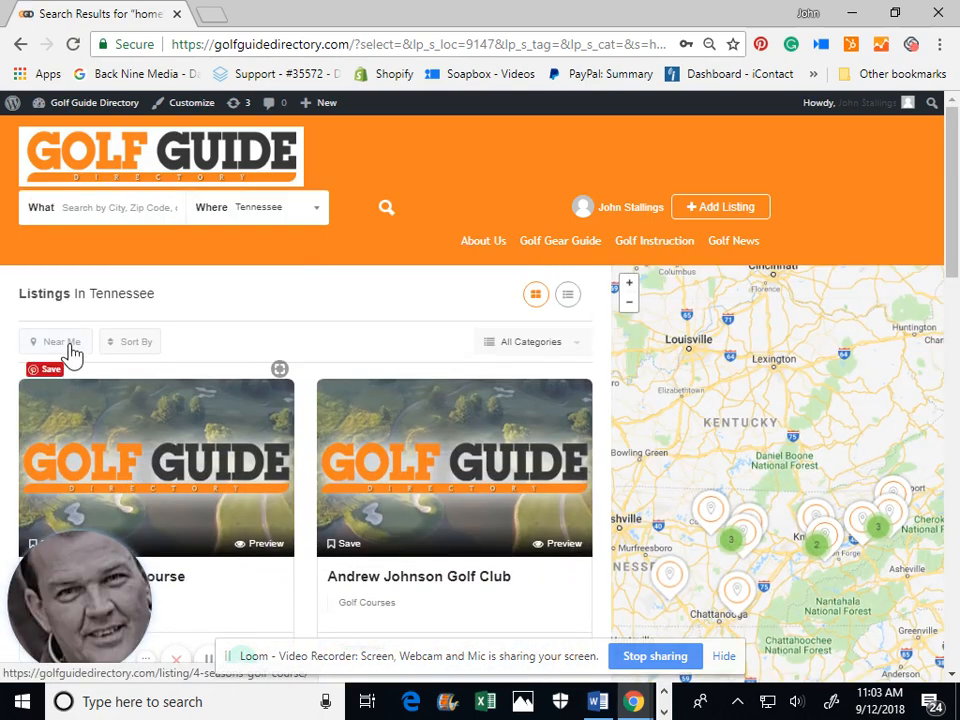
- Apply the Near Me filter and shrink the distance radius to nearby Tennessee courses
{"action": "left_click", "coordinate": [56, 340]}
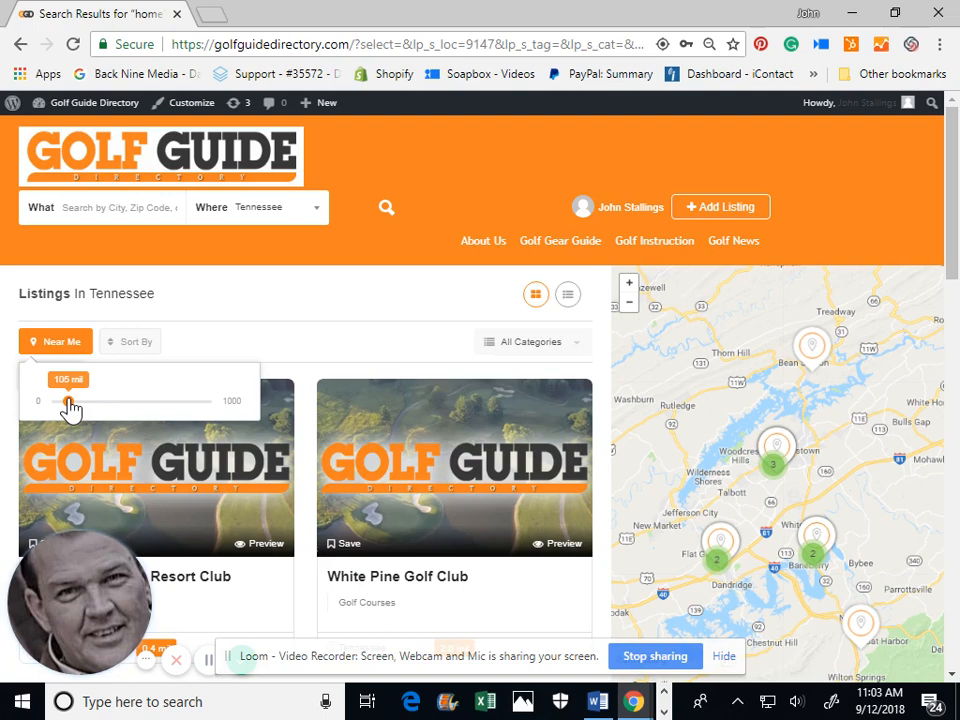
{"action": "left_click_drag", "start_coordinate": [70, 400], "coordinate": [64, 400]}
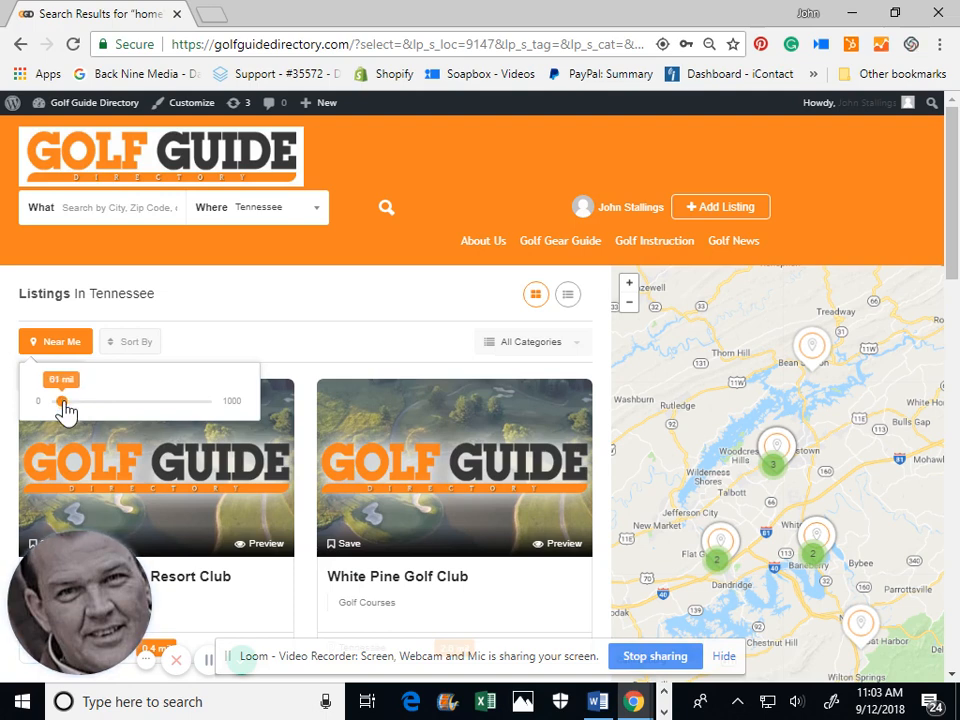
{"action": "left_click_drag", "start_coordinate": [64, 400], "coordinate": [60, 400]}
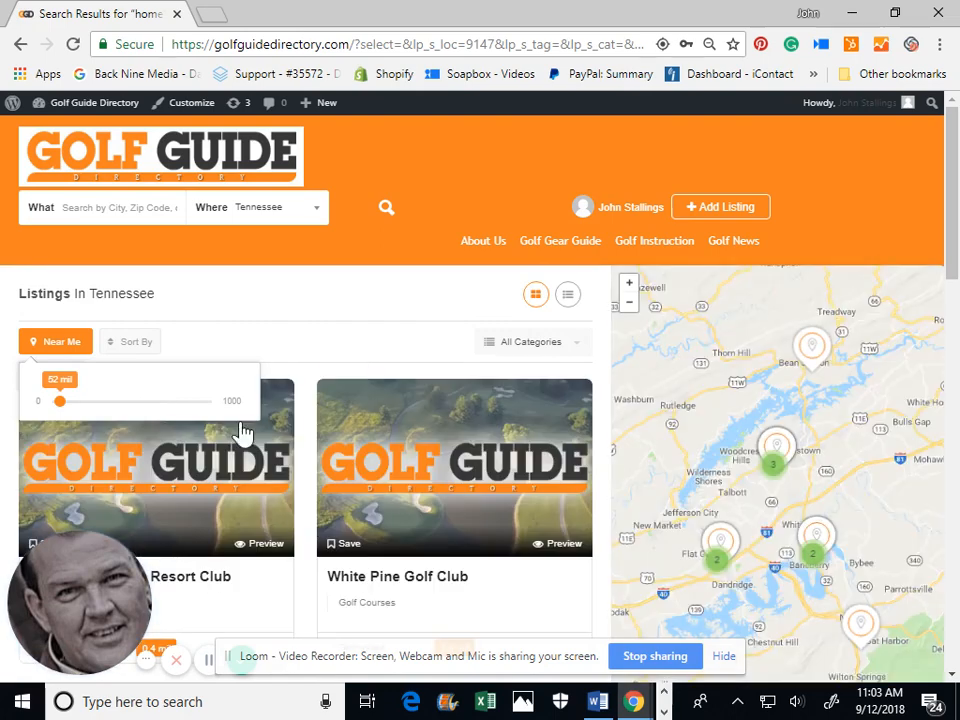
{"action": "scroll", "scroll_direction": "down", "scroll_amount": 3}
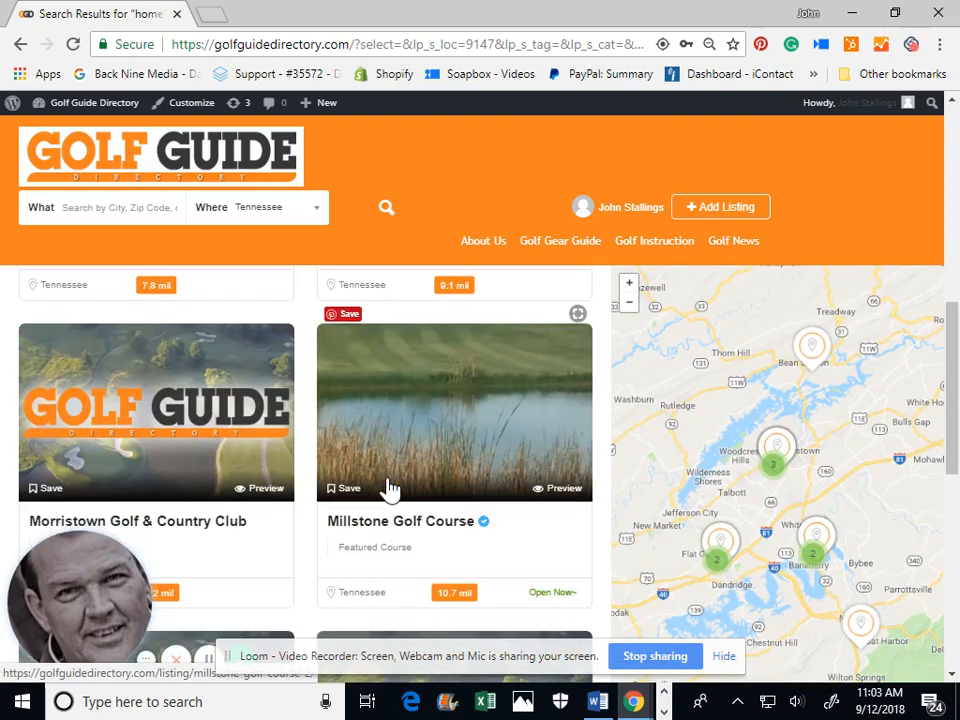
{"action": "scroll", "scroll_direction": "down", "scroll_amount": 3}
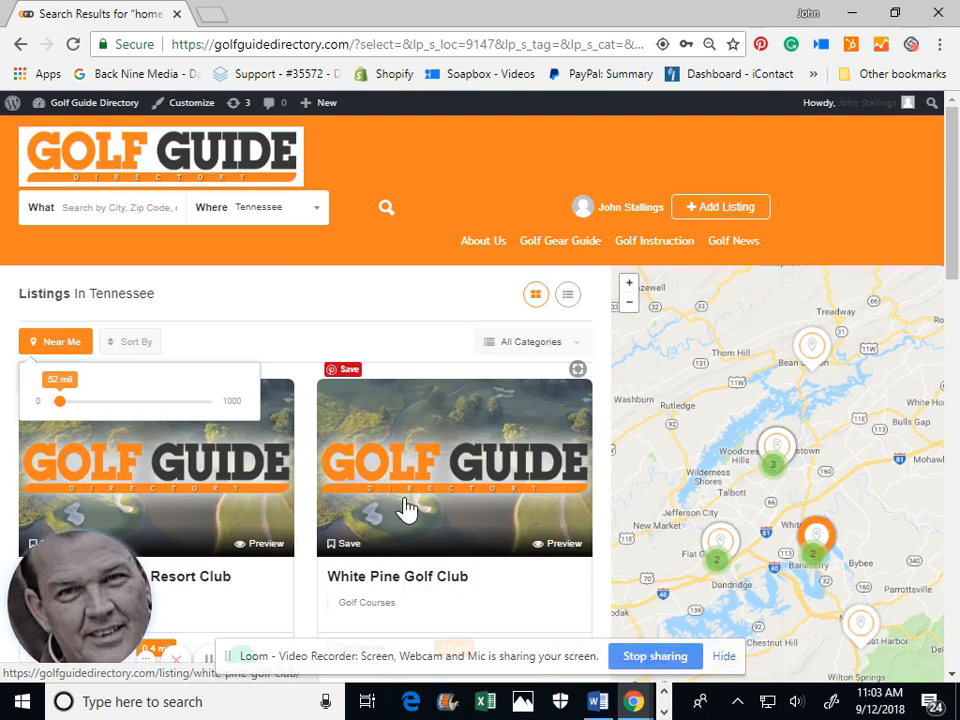
{"action": "mouse_move", "coordinate": [486, 528]}
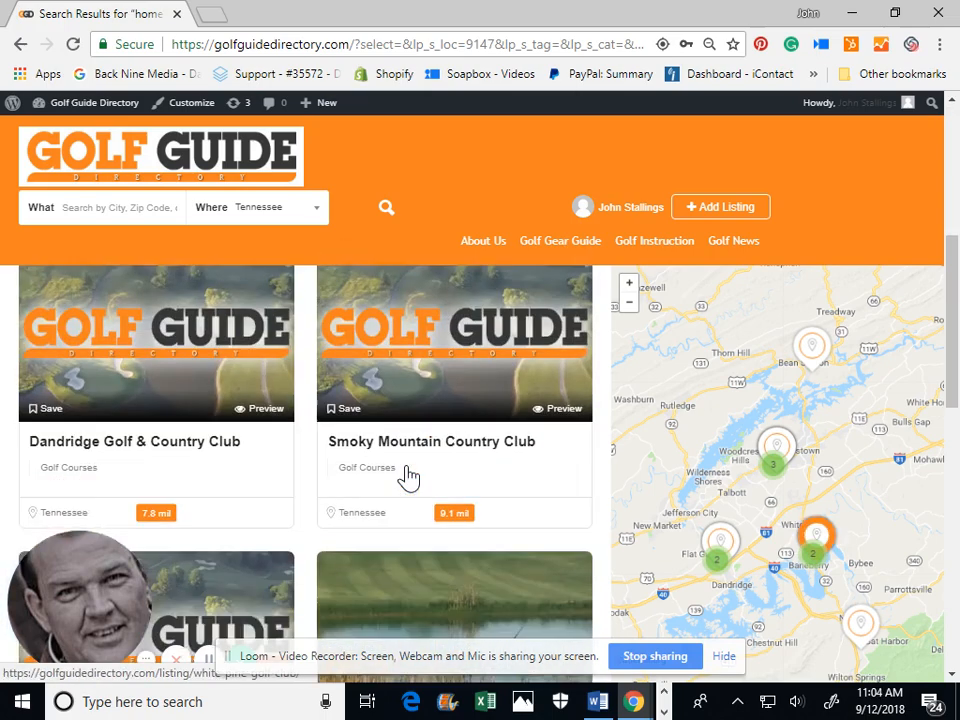
{"action": "scroll", "scroll_direction": "down", "scroll_amount": 3}
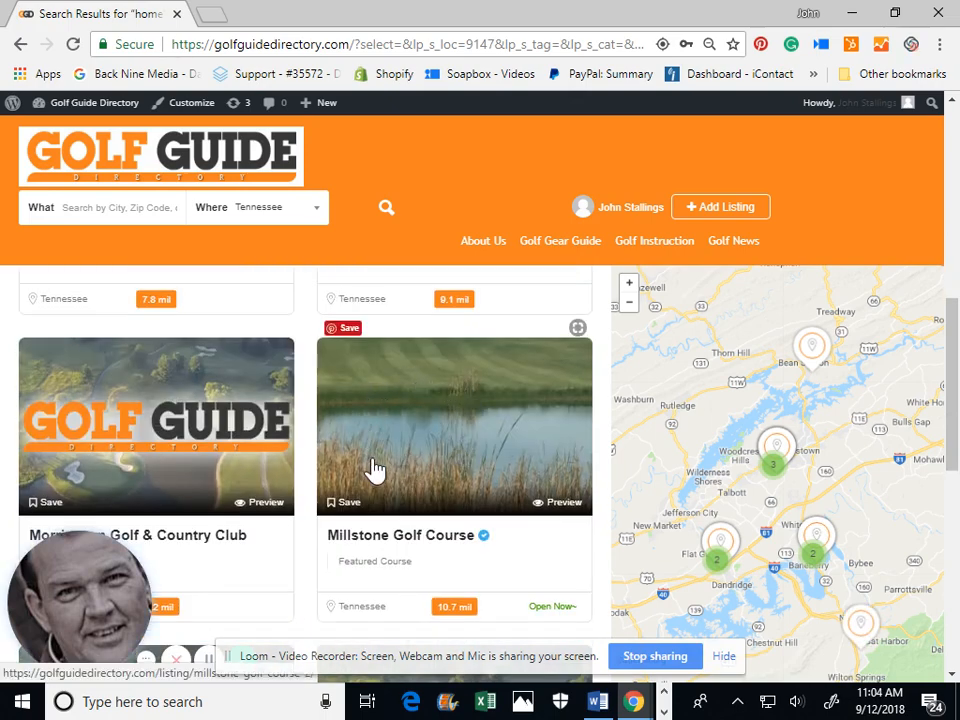
{"action": "mouse_move", "coordinate": [344, 464]}
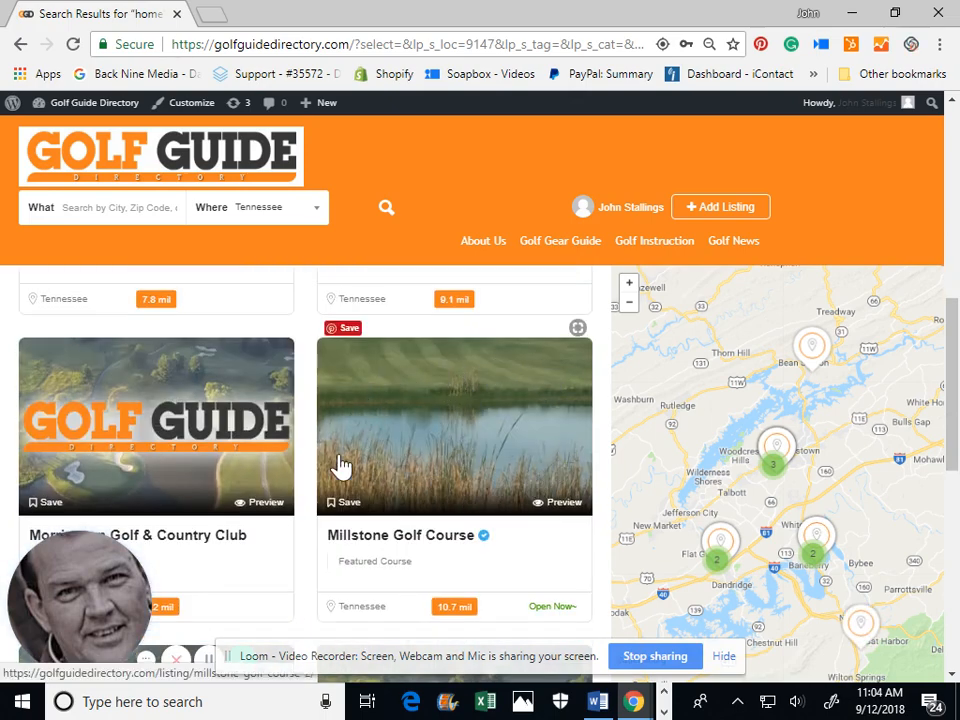
{"action": "mouse_move", "coordinate": [404, 424]}
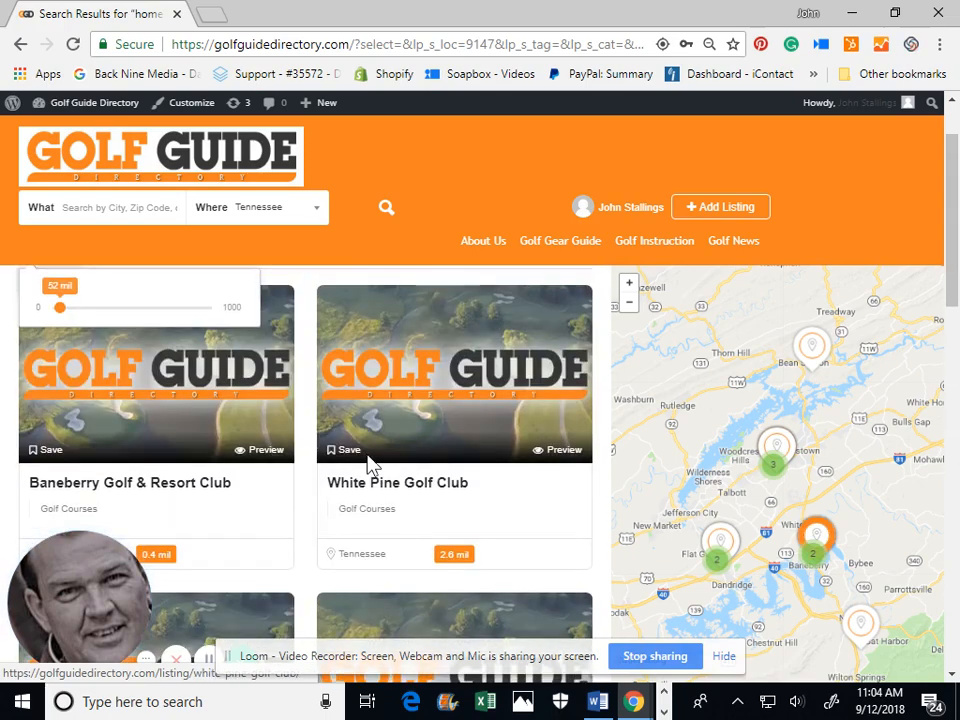
{"action": "scroll", "scroll_direction": "down", "scroll_amount": 3}
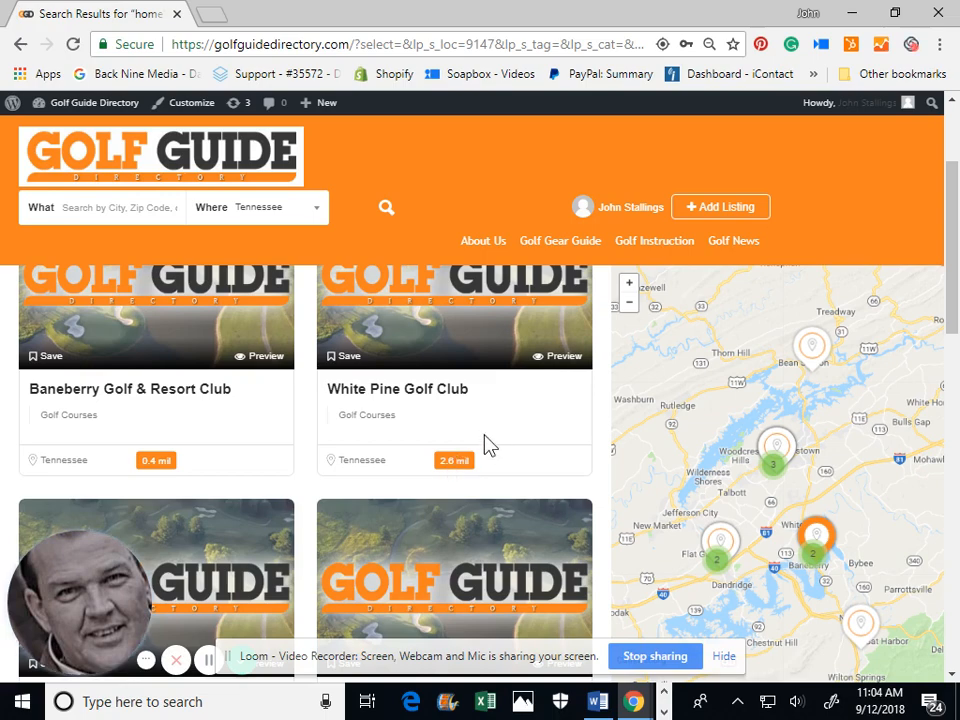
{"action": "scroll", "scroll_direction": "down", "scroll_amount": 3}
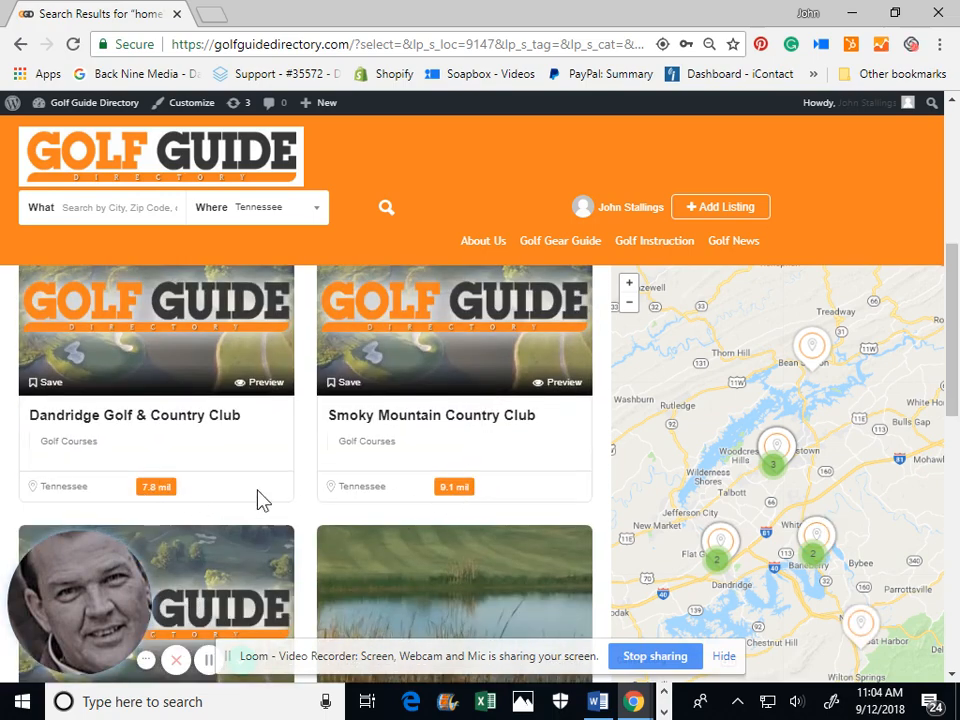
{"action": "scroll", "scroll_direction": "down", "scroll_amount": 3}
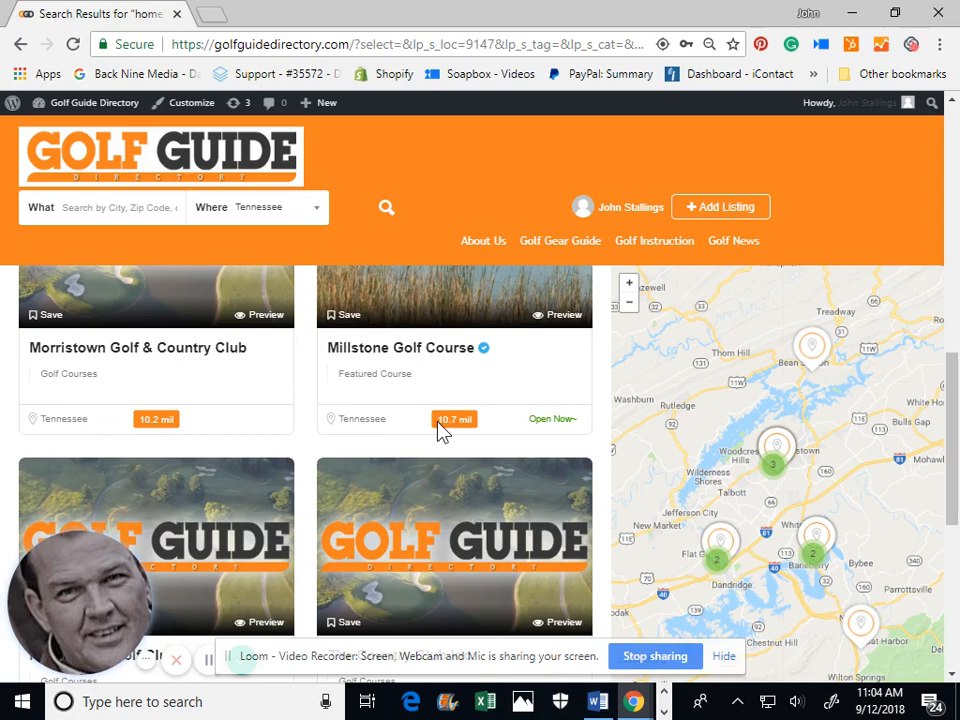
{"action": "scroll", "scroll_direction": "down", "scroll_amount": 3}
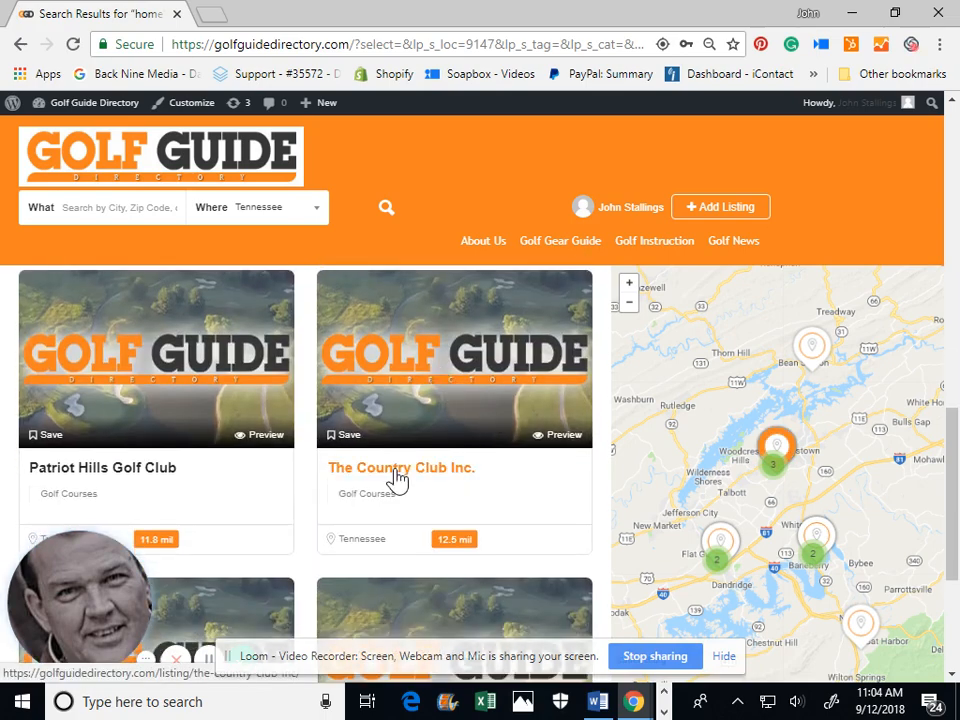
- Open The Country Club Inc. listing showing its Morristown address, holes and phone
{"action": "left_click", "coordinate": [400, 468]}
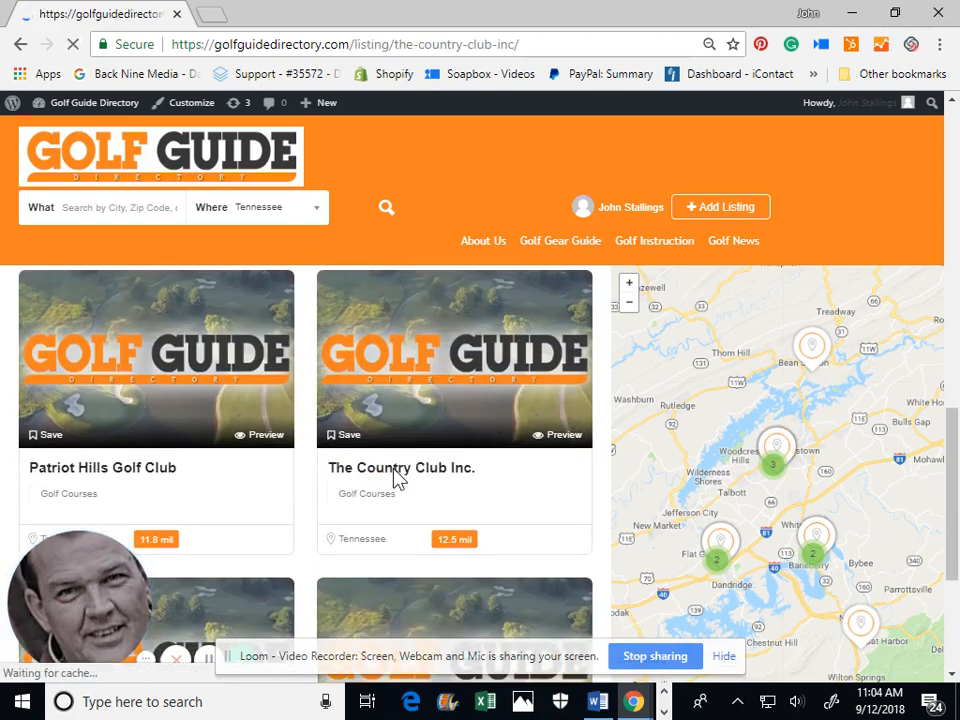
{"action": "left_click", "coordinate": [400, 468]}
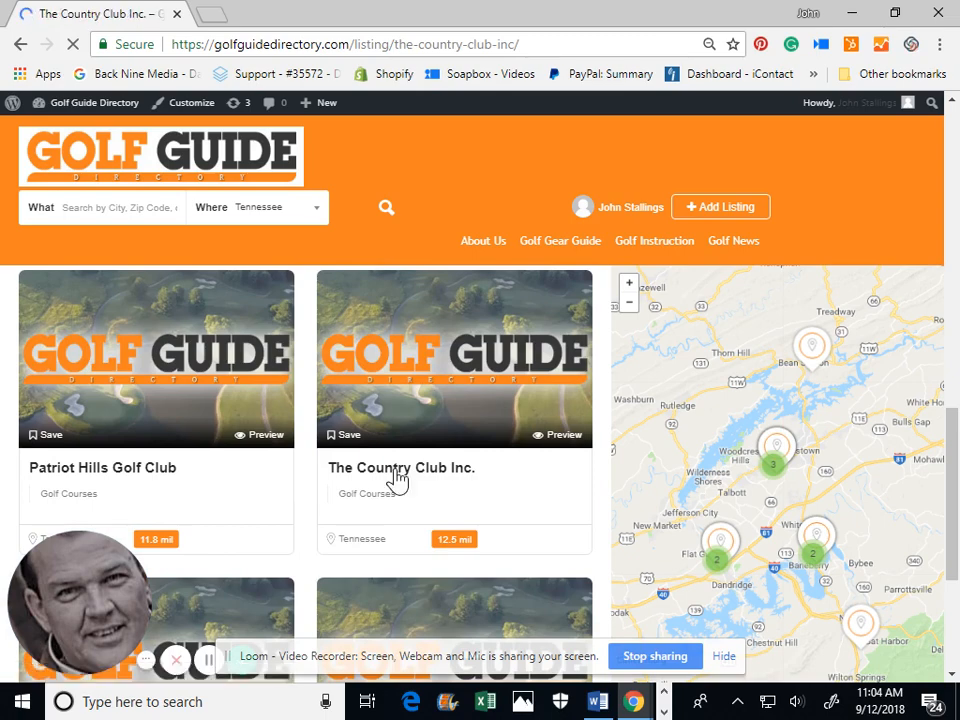
{"action": "left_click", "coordinate": [400, 468]}
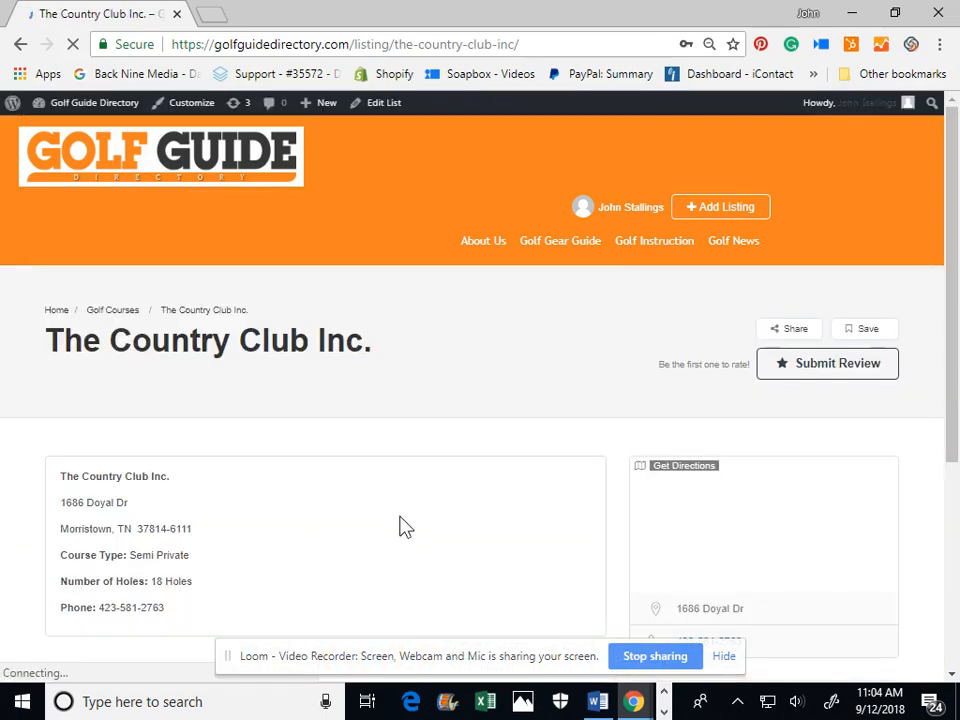
{"action": "scroll", "scroll_direction": "down", "scroll_amount": 3}
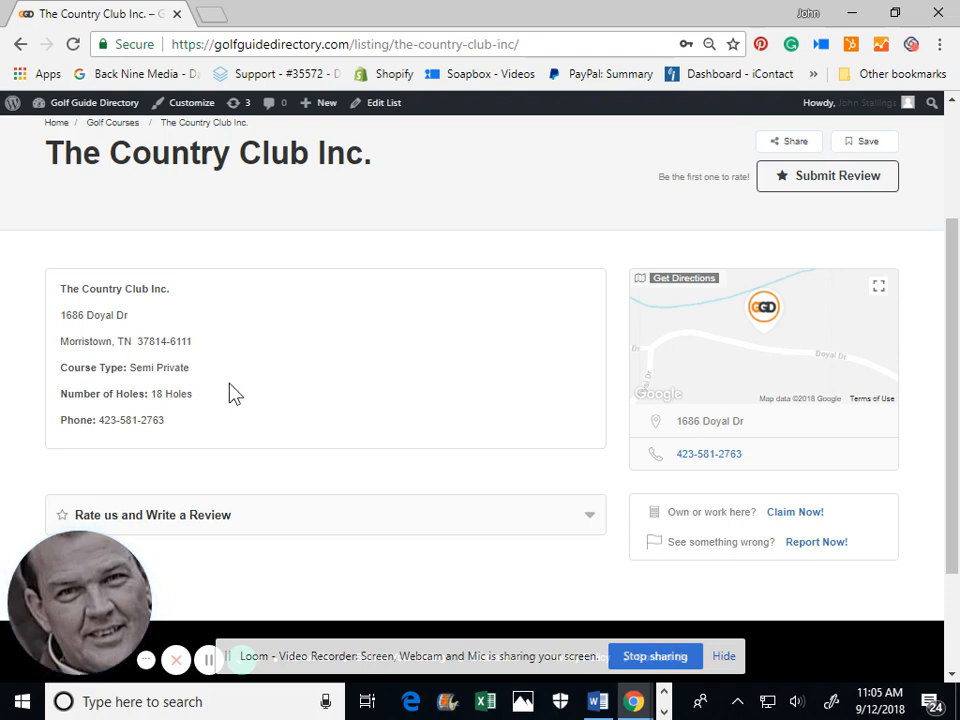
{"action": "mouse_move", "coordinate": [436, 264]}
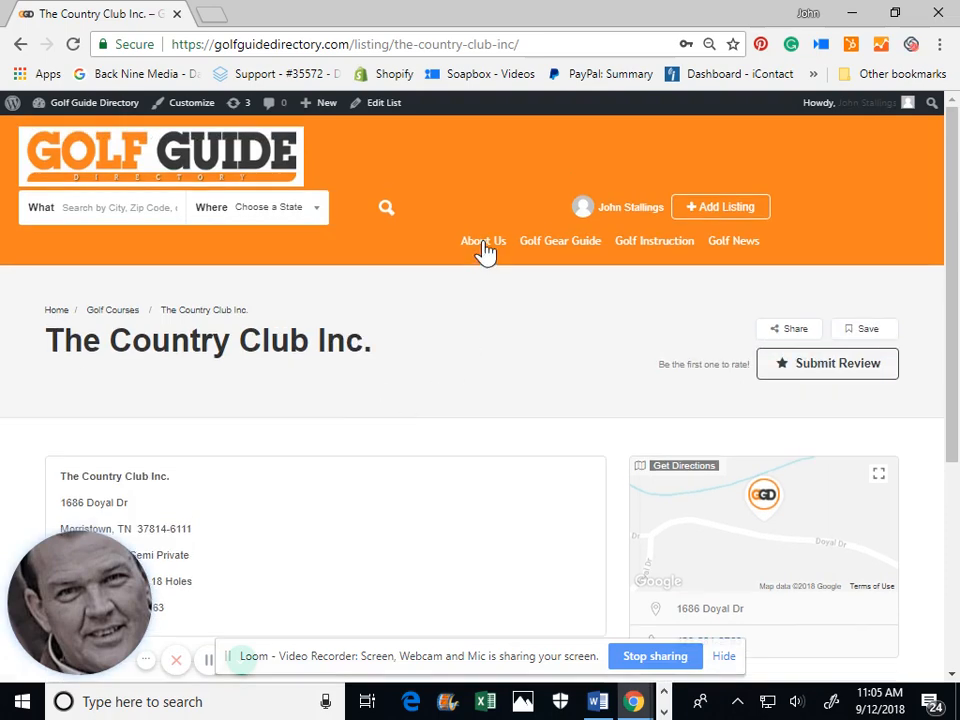
- Navigate to About Us and move down through the welcome text and video to the 80BREAKR partnership section
{"action": "left_click", "coordinate": [484, 240]}
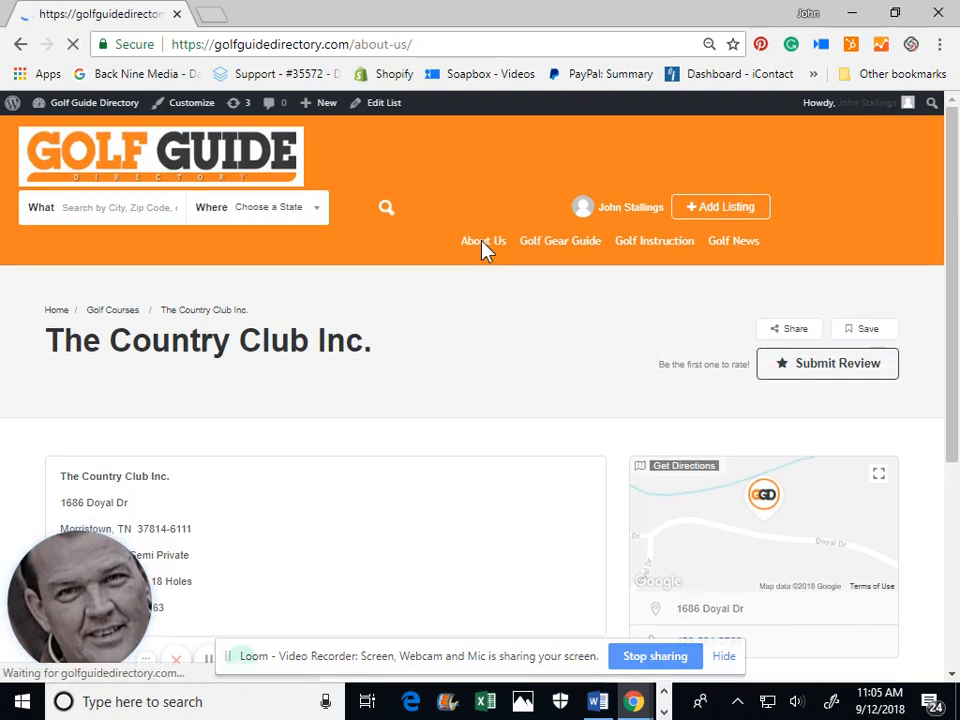
{"action": "left_click", "coordinate": [484, 240]}
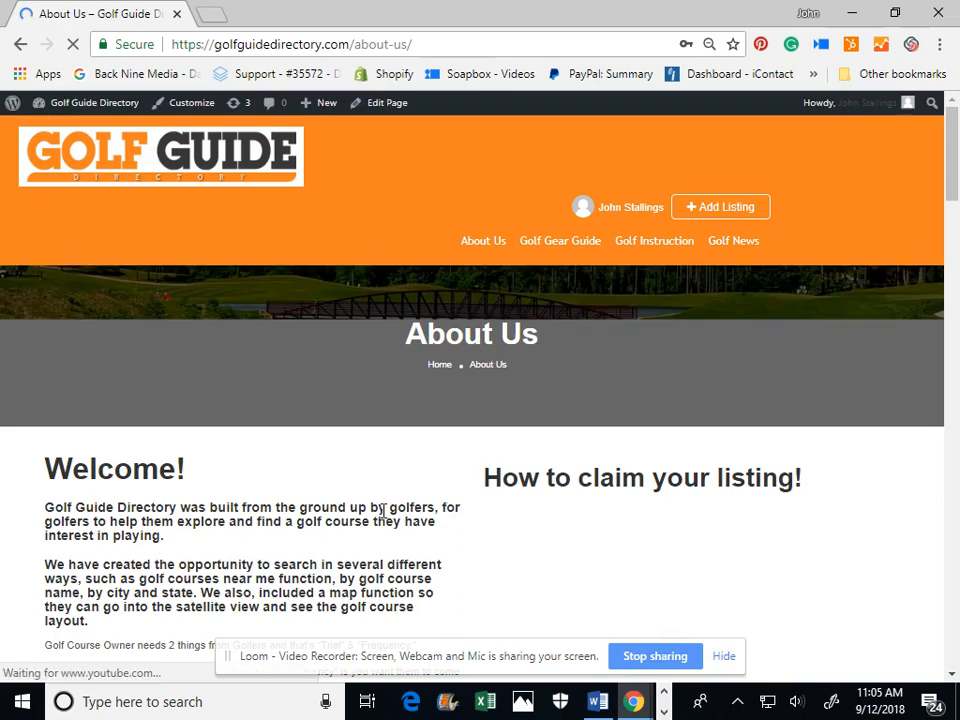
{"action": "scroll", "scroll_direction": "down", "scroll_amount": 3}
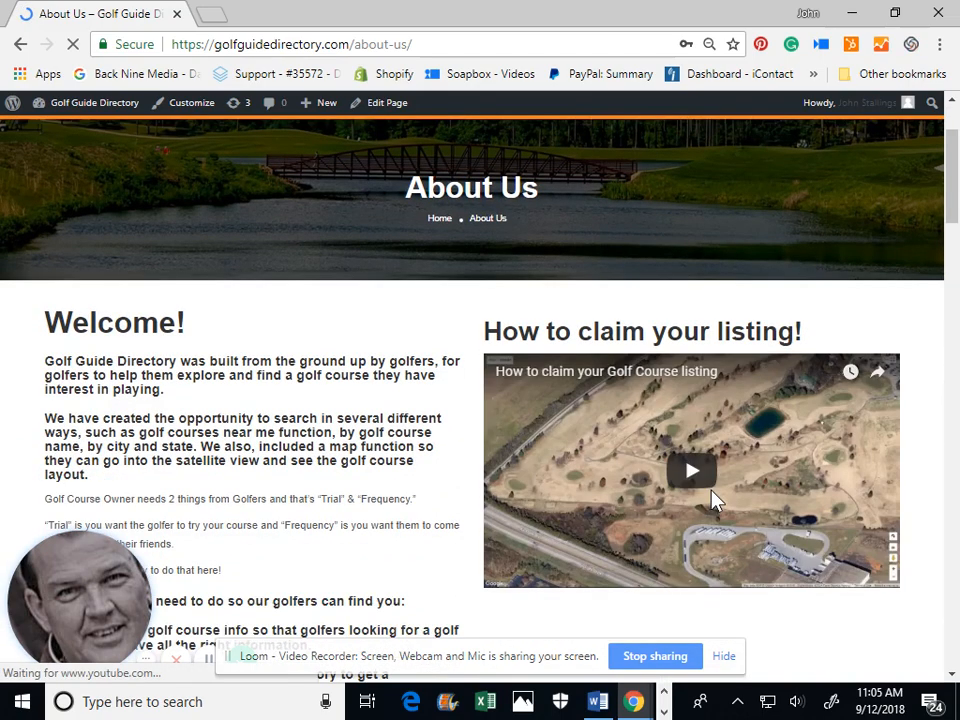
{"action": "scroll", "scroll_direction": "down", "scroll_amount": 3}
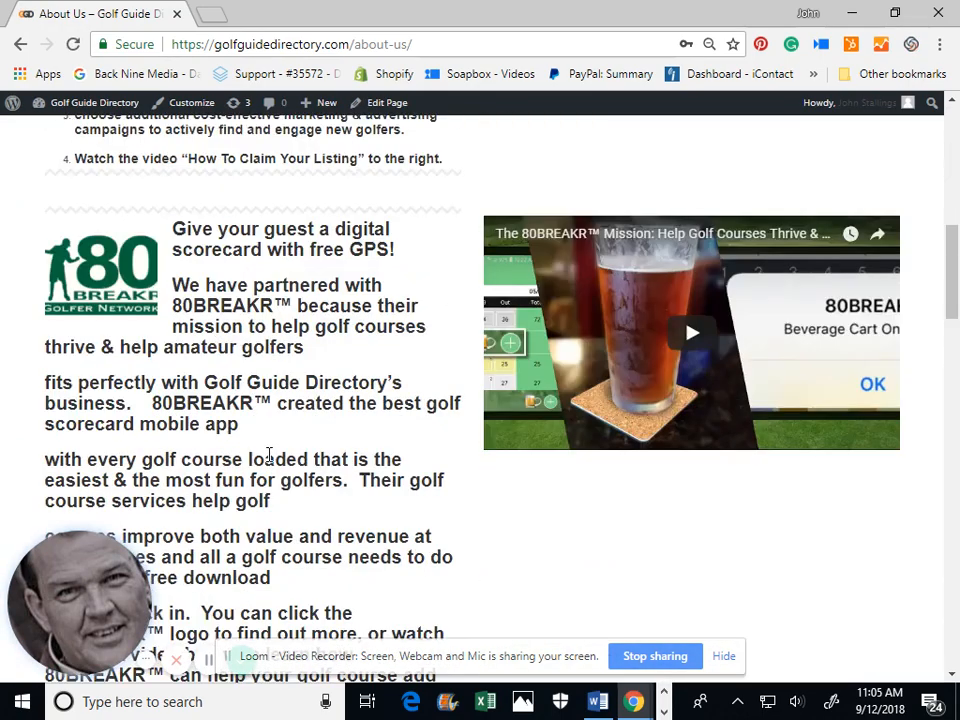
{"action": "scroll", "scroll_direction": "down", "scroll_amount": 3}
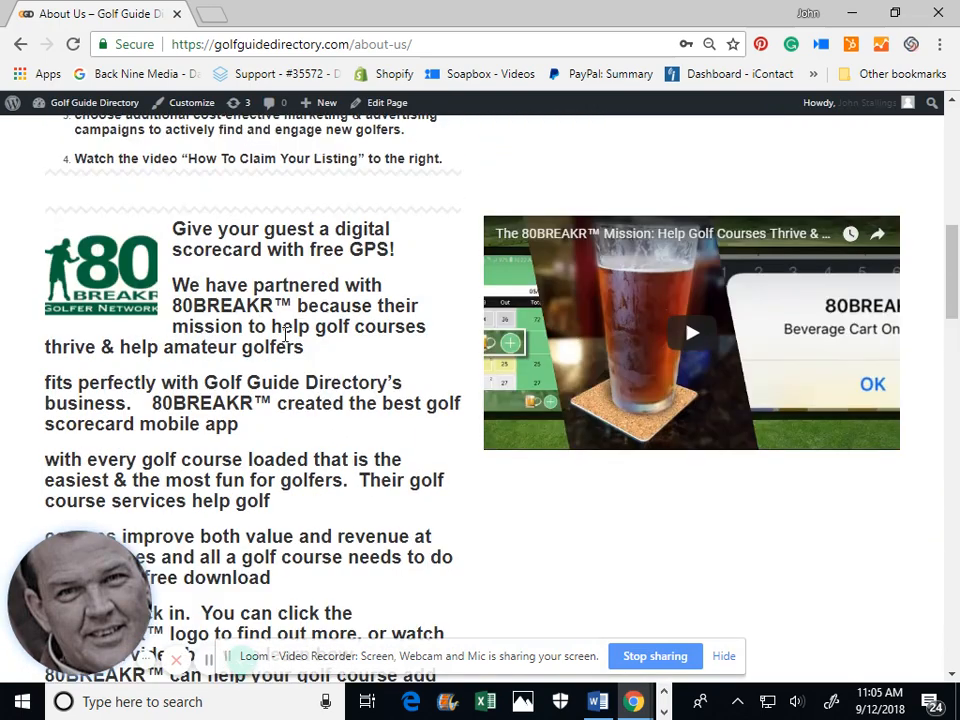
{"action": "mouse_move", "coordinate": [292, 436]}
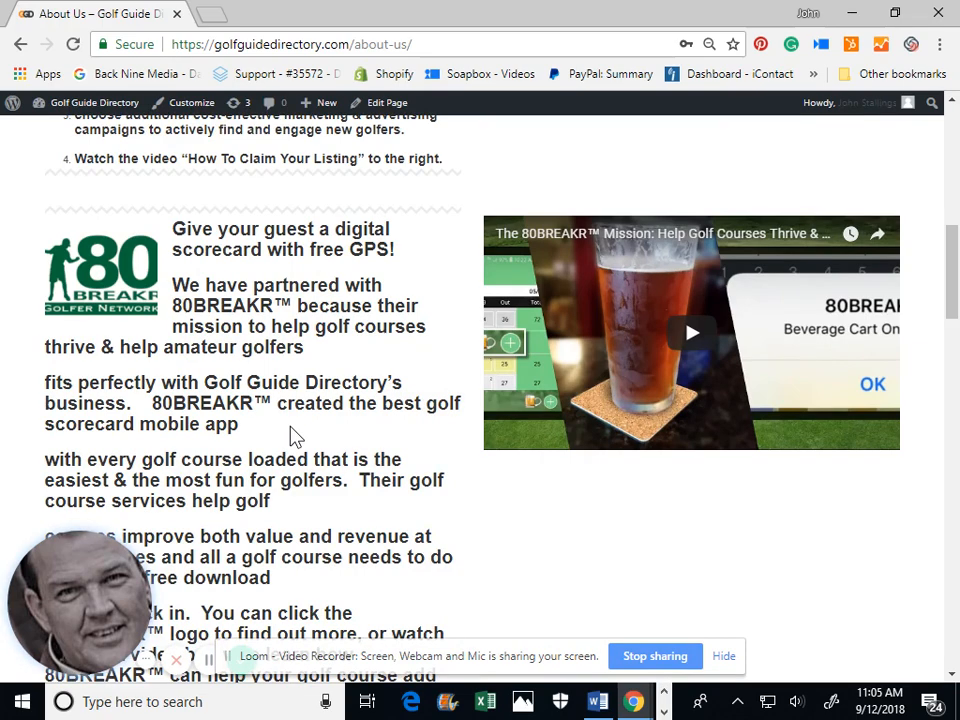
{"action": "scroll", "scroll_direction": "down", "scroll_amount": 3}
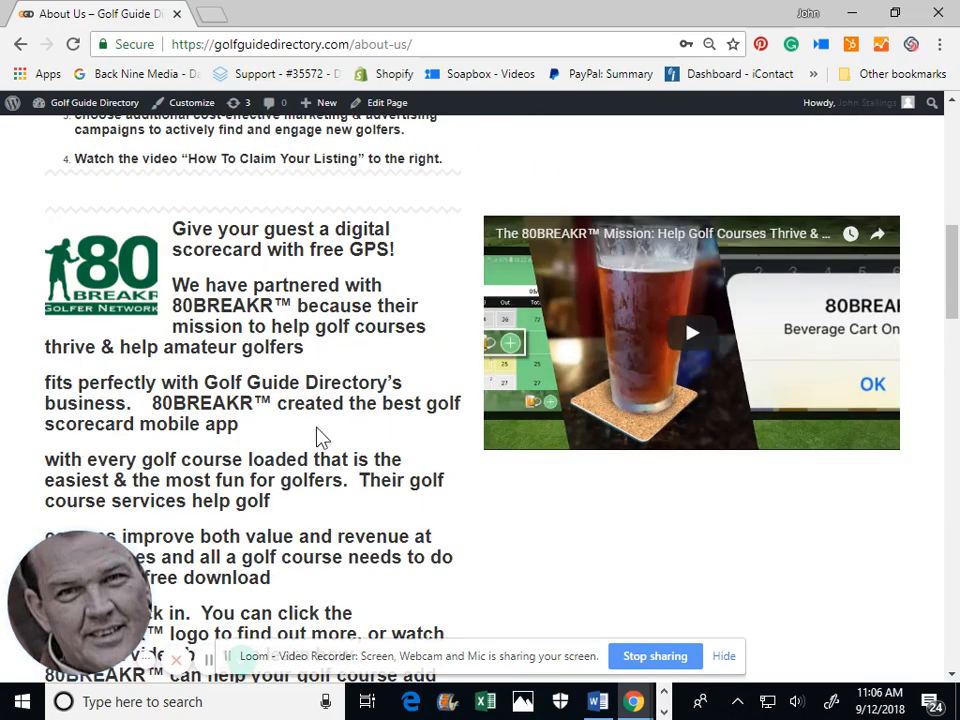
- Reveal the $3,800 featured, $500 conversion and $120 claimed listing pricing plans
{"action": "scroll", "scroll_direction": "down", "scroll_amount": 3}
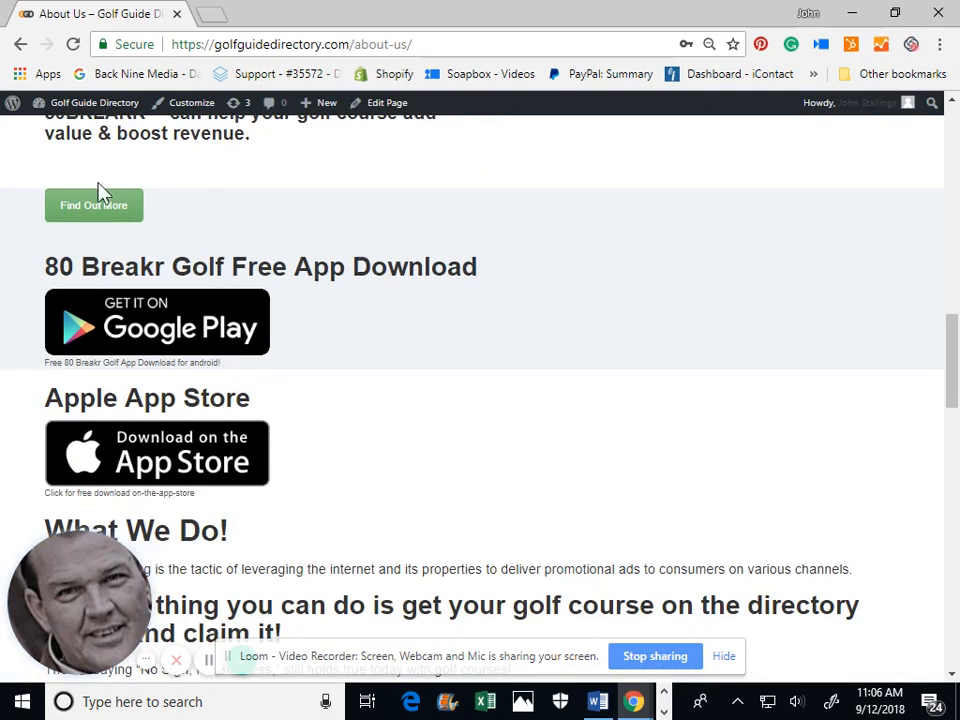
{"action": "mouse_move", "coordinate": [116, 220]}
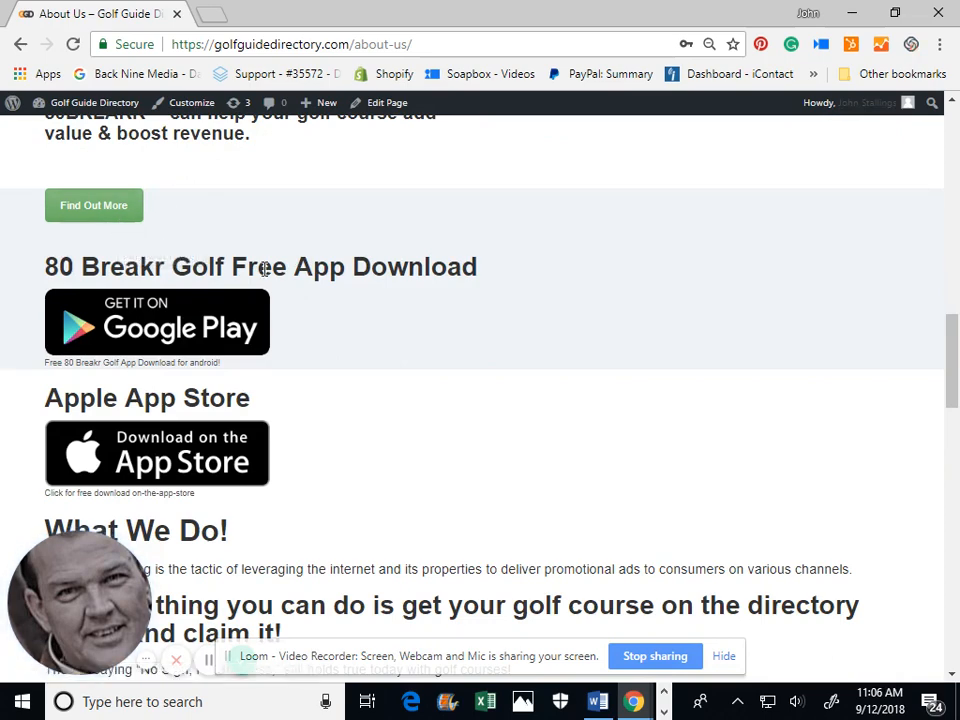
{"action": "scroll", "scroll_direction": "down", "scroll_amount": 3}
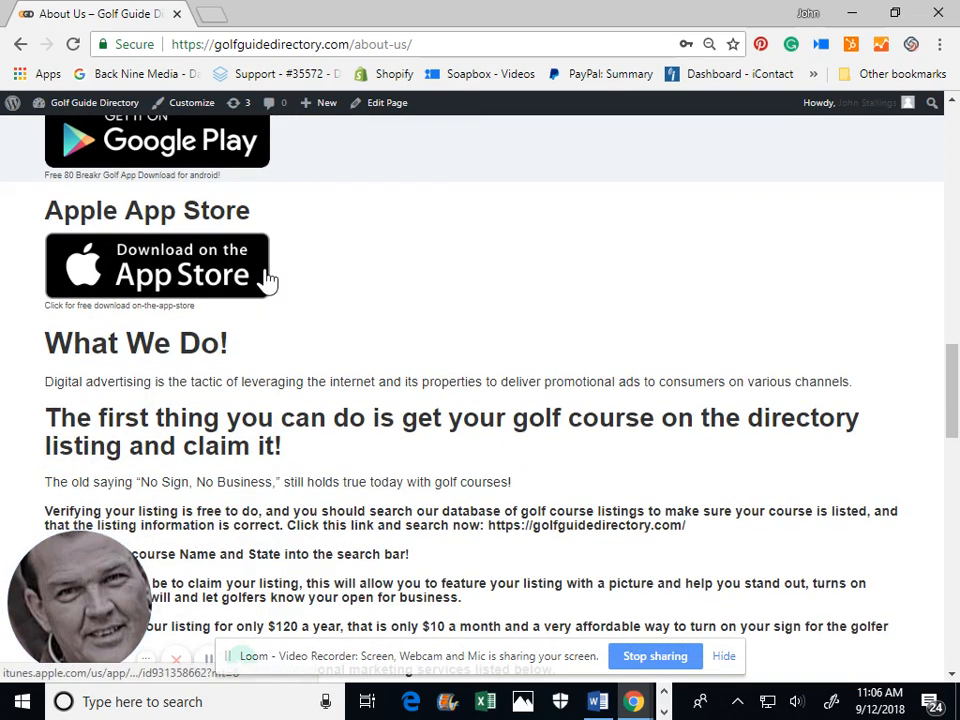
{"action": "scroll", "scroll_direction": "down", "scroll_amount": 3}
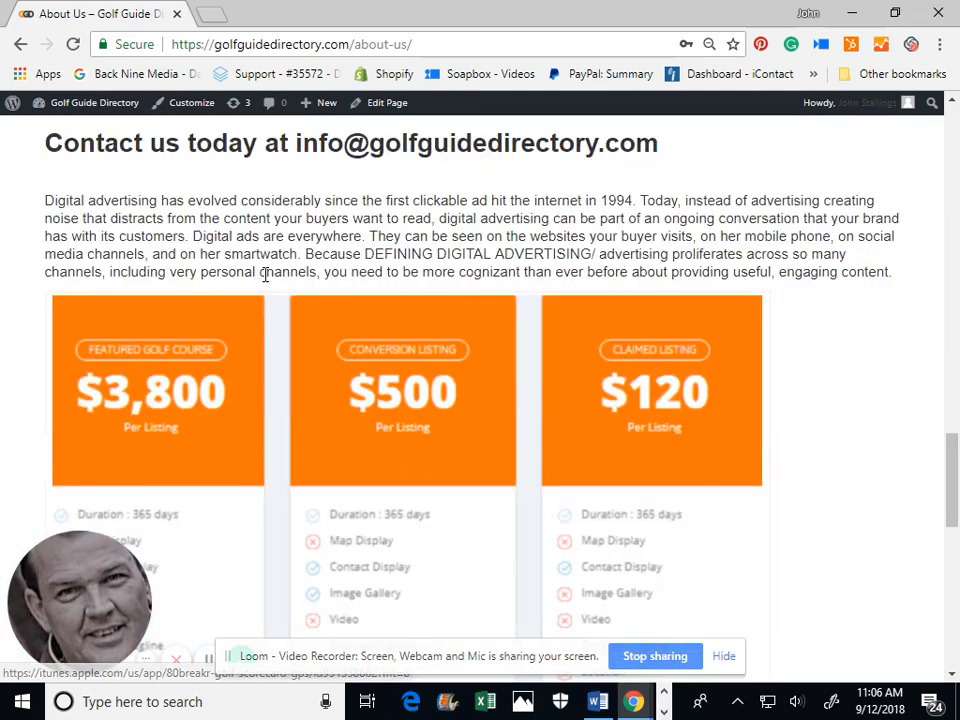
{"action": "scroll", "scroll_direction": "down", "scroll_amount": 3}
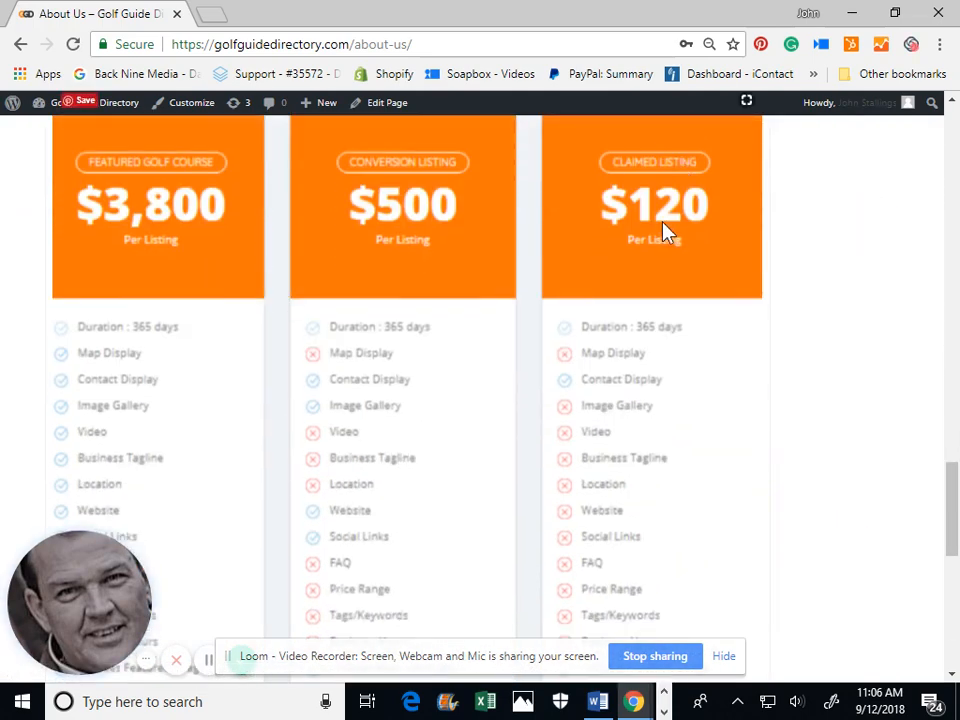
{"action": "mouse_move", "coordinate": [638, 562]}
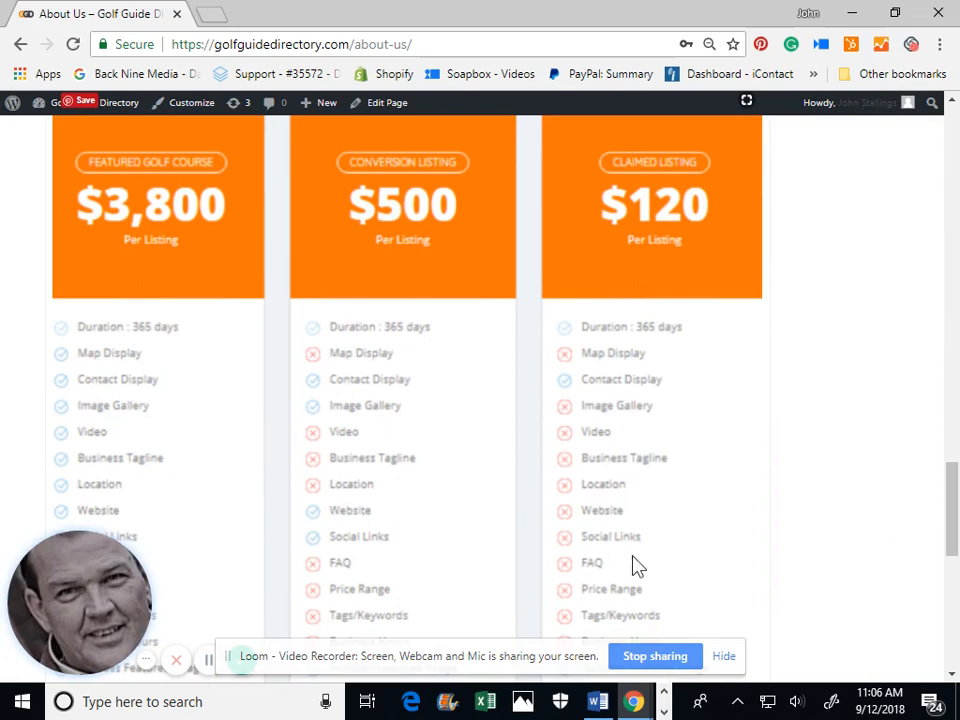
{"action": "mouse_move", "coordinate": [568, 364]}
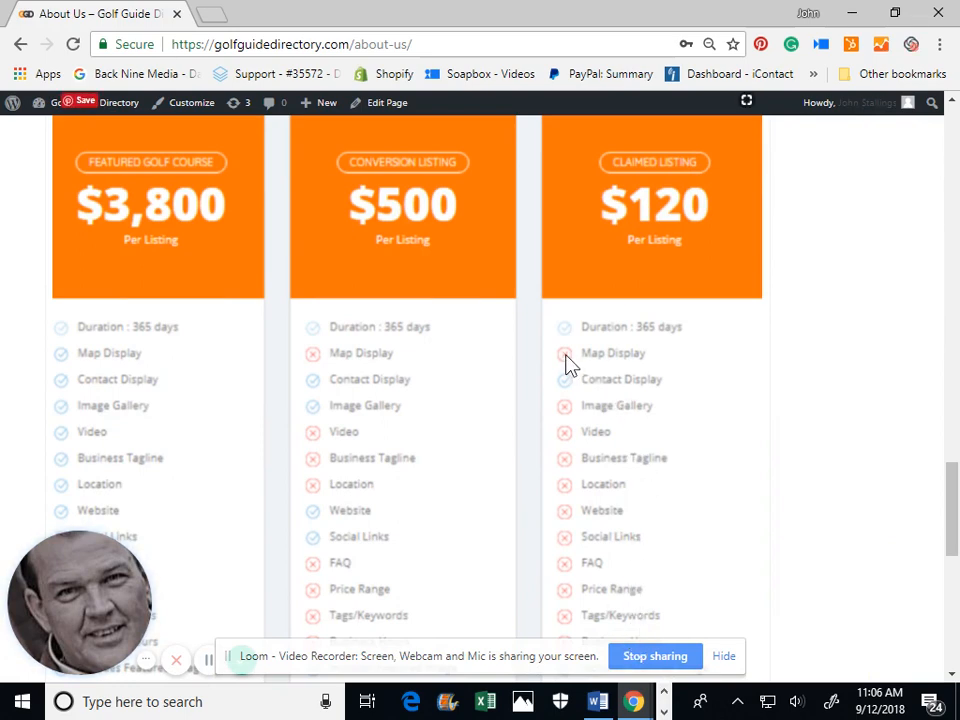
{"action": "mouse_move", "coordinate": [436, 424]}
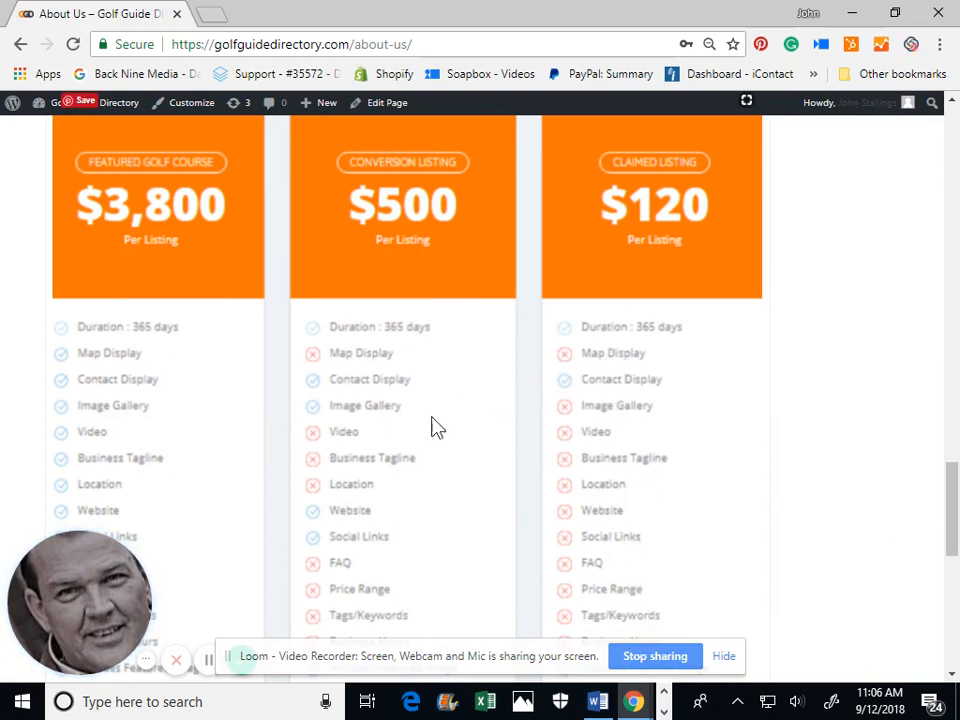
{"action": "mouse_move", "coordinate": [372, 356]}
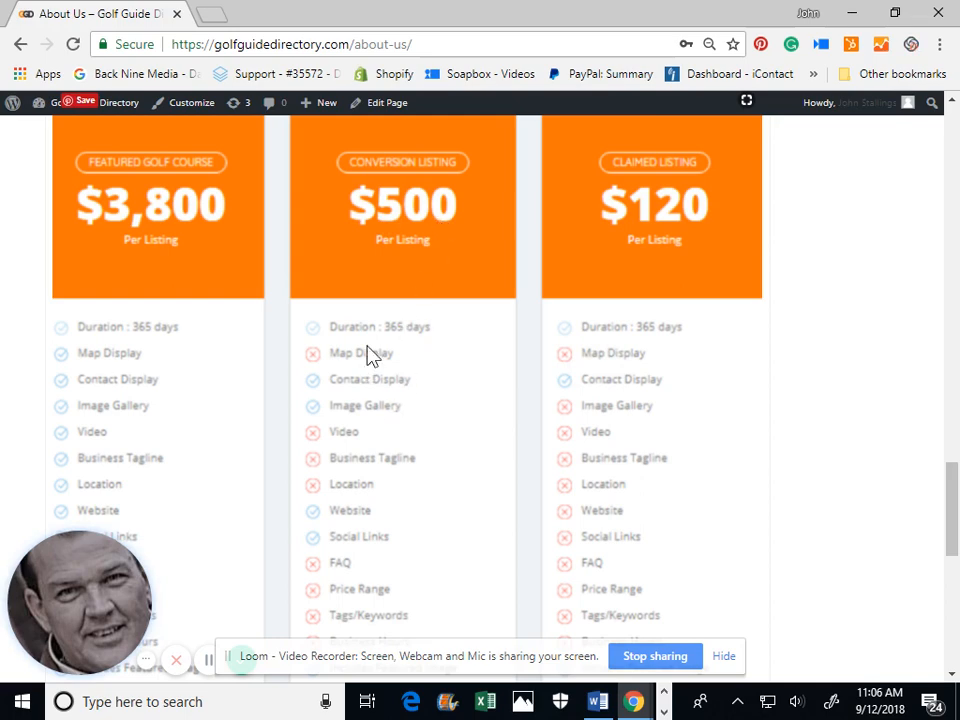
{"action": "scroll", "scroll_direction": "down", "scroll_amount": 3}
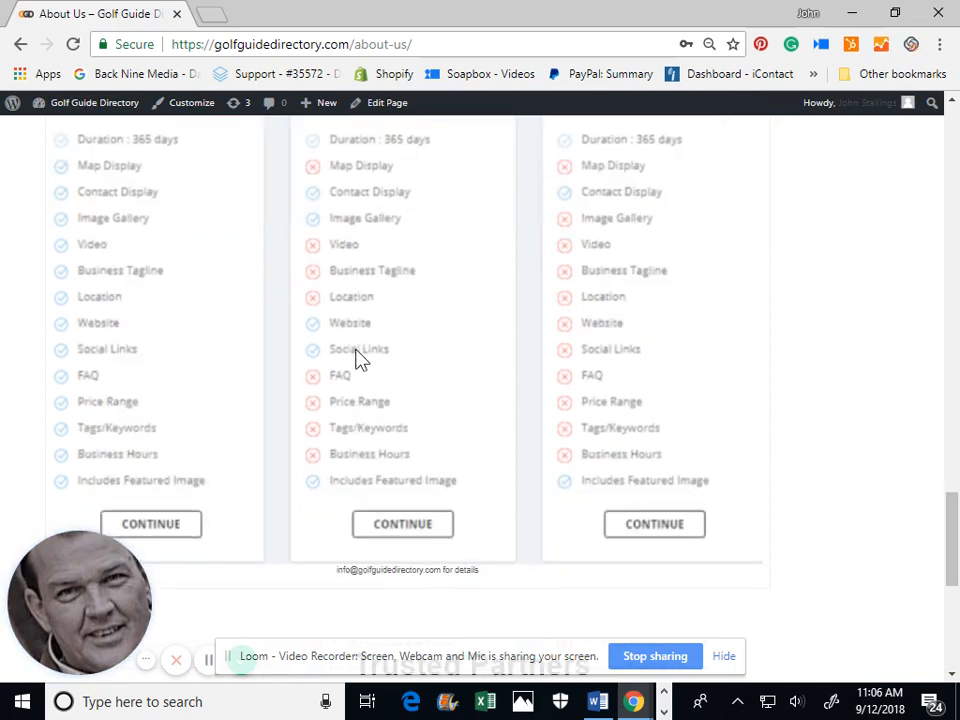
{"action": "mouse_move", "coordinate": [386, 226]}
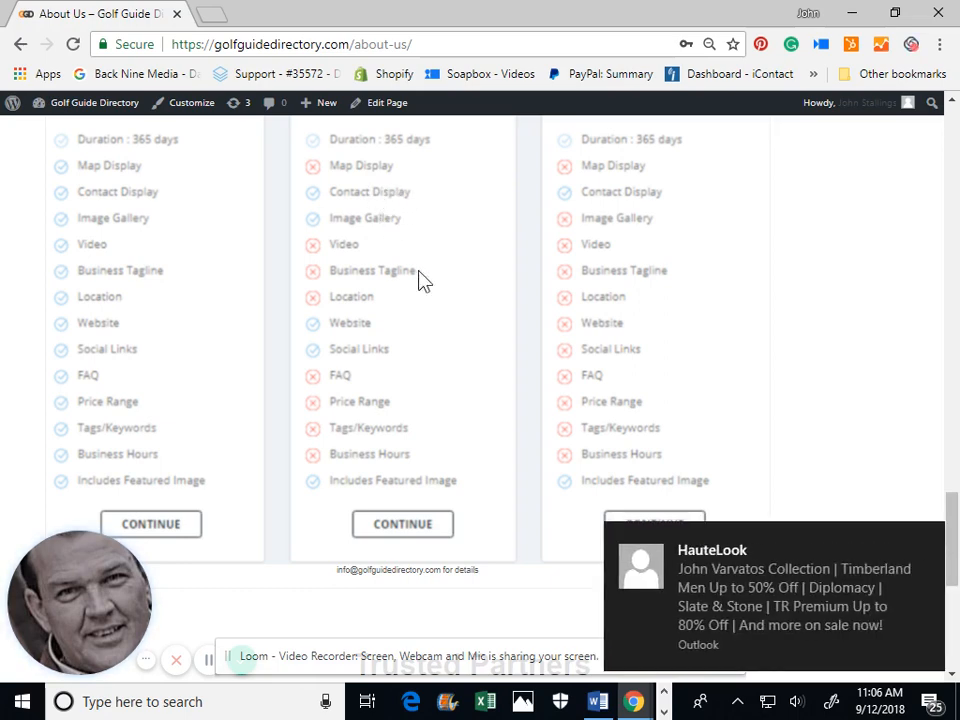
{"action": "mouse_move", "coordinate": [404, 532]}
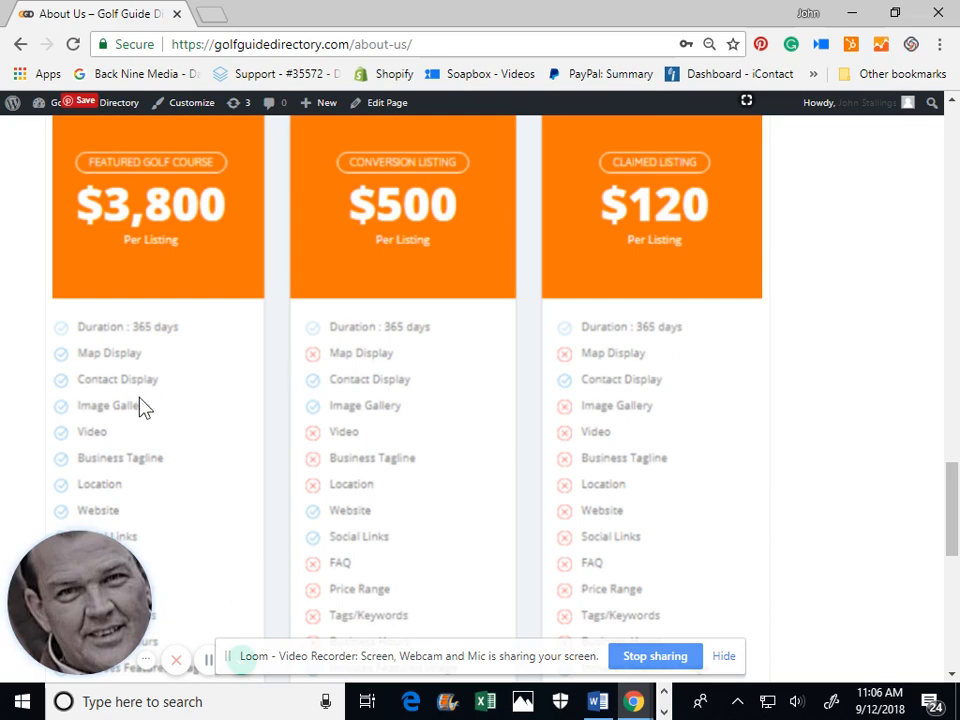
{"action": "scroll", "scroll_direction": "down", "scroll_amount": 3}
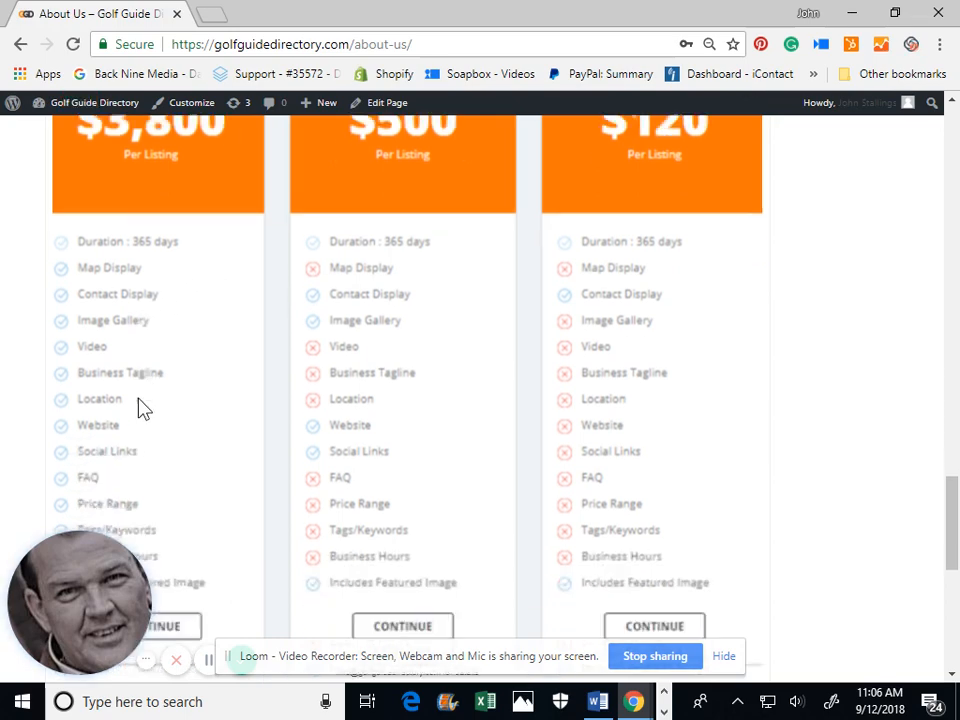
{"action": "scroll", "scroll_direction": "down", "scroll_amount": 3}
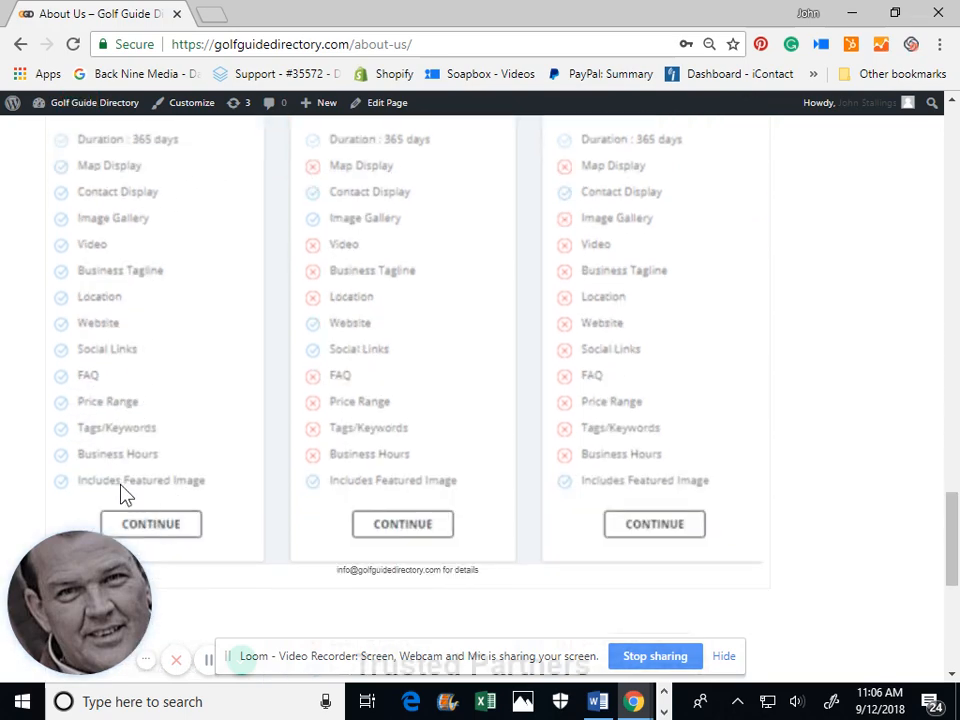
{"action": "scroll", "scroll_direction": "up", "scroll_amount": 3}
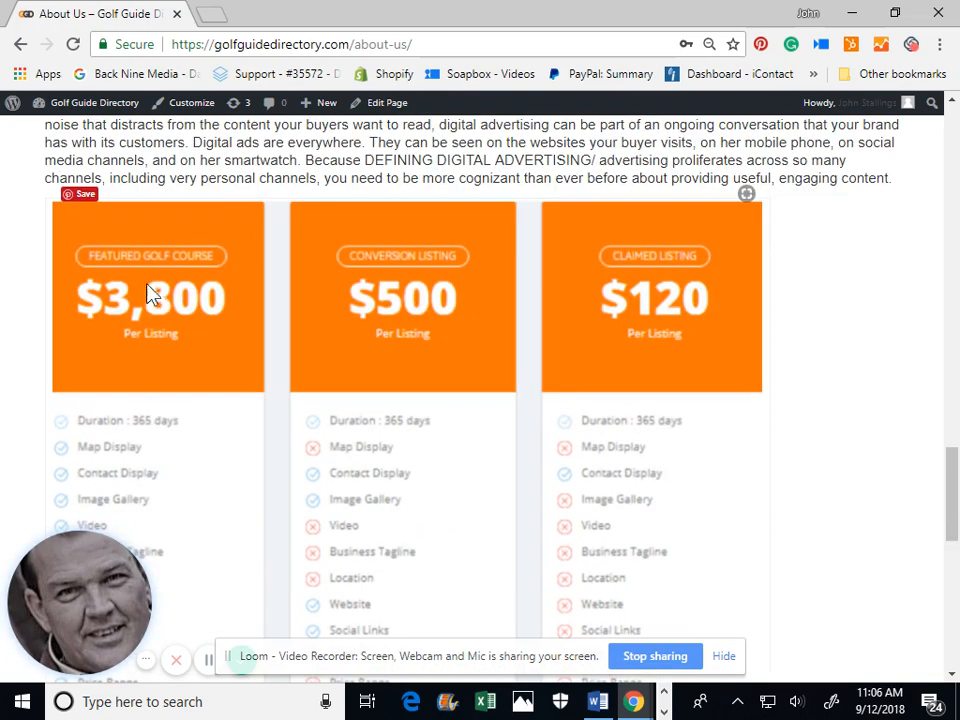
{"action": "mouse_move", "coordinate": [178, 310]}
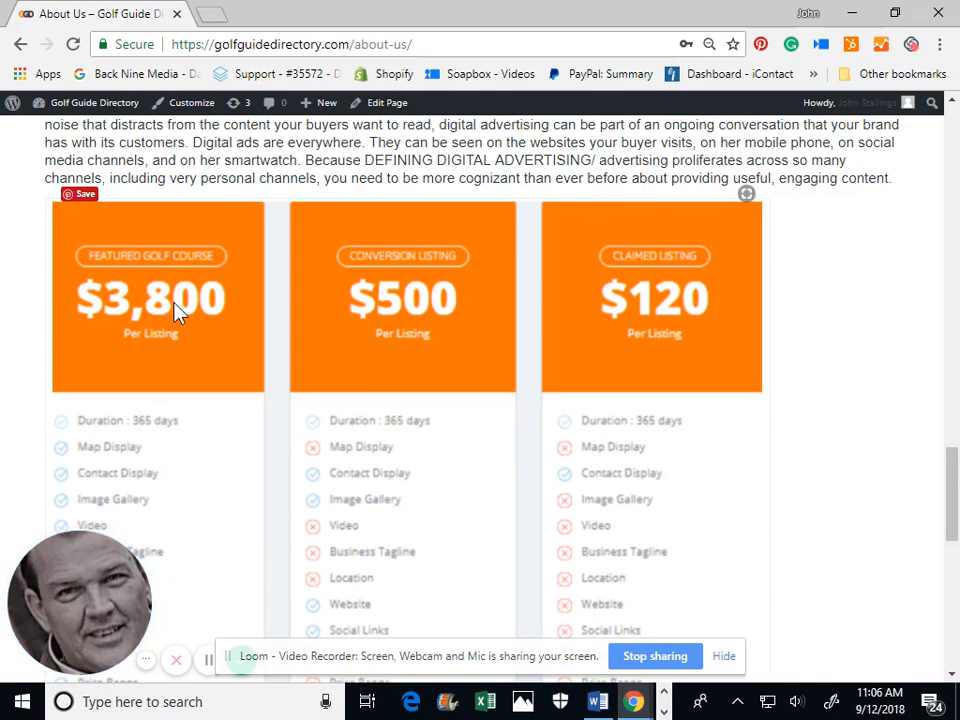
{"action": "scroll", "scroll_direction": "down", "scroll_amount": 3}
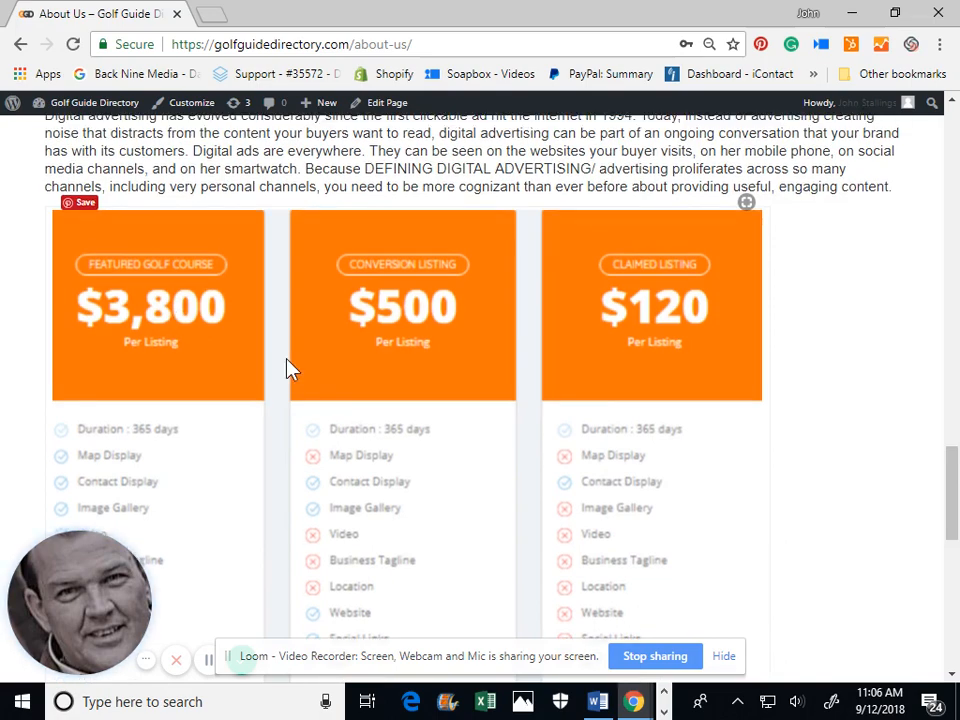
{"action": "scroll", "scroll_direction": "up", "scroll_amount": 3}
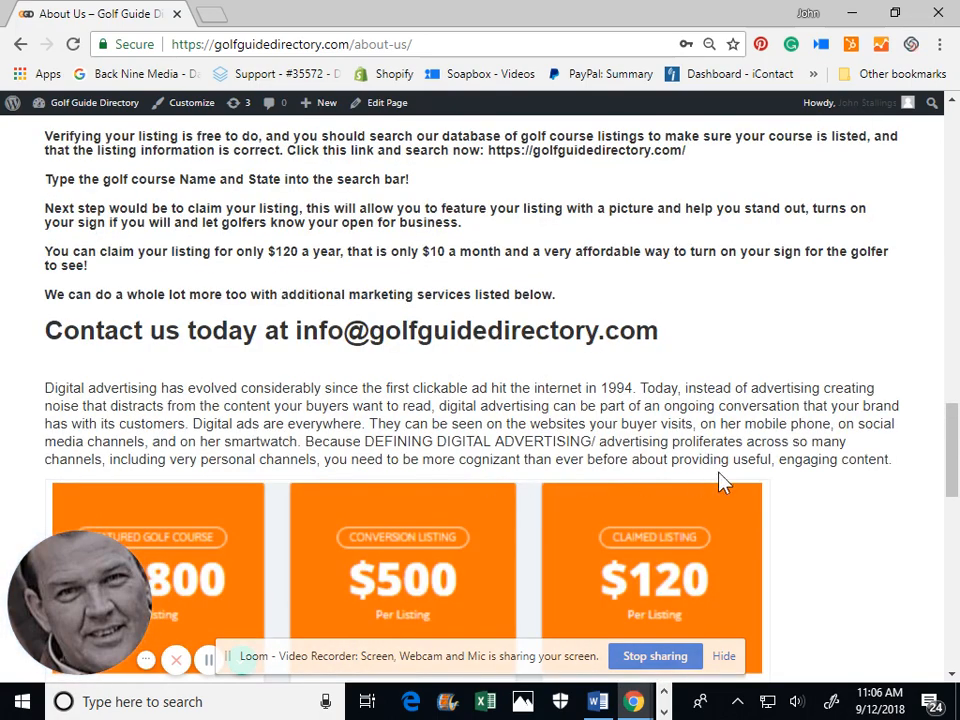
{"action": "mouse_move", "coordinate": [900, 524]}
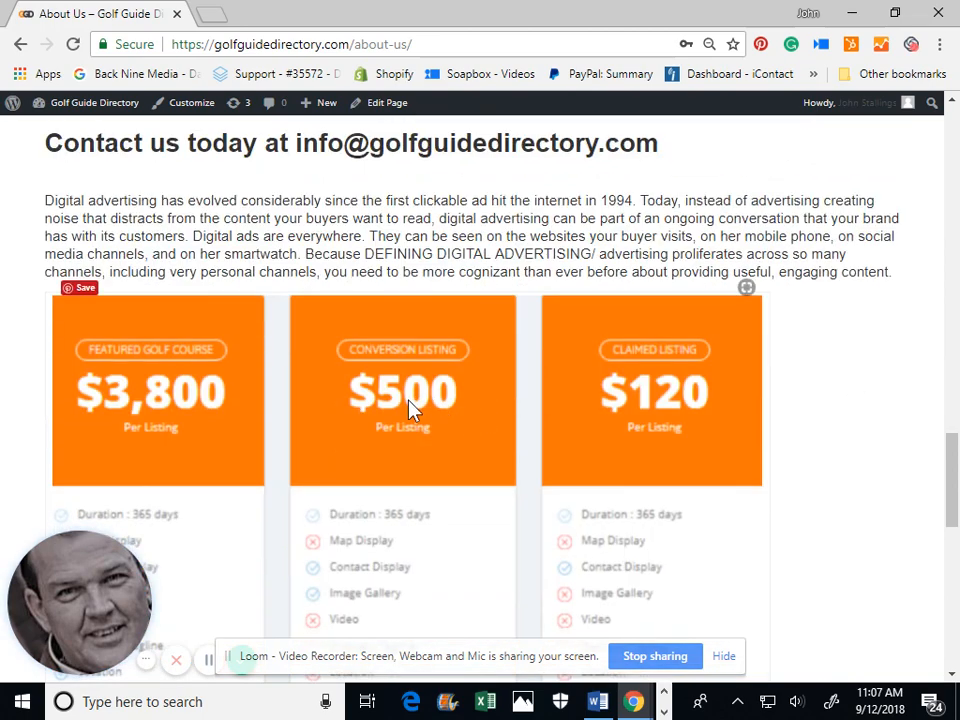
{"action": "mouse_move", "coordinate": [658, 414]}
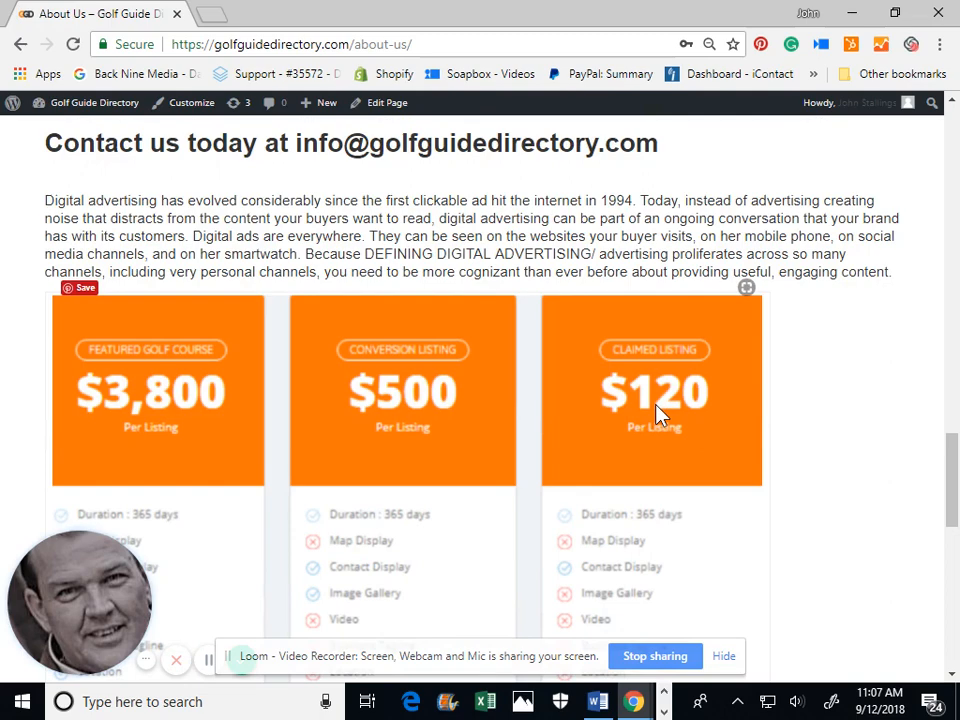
{"action": "mouse_move", "coordinate": [664, 450]}
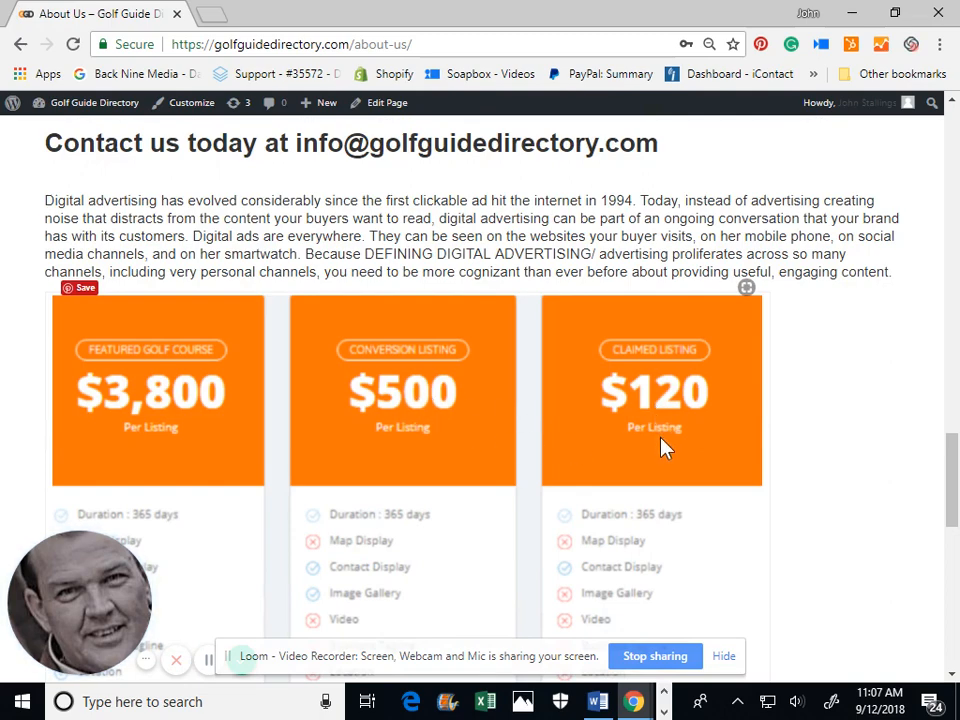
{"action": "scroll", "scroll_direction": "down", "scroll_amount": 3}
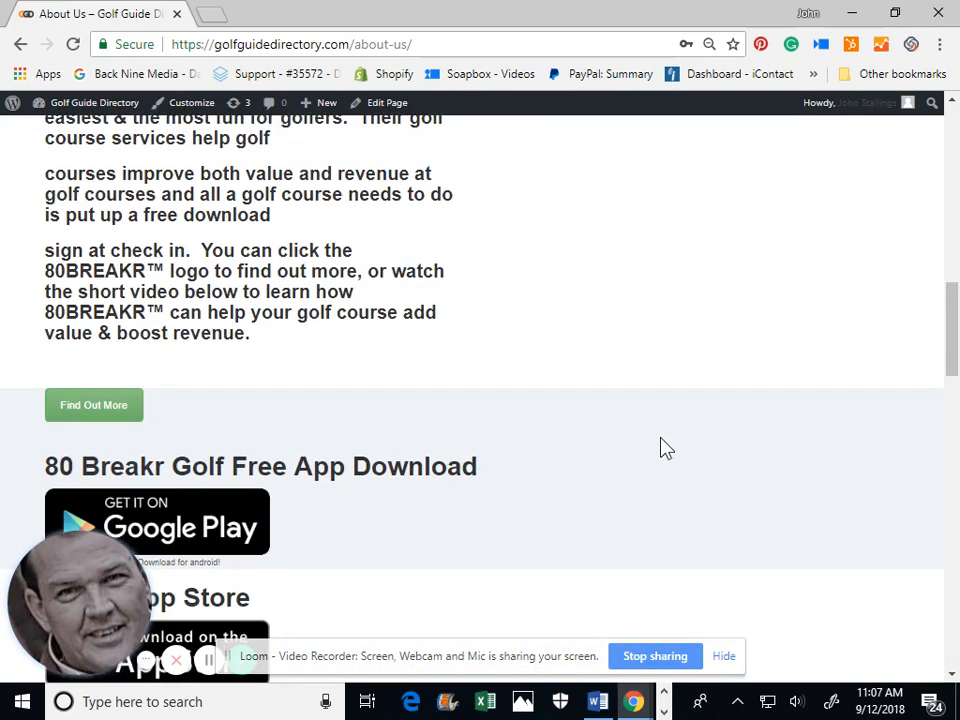
- Return to the top of the About Us page with the welcome text and claim-your-listing video
{"action": "scroll", "scroll_direction": "up", "scroll_amount": 3}
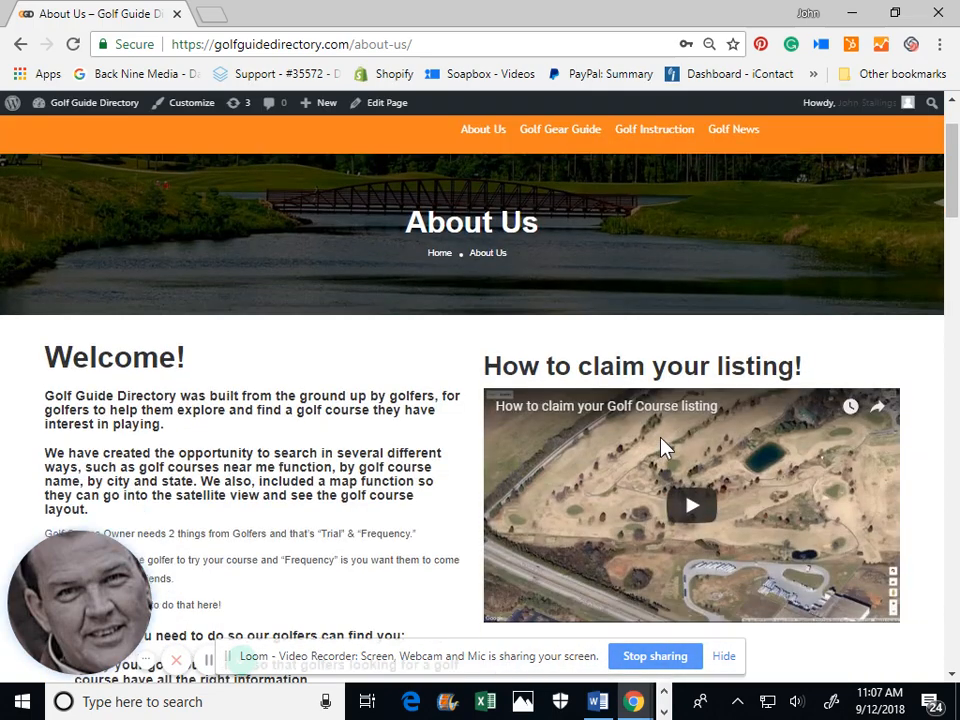
{"action": "mouse_move", "coordinate": [500, 100]}
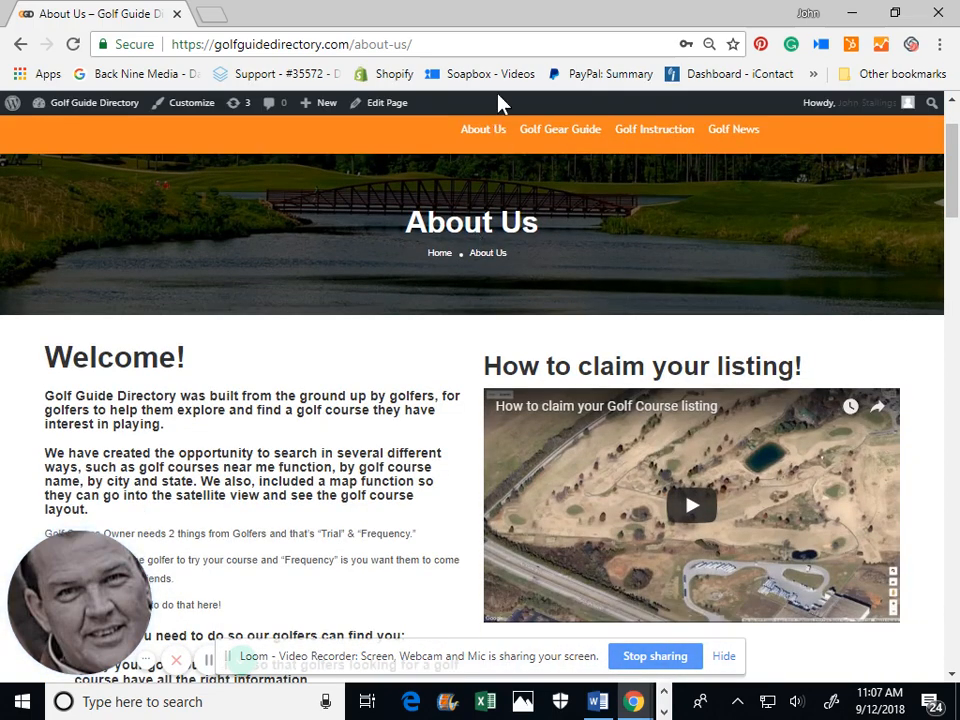
{"action": "mouse_move", "coordinate": [484, 136]}
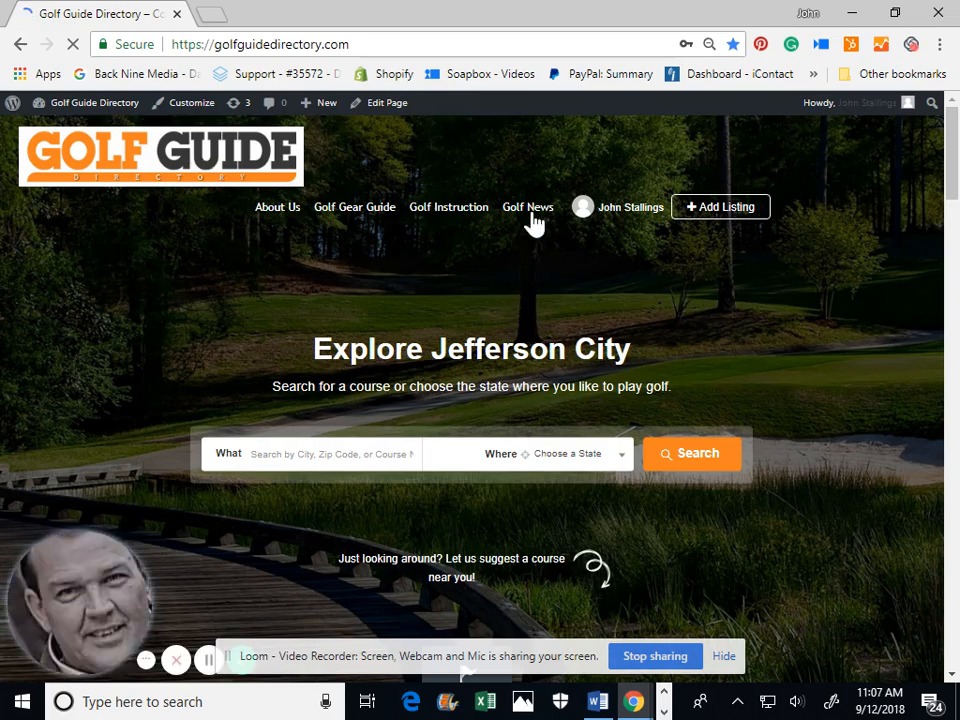
- Navigate to Golf News and bring the article cards, including the 2018 Ryder Cup story, into view
{"action": "left_click", "coordinate": [528, 206]}
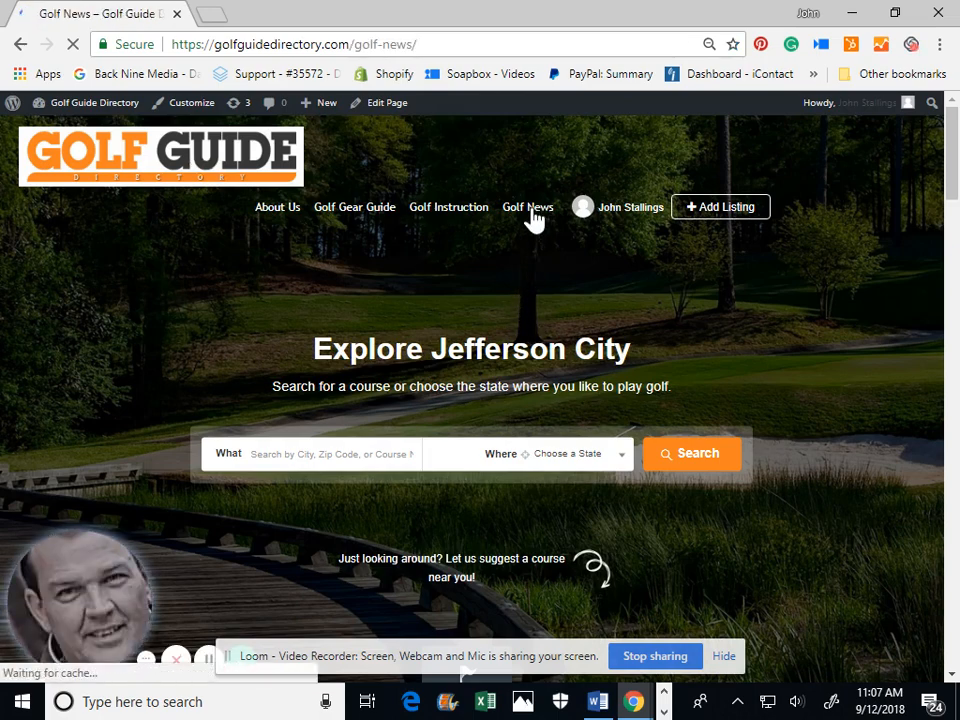
{"action": "left_click", "coordinate": [528, 206]}
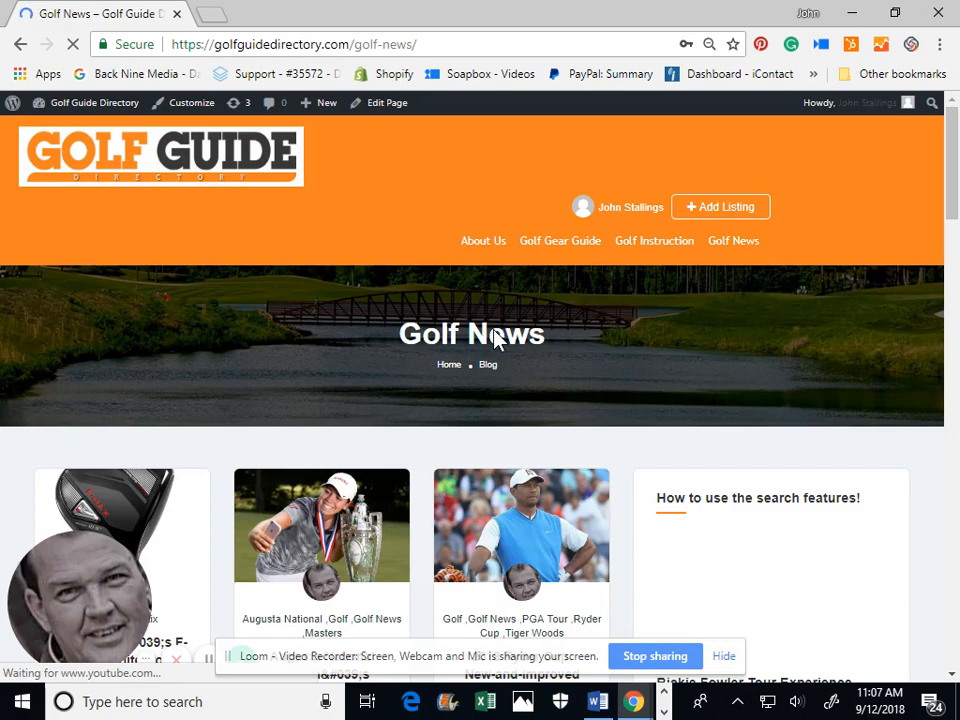
{"action": "scroll", "scroll_direction": "down", "scroll_amount": 3}
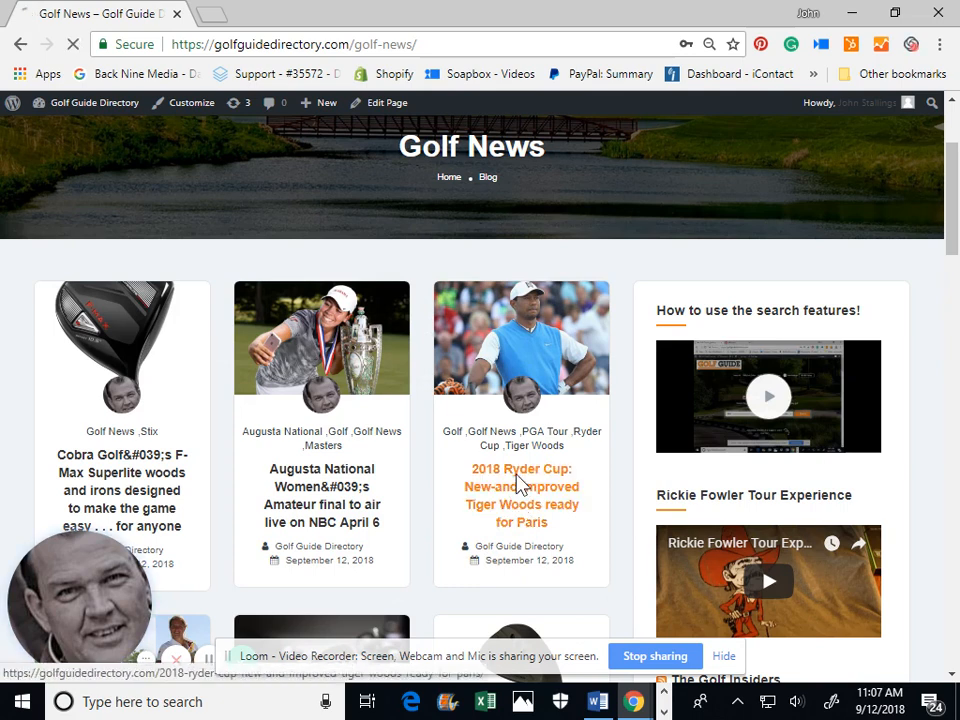
- Read the '2018 Ryder Cup: New-and-improved Tiger Woods ready for Paris' article to its end and back to its top
{"action": "left_click", "coordinate": [520, 496]}
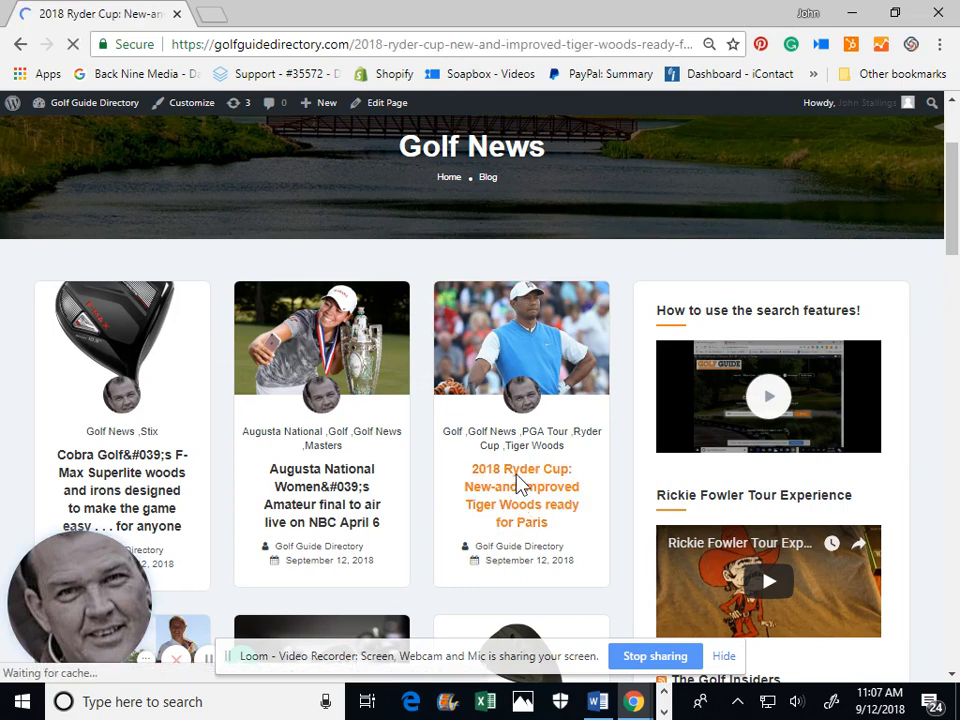
{"action": "left_click", "coordinate": [520, 496]}
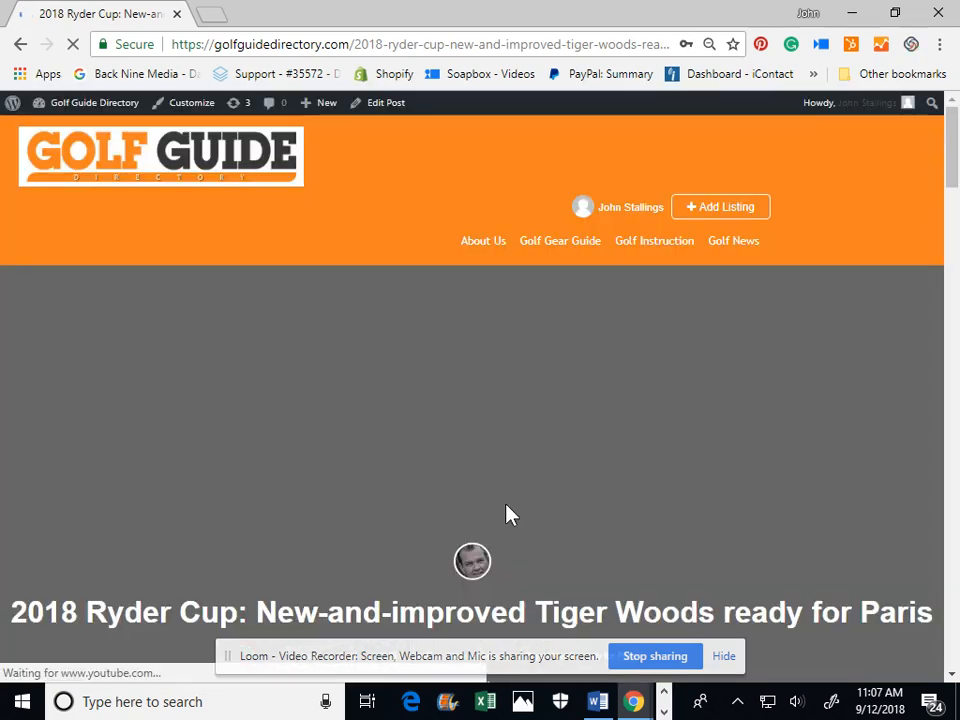
{"action": "scroll", "scroll_direction": "down", "scroll_amount": 3}
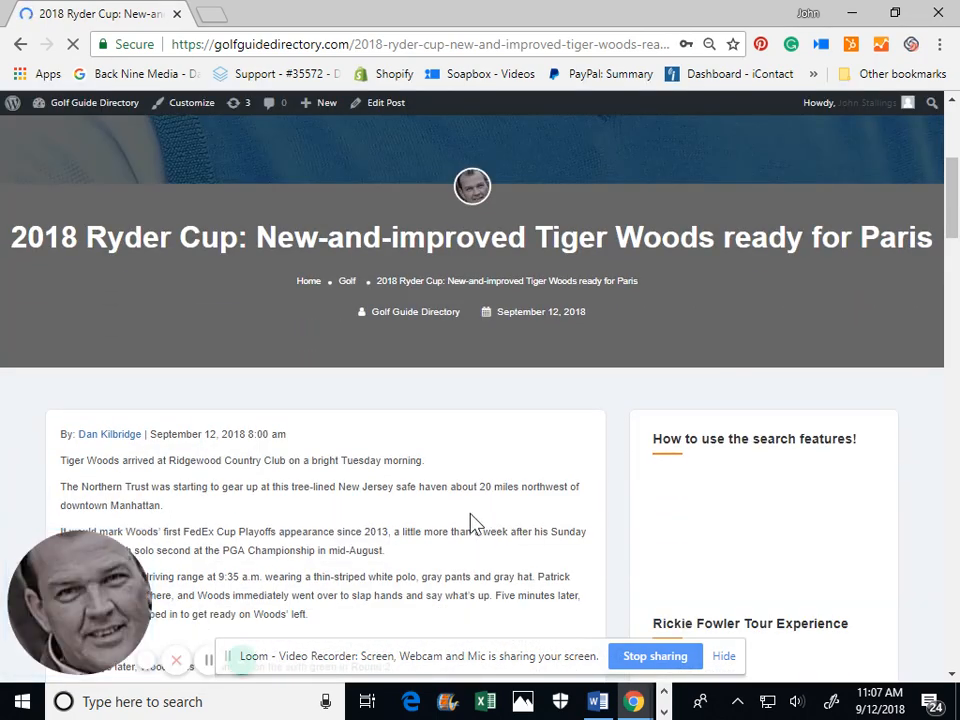
{"action": "scroll", "scroll_direction": "down", "scroll_amount": 3}
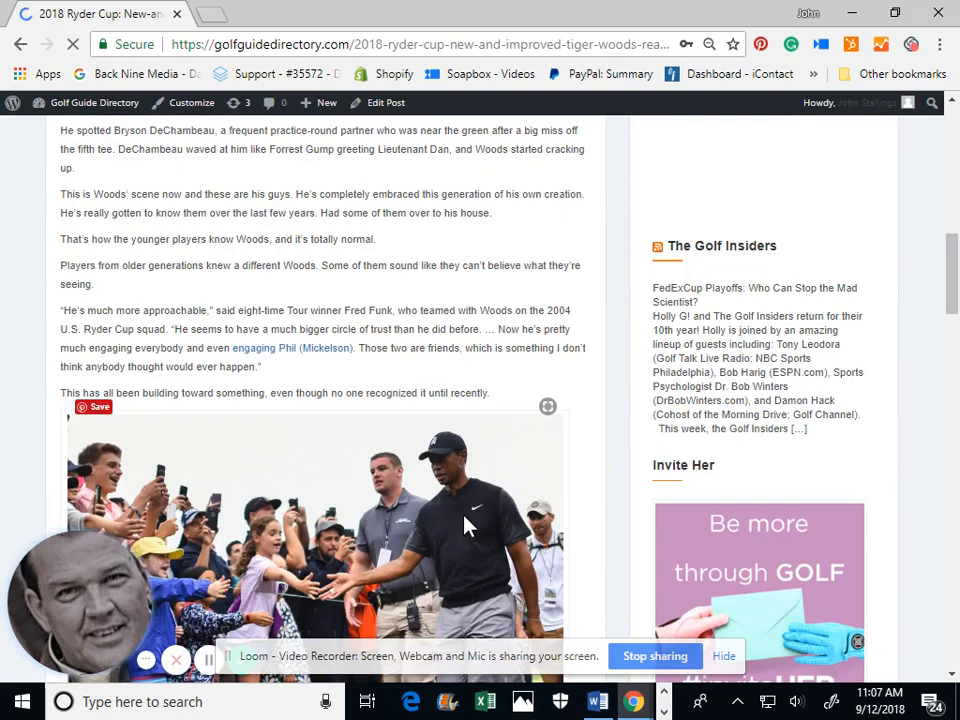
{"action": "scroll", "scroll_direction": "down", "scroll_amount": 3}
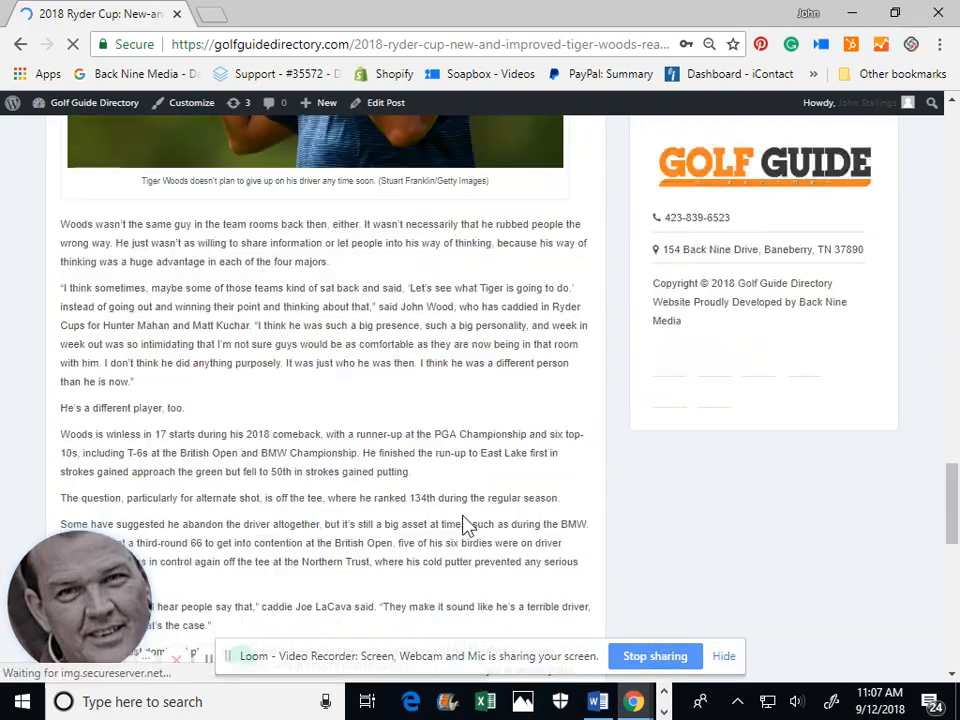
{"action": "scroll", "scroll_direction": "down", "scroll_amount": 3}
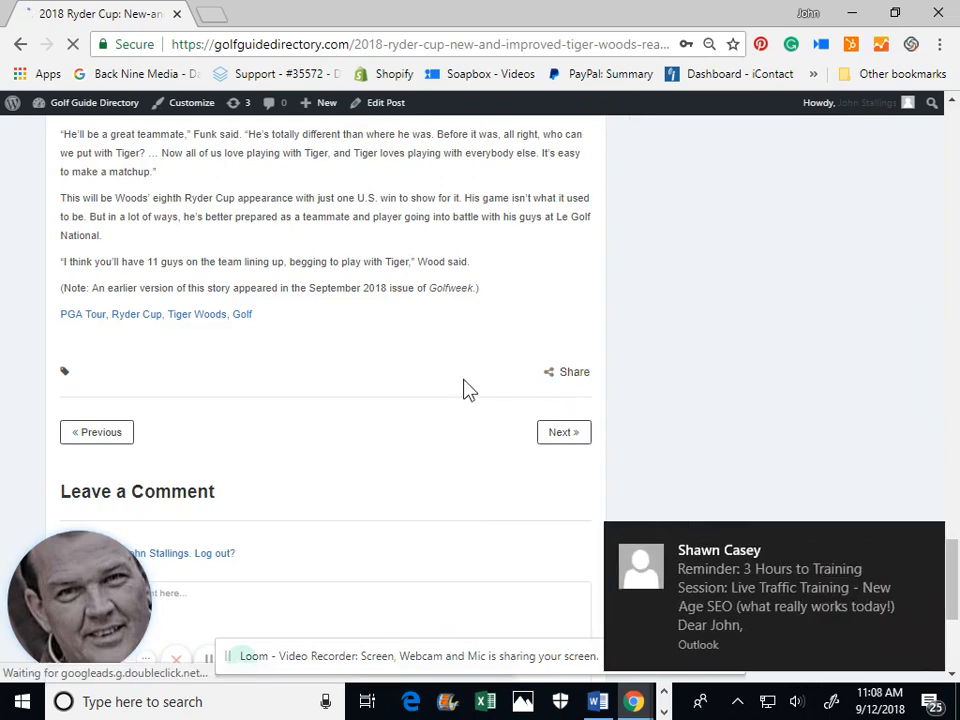
{"action": "mouse_move", "coordinate": [404, 370]}
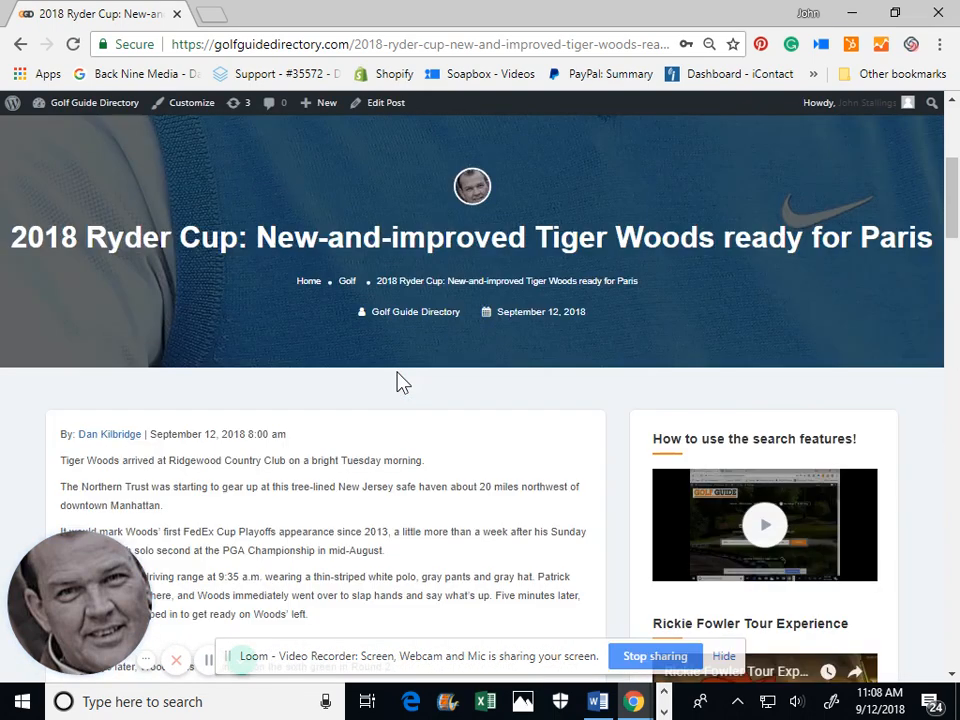
{"action": "scroll", "scroll_direction": "up", "scroll_amount": 3}
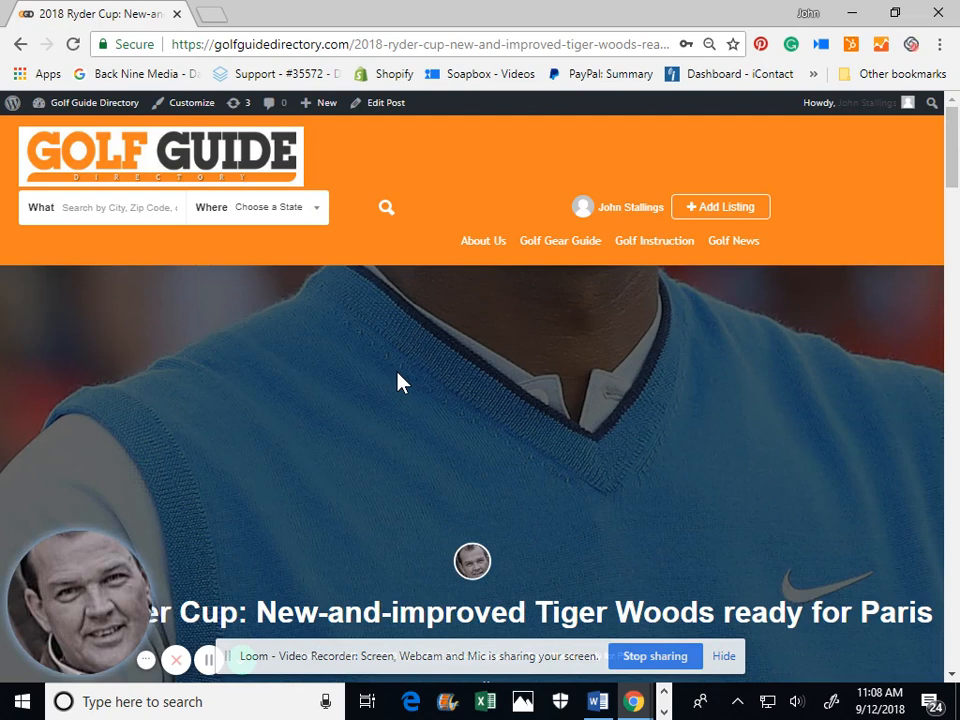
{"action": "mouse_move", "coordinate": [248, 162]}
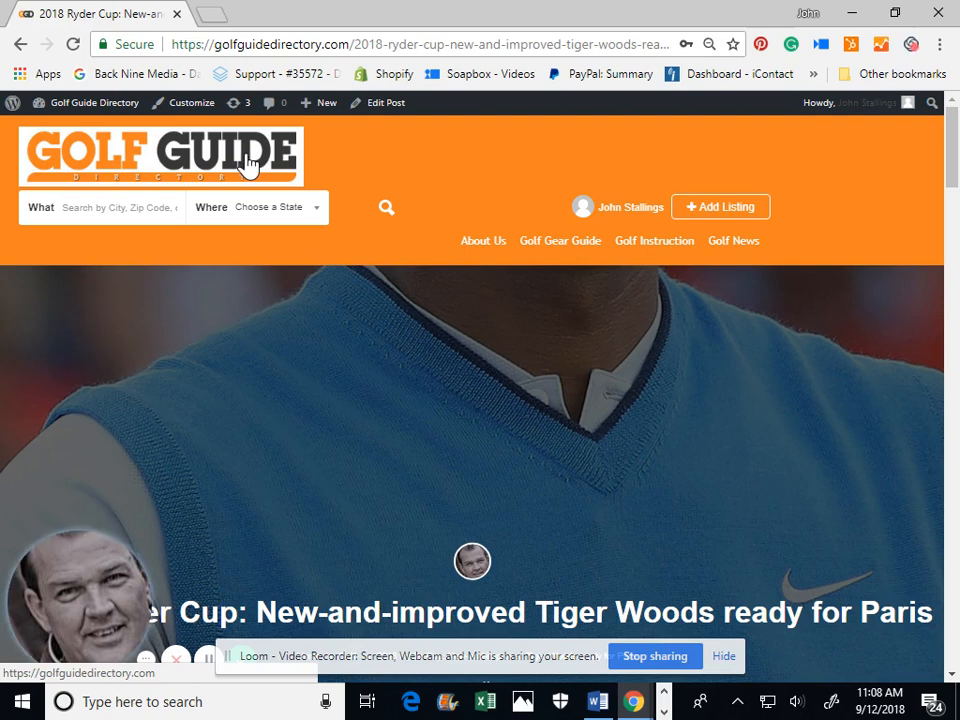
{"action": "mouse_move", "coordinate": [380, 222]}
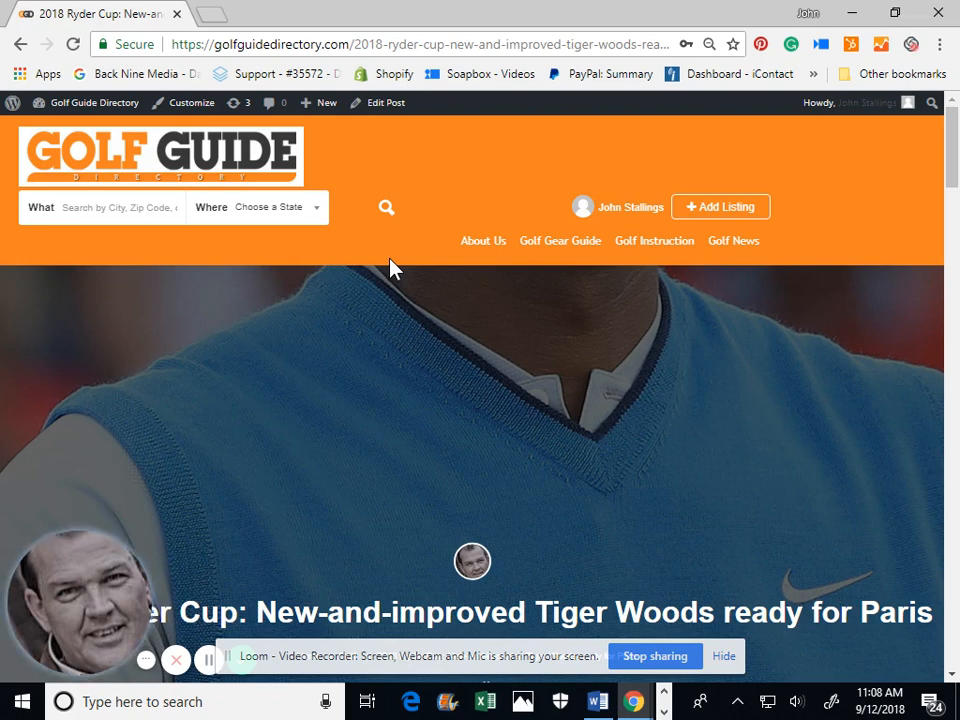
{"action": "mouse_move", "coordinate": [380, 258]}
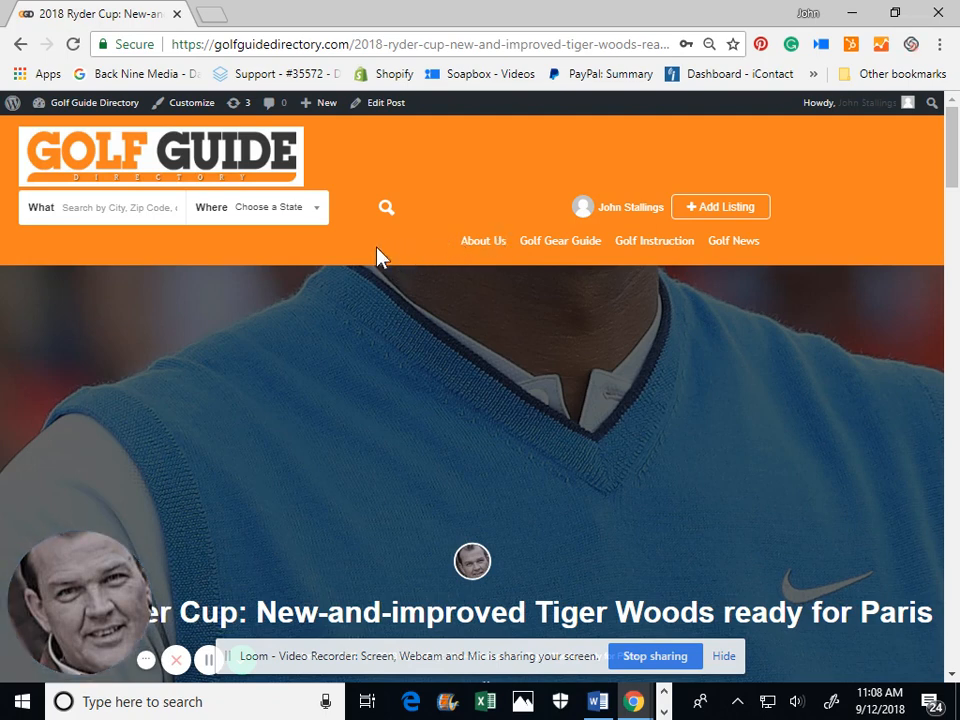
- Return to the home page with the Explore Jefferson City course search via the Golf Guide logo
{"action": "left_click", "coordinate": [160, 156]}
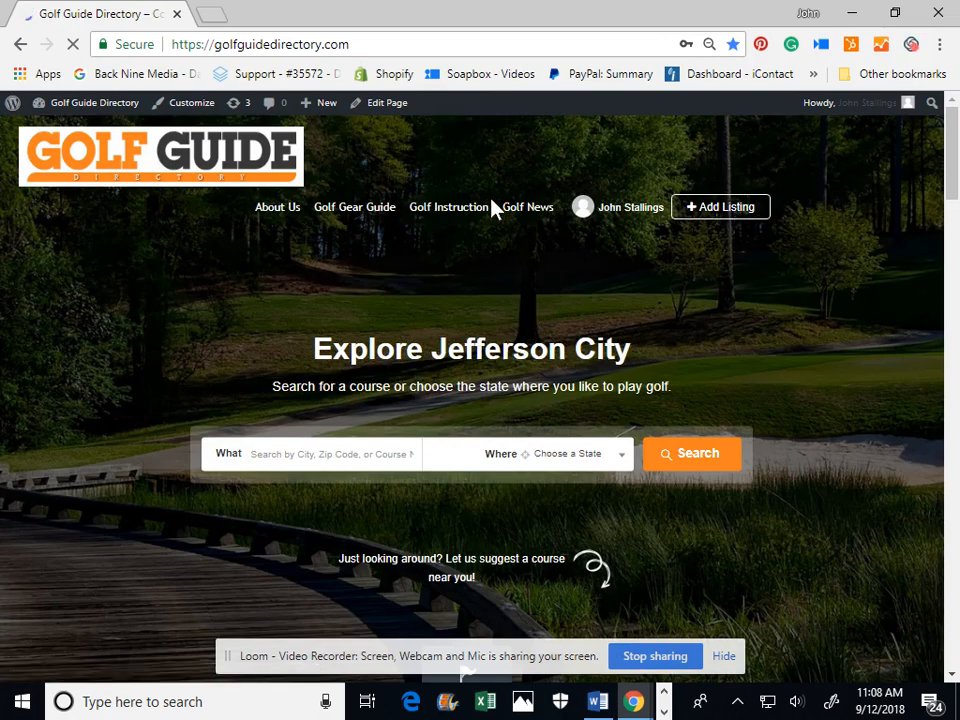
- From the signed-in owner's account menu, go to the Dashboard with listing counts and total views
{"action": "left_click", "coordinate": [584, 206]}
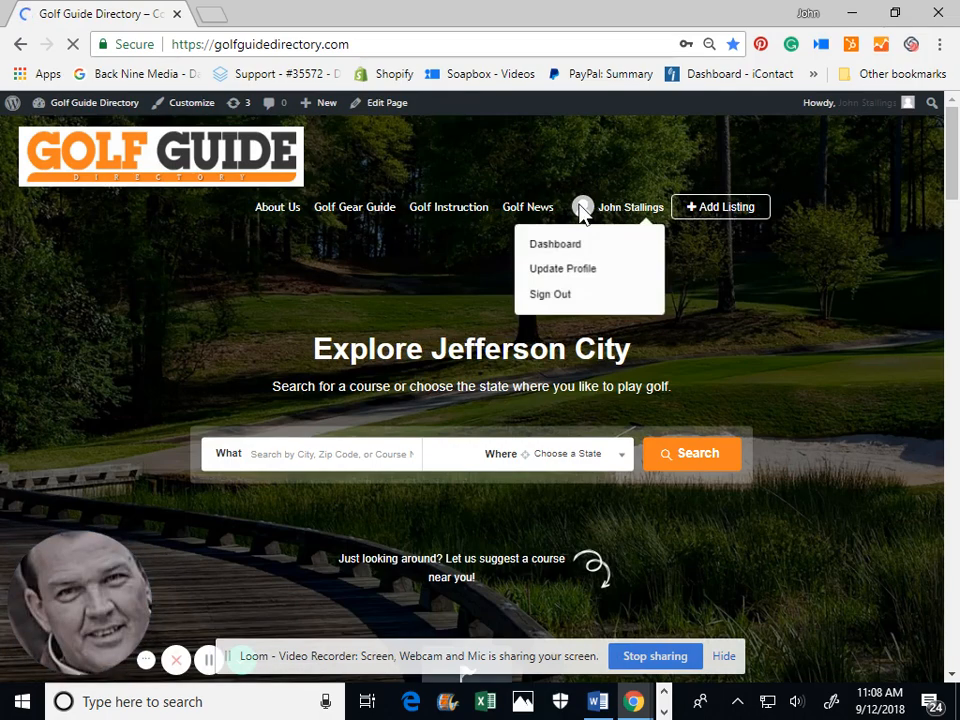
{"action": "left_click", "coordinate": [556, 244]}
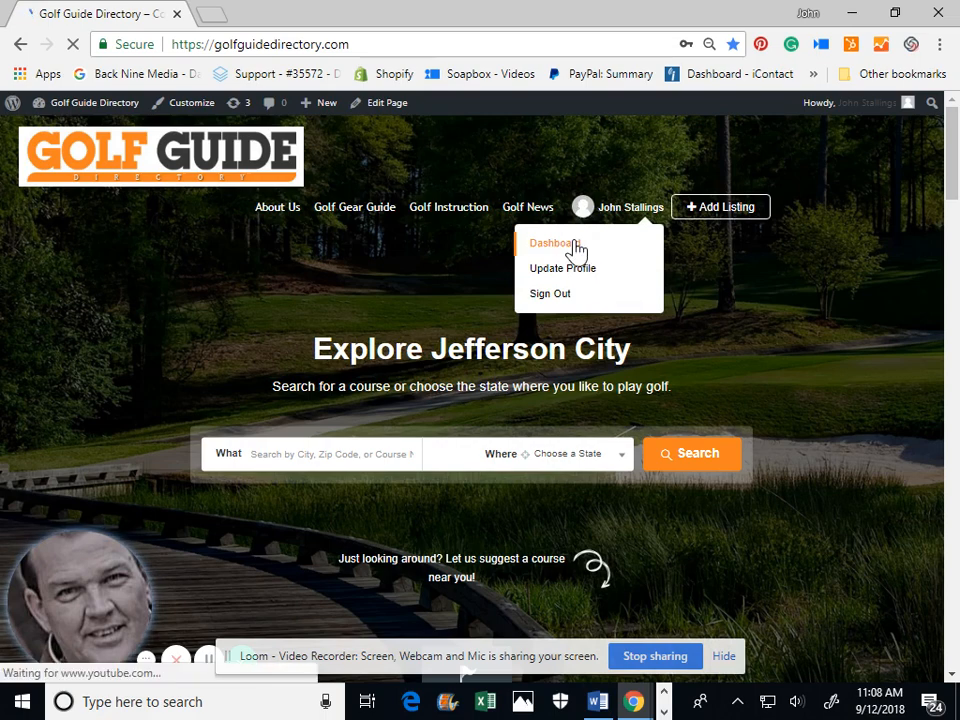
{"action": "left_click", "coordinate": [548, 244]}
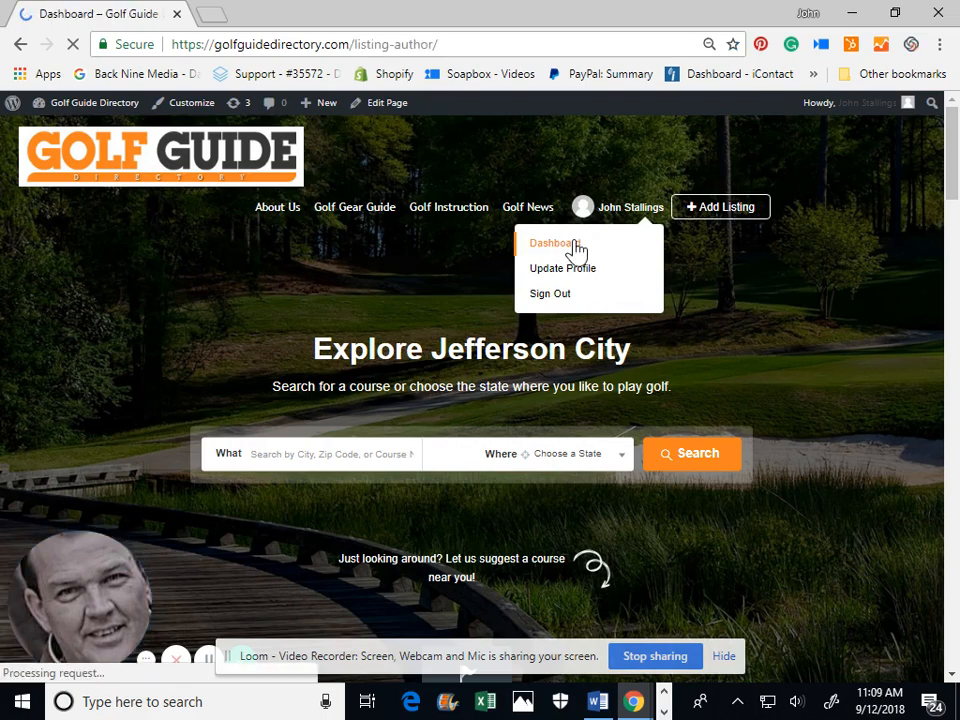
{"action": "left_click", "coordinate": [548, 244]}
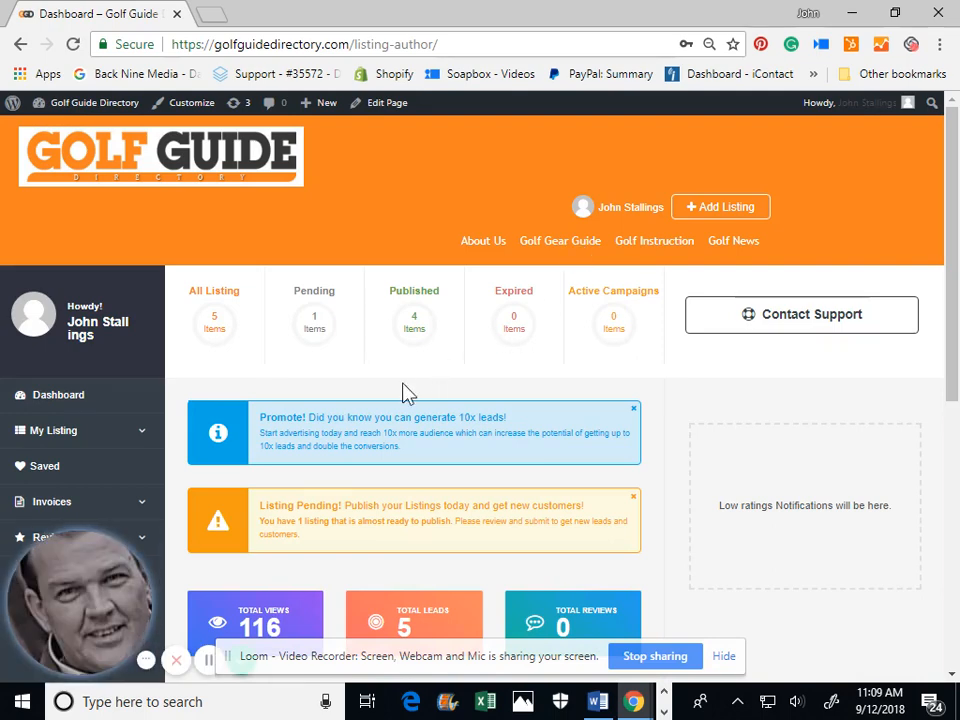
{"action": "mouse_move", "coordinate": [656, 656]}
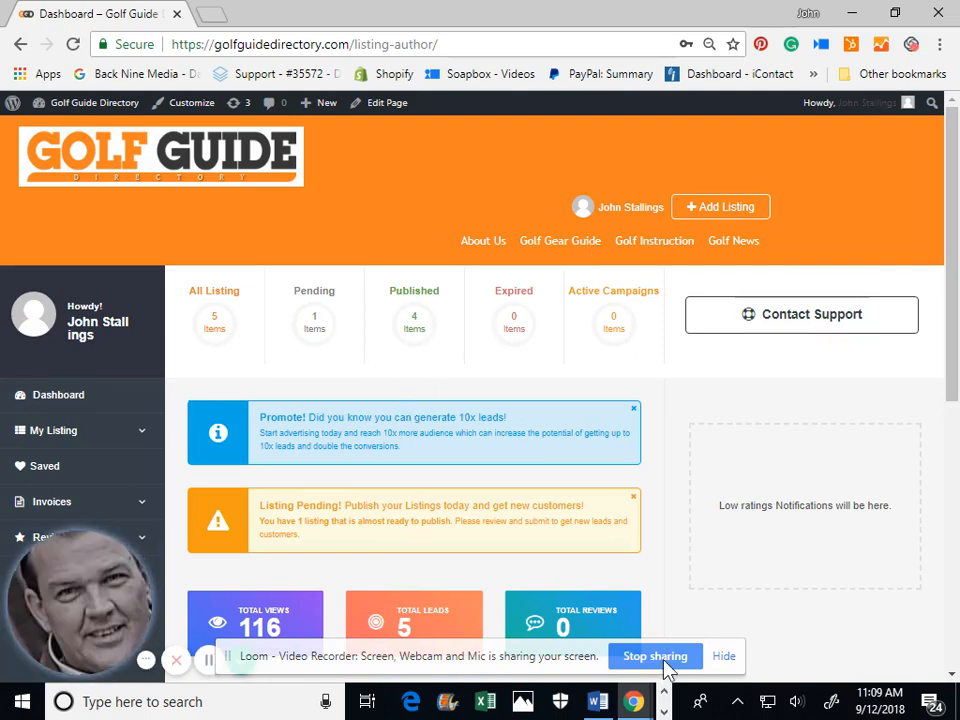